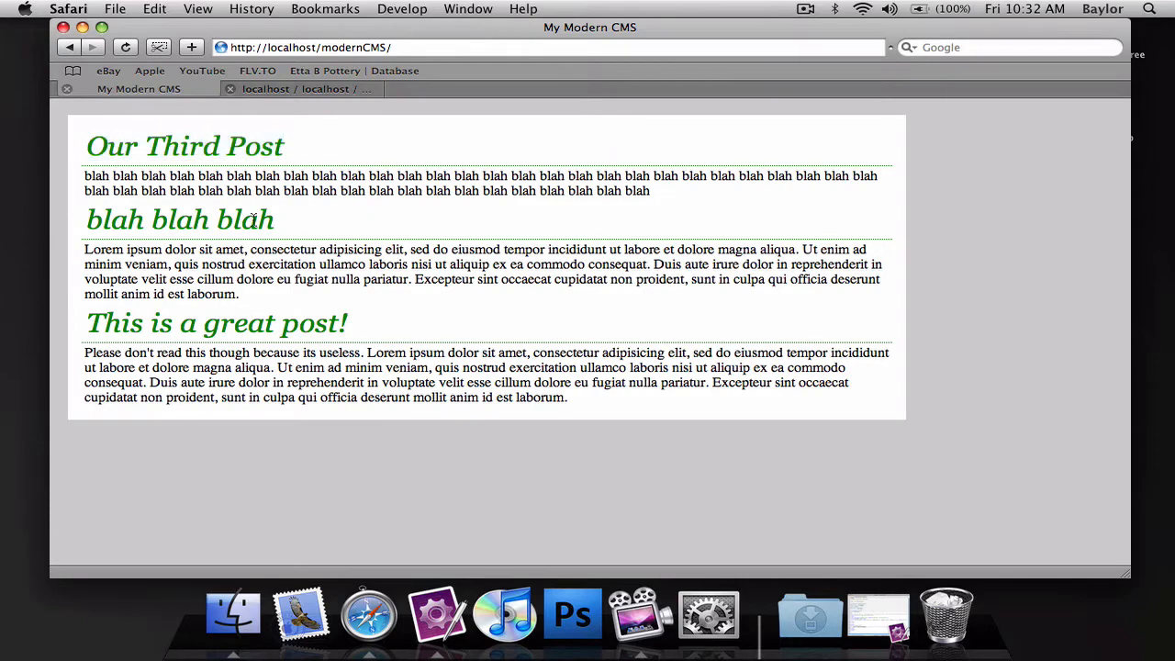
pyautogui.moveTo(861, 614)
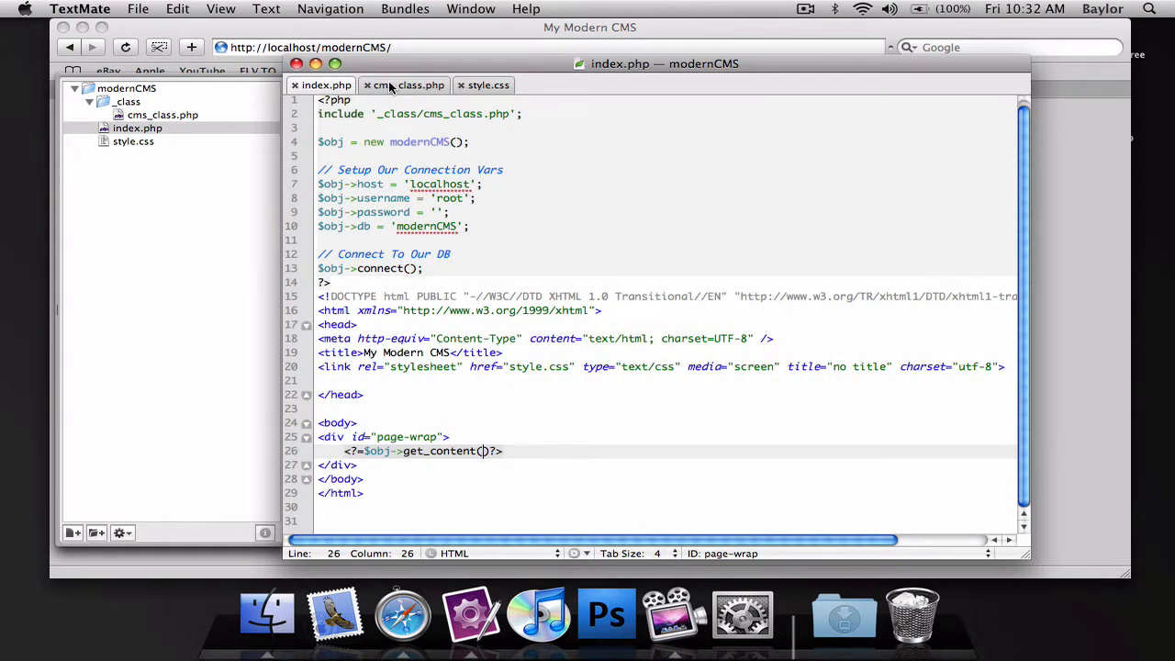
# In cms_class.php, wrap the echoed title in <a href="?id=' . $row['id'] . '"'>…</a> and save.
pyautogui.click(408, 84)
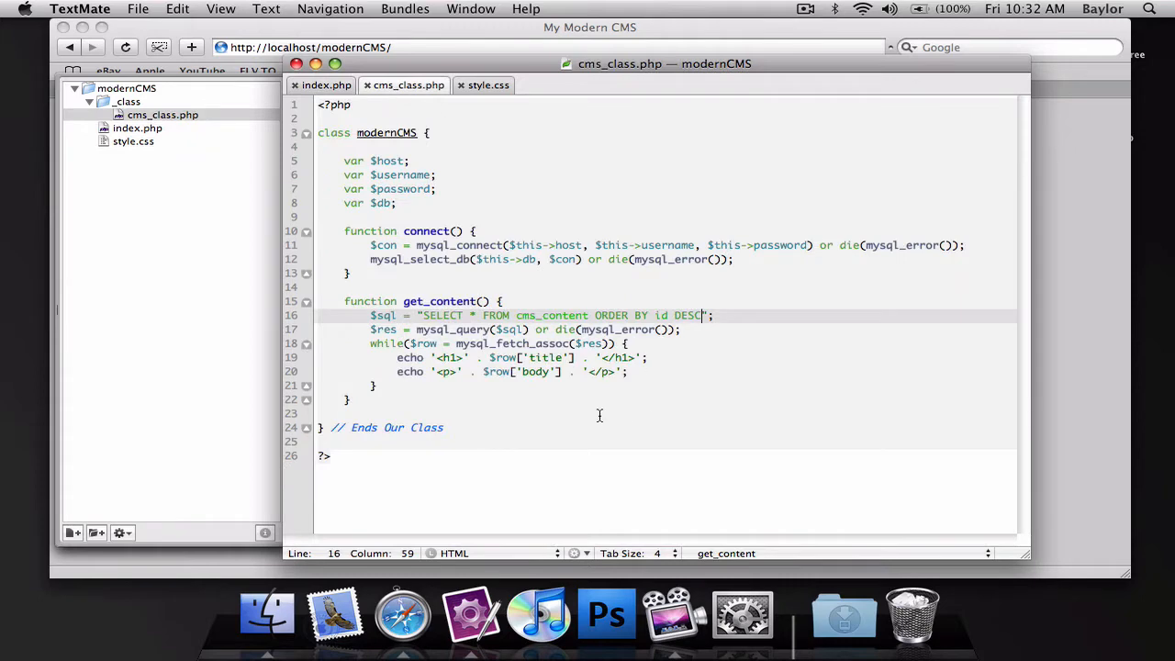
pyautogui.moveTo(1139, 266)
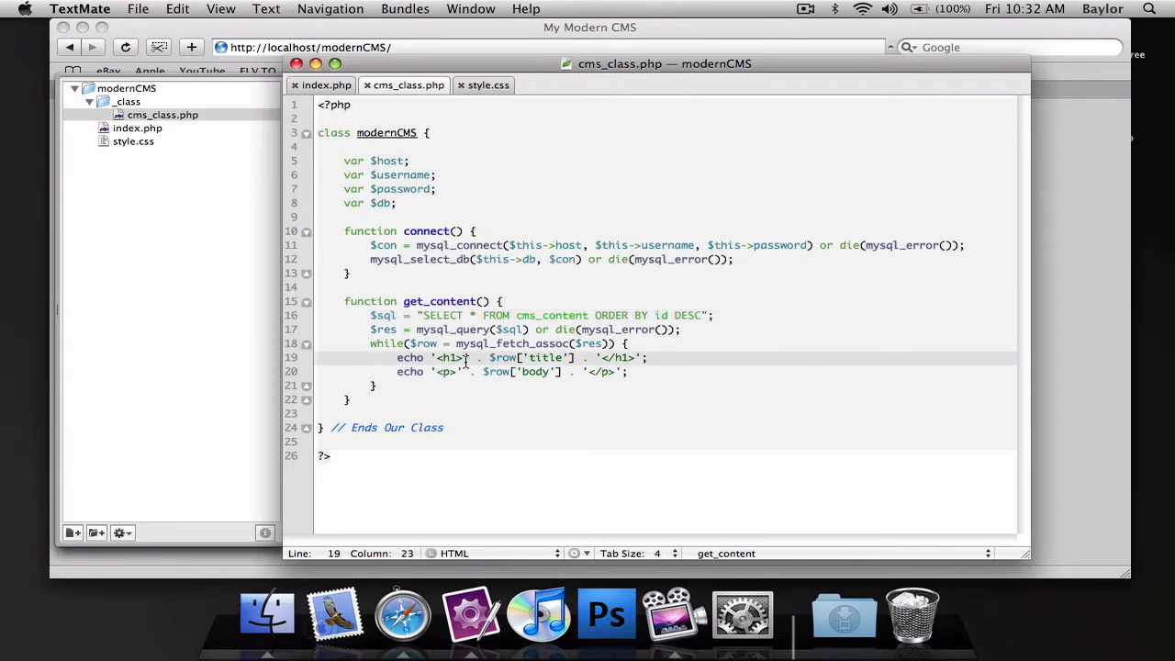
pyautogui.write('<a')
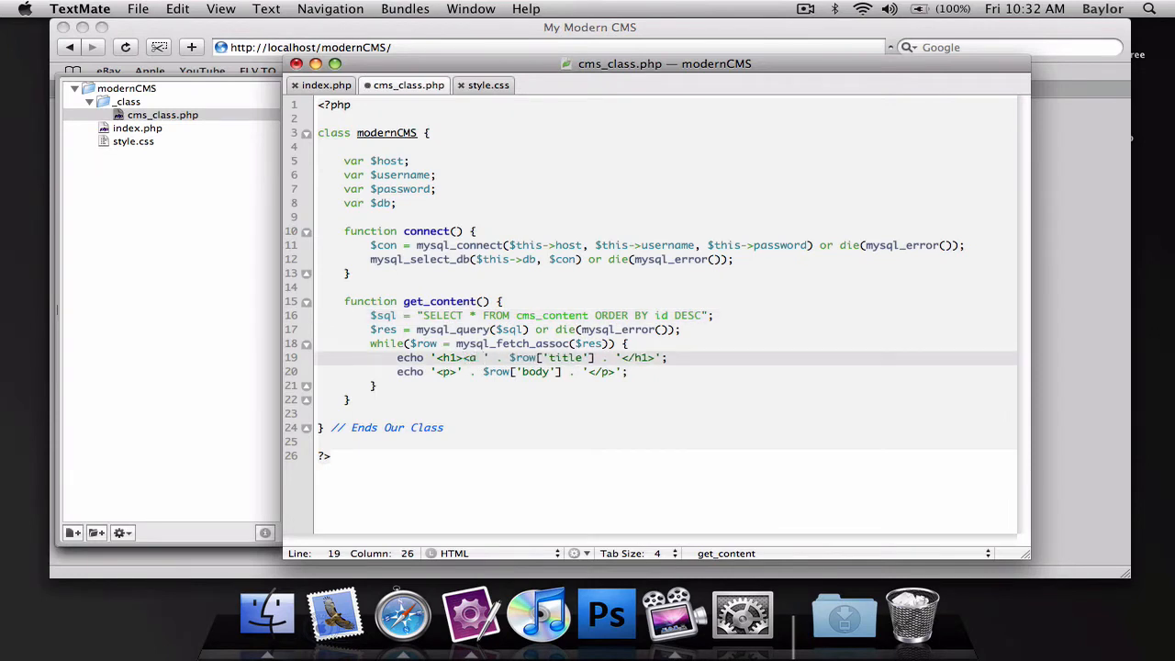
pyautogui.write('href="<')
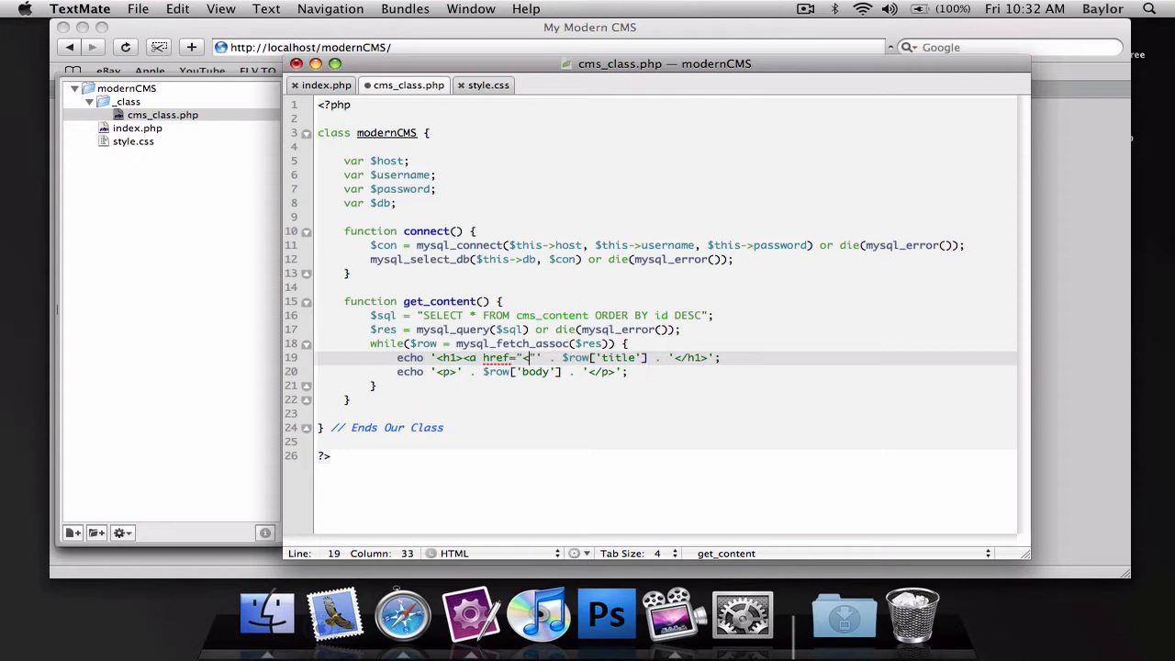
pyautogui.write('"')
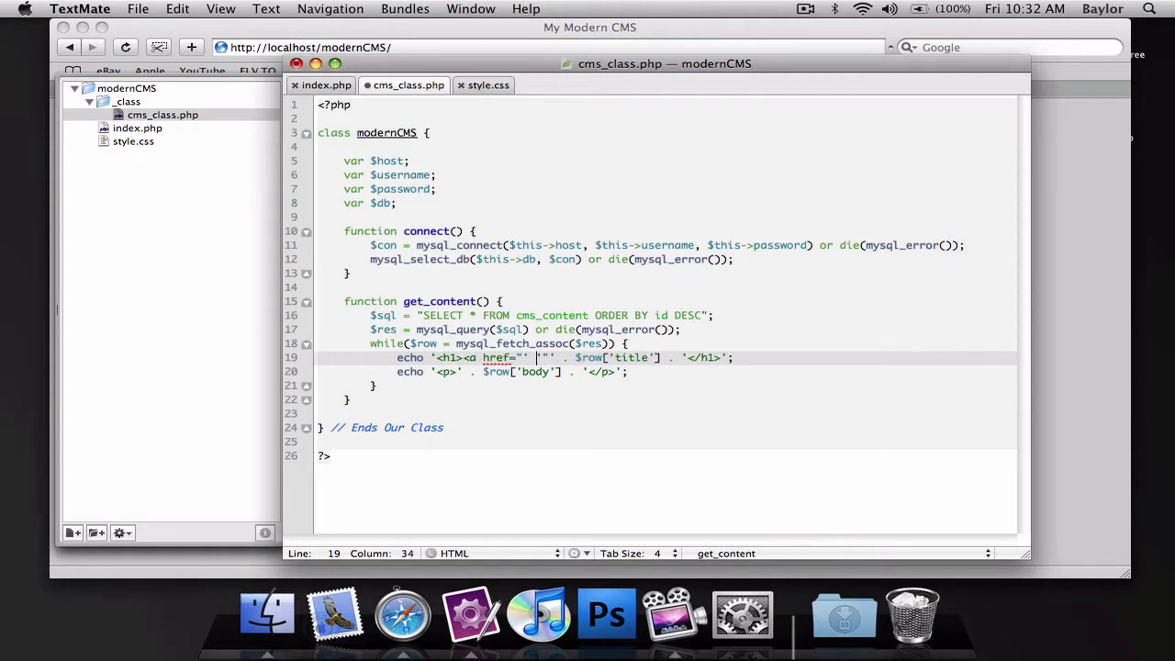
pyautogui.write("$row['id']")
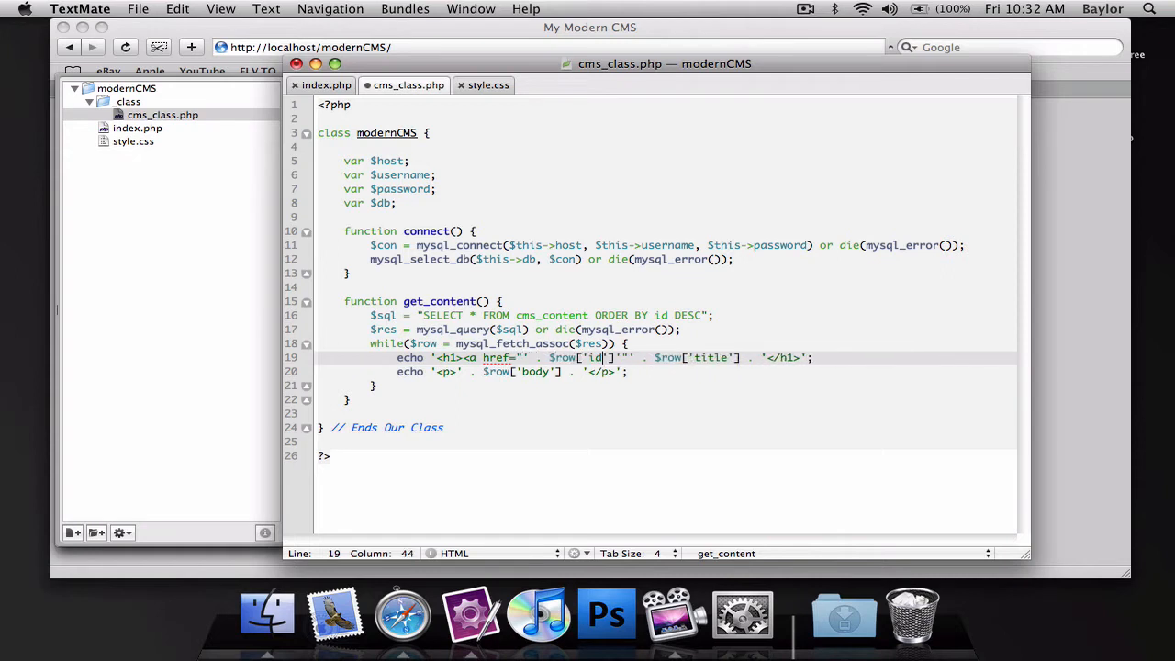
pyautogui.write('[]')
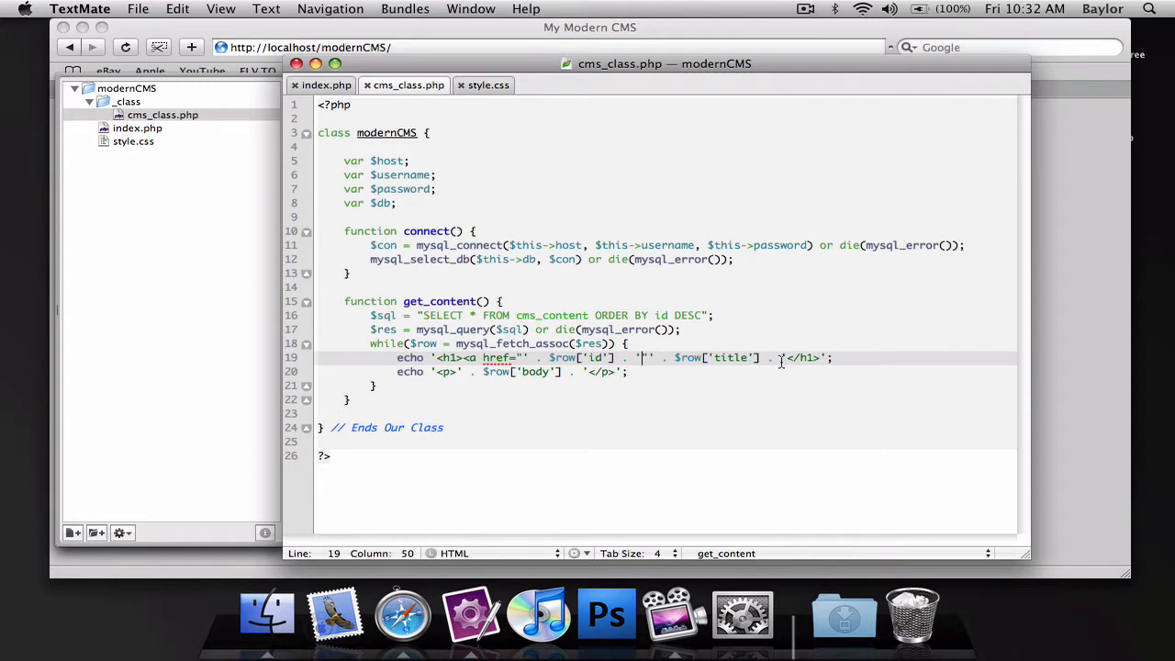
pyautogui.write('</a></')
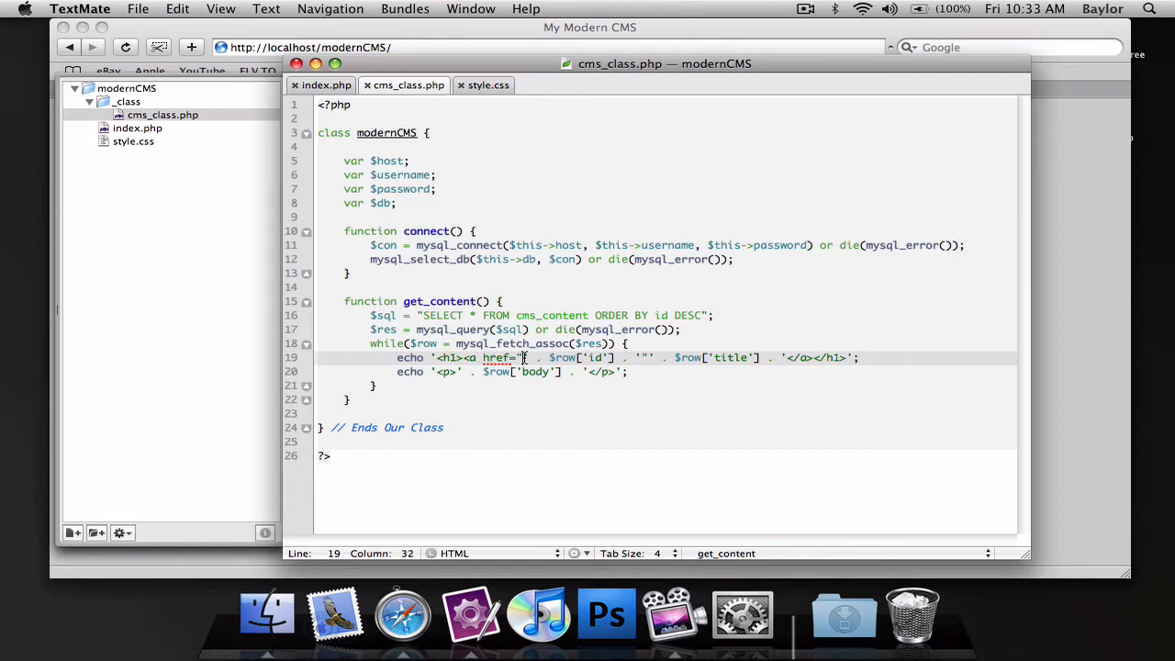
pyautogui.write('?id=')
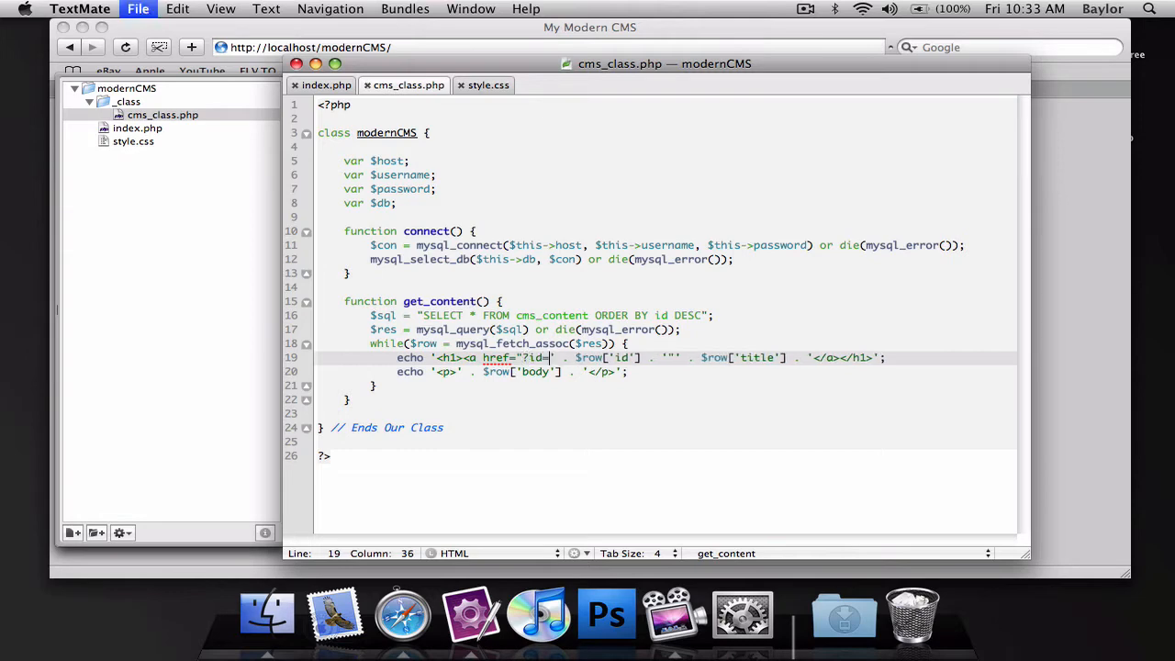
pyautogui.click(402, 613)
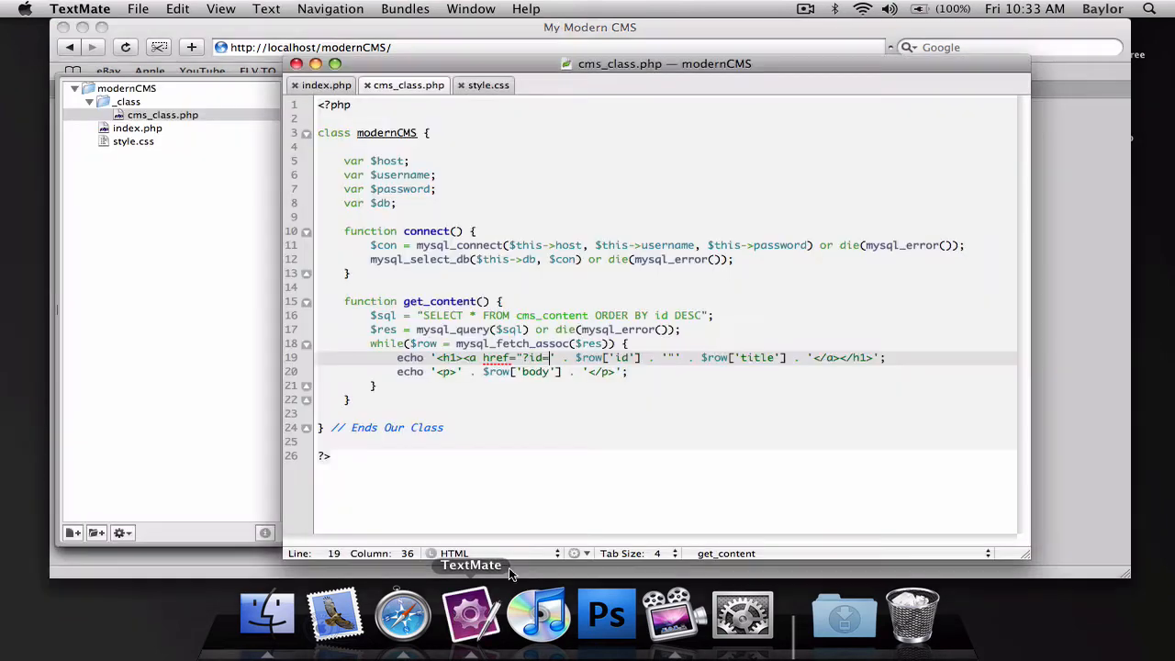
pyautogui.moveTo(676, 358)
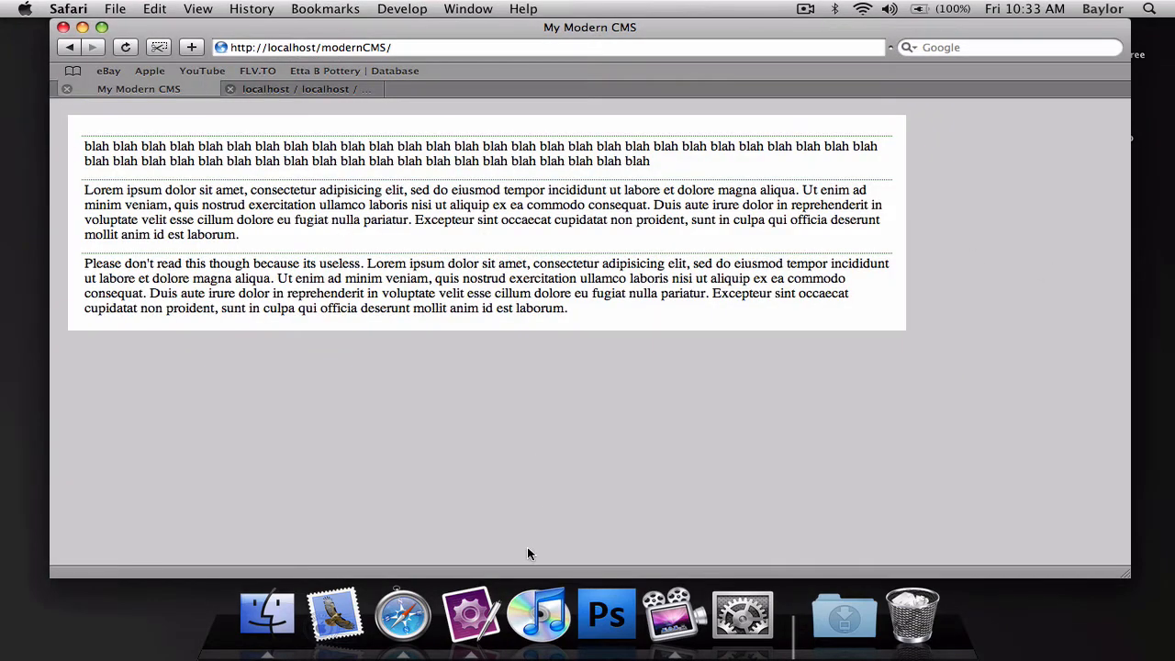
# Finish the link tag, confirm titles link in Safari, and change the href to index.php?id=.
pyautogui.click(335, 613)
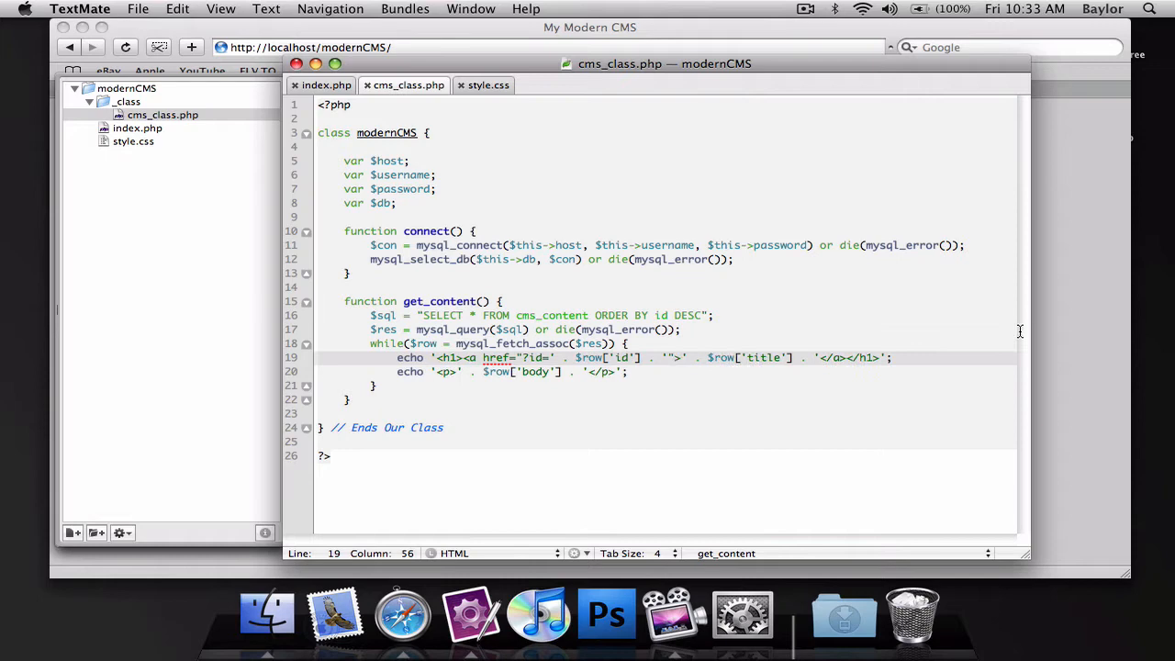
pyautogui.click(400, 613)
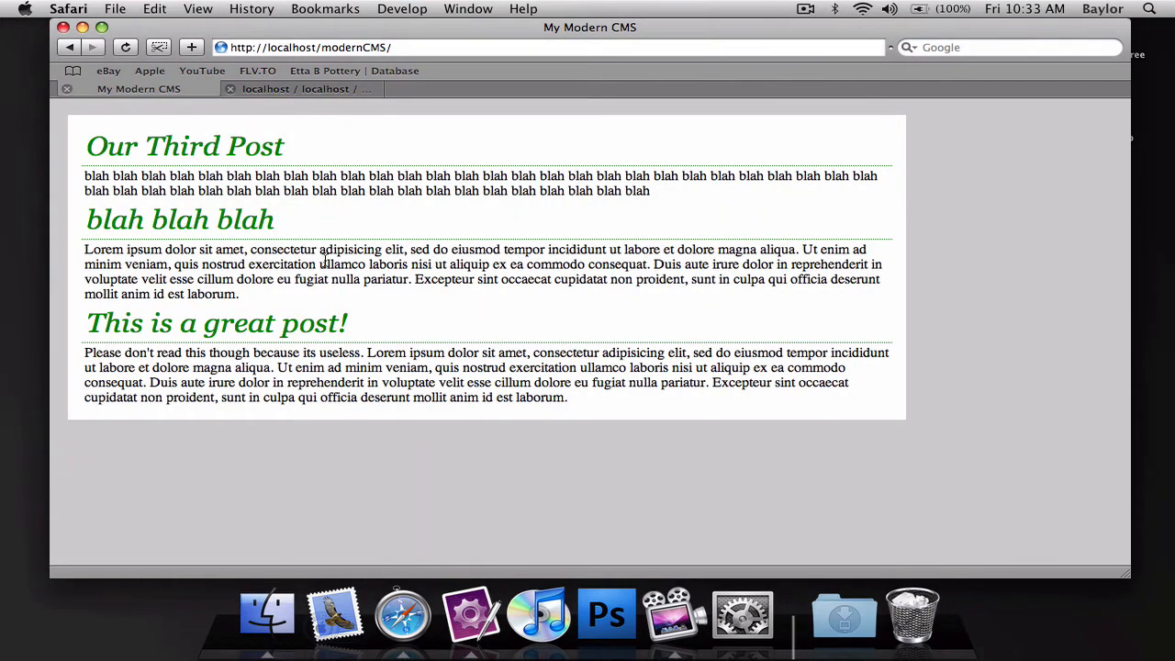
pyautogui.moveTo(237, 155)
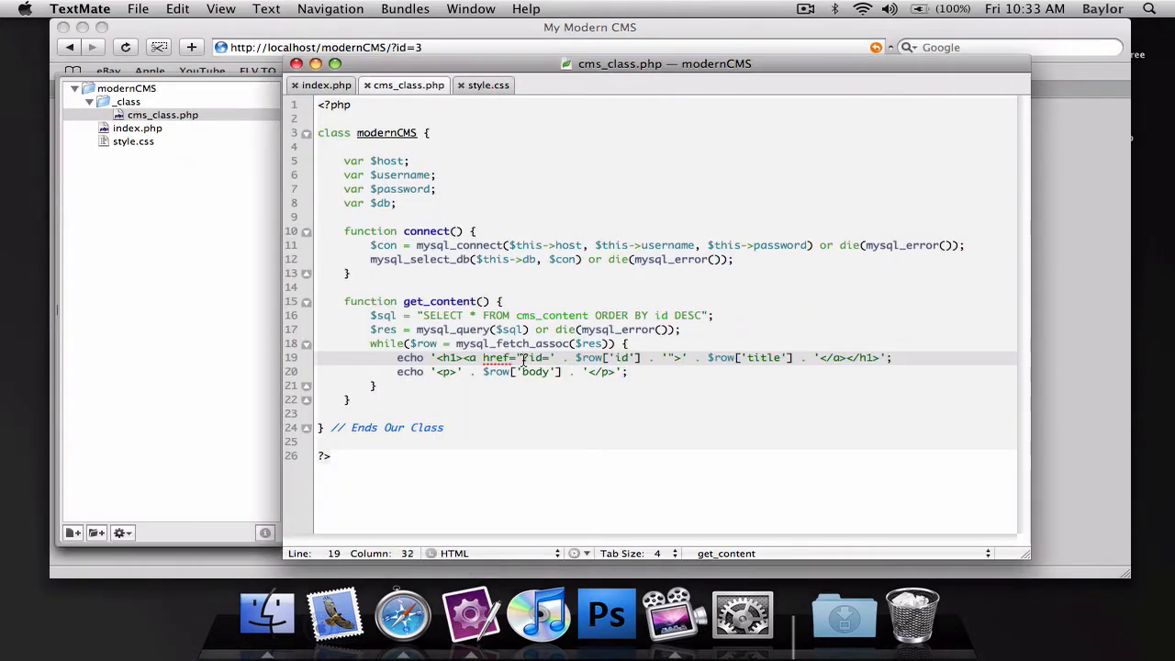
pyautogui.write('index.php')
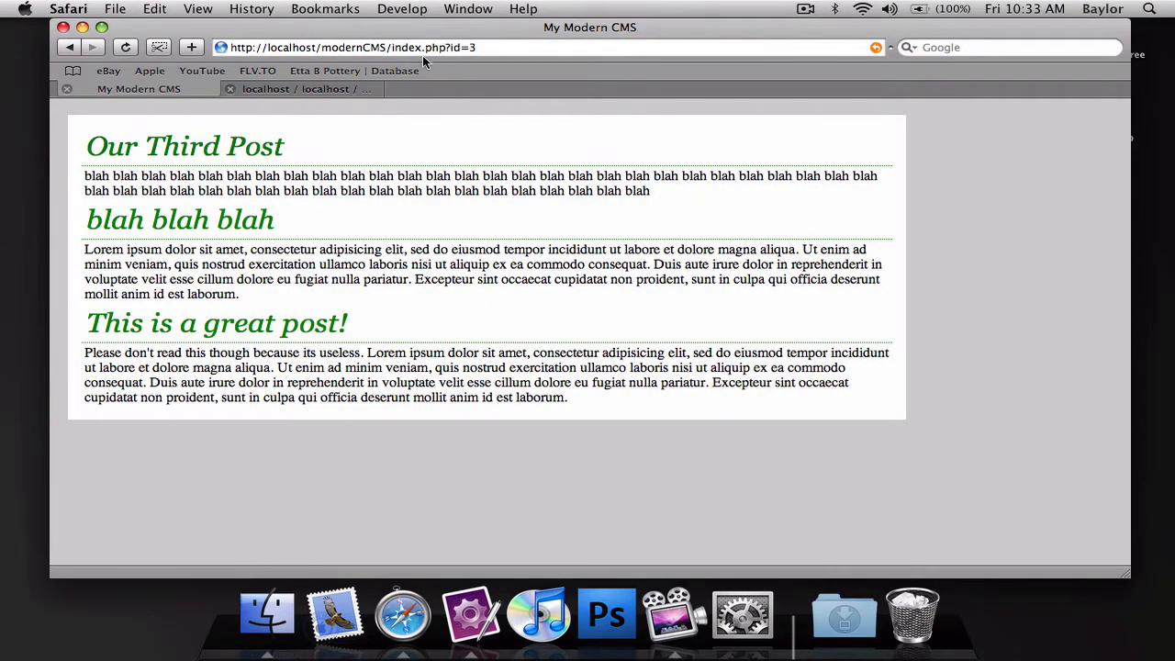
pyautogui.doubleClick(418, 48)
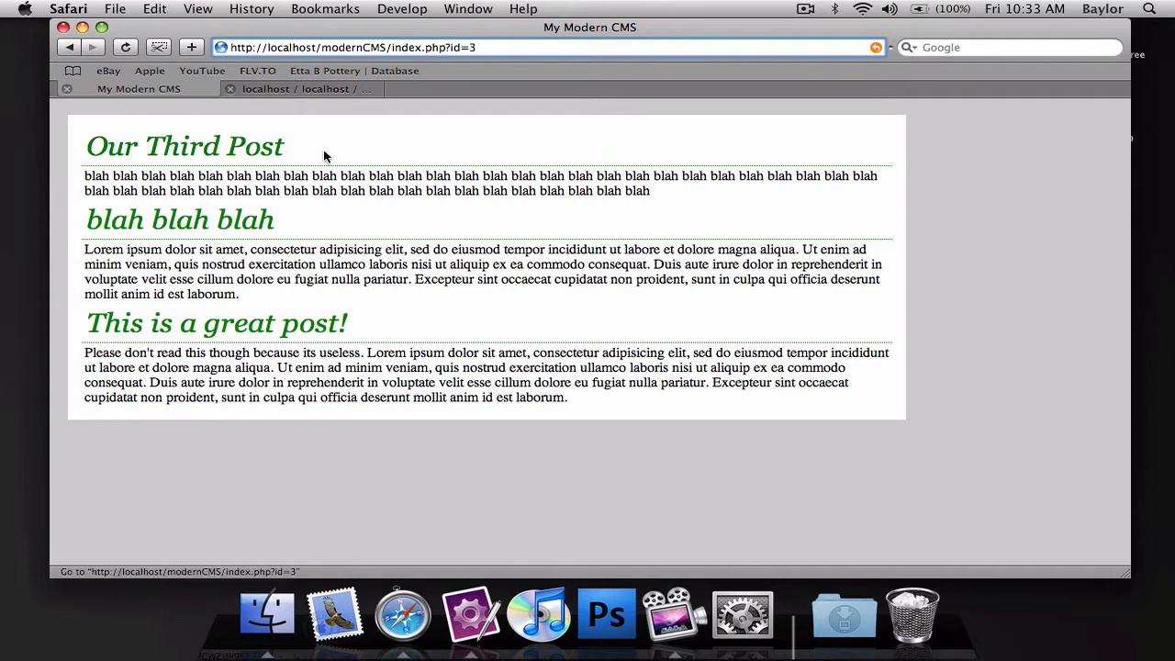
pyautogui.moveTo(261, 147)
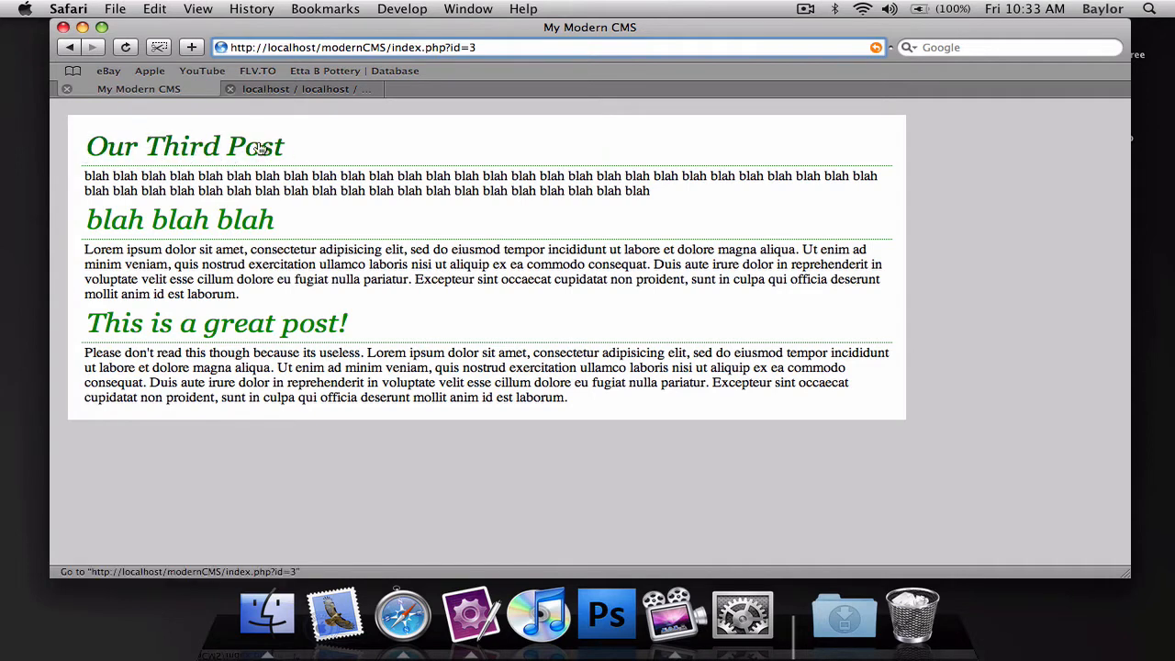
pyautogui.click(334, 613)
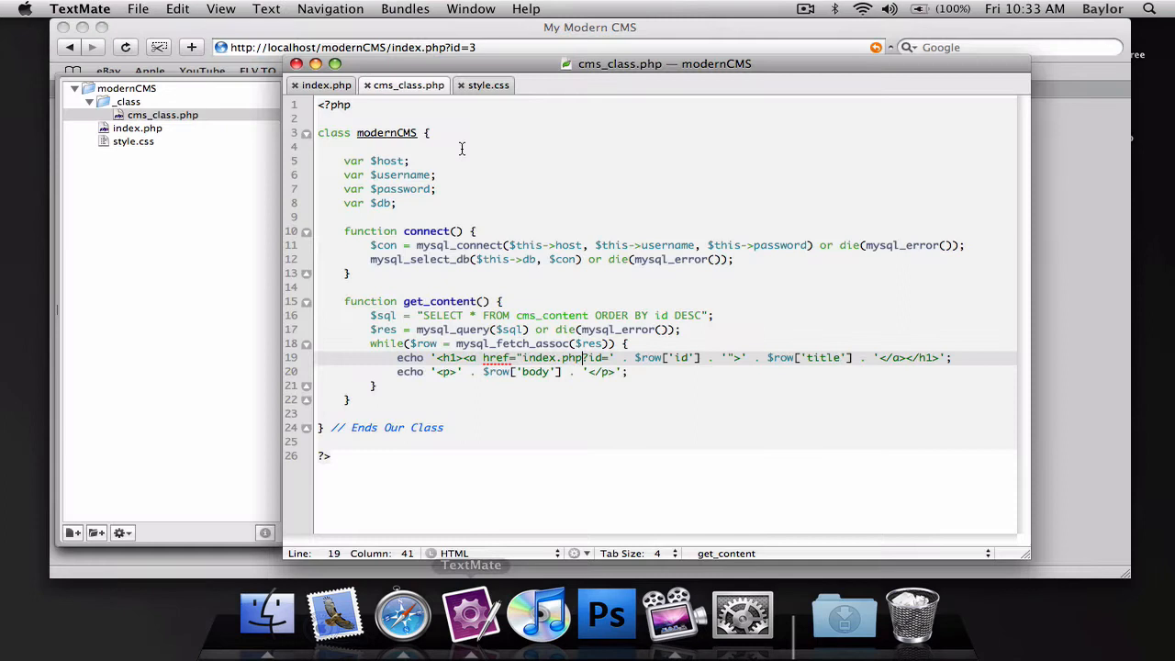
pyautogui.click(323, 84)
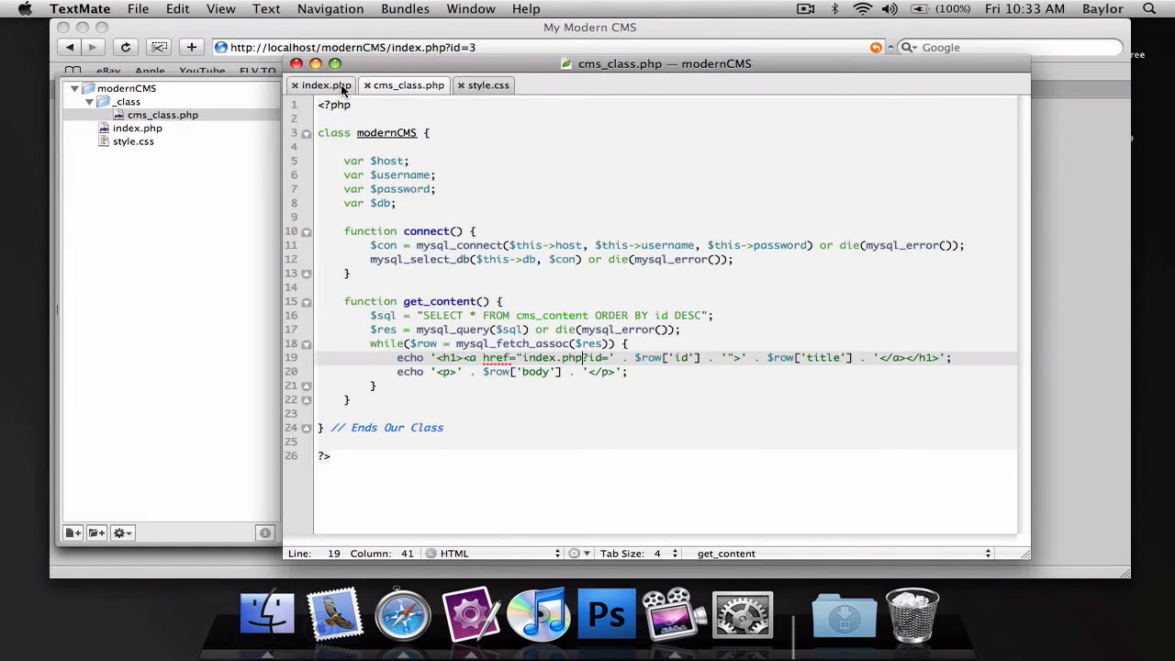
# In index.php's page-wrap, start a PHP block with if(isset($_GET['id'])):.
pyautogui.click(325, 85)
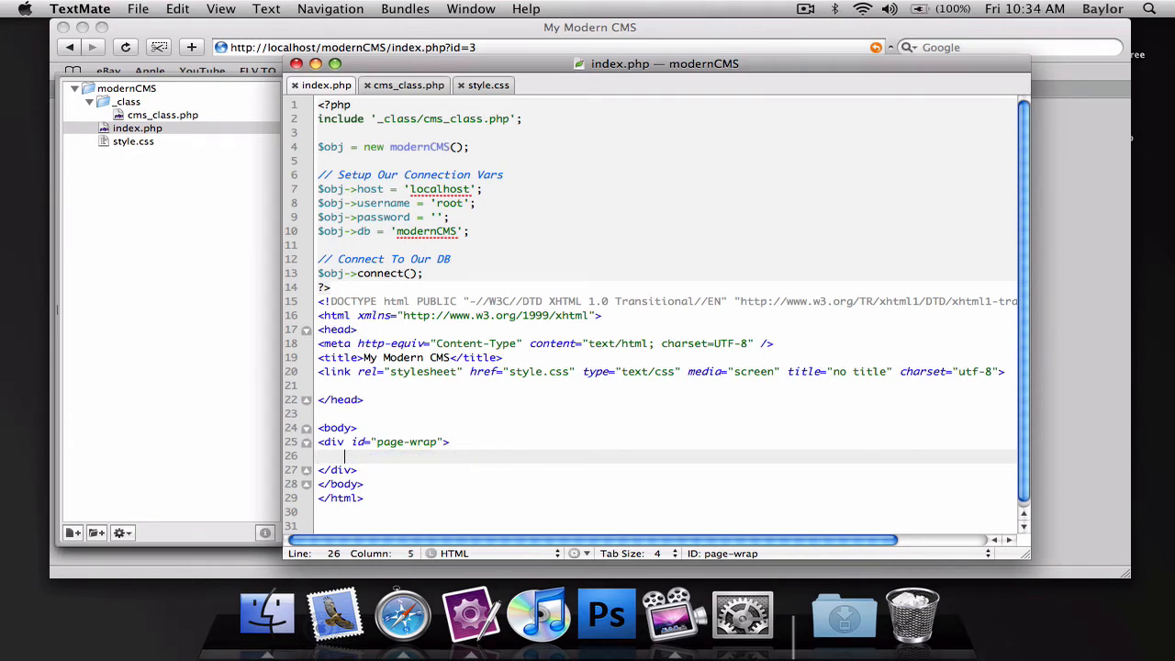
pyautogui.write('<?php')
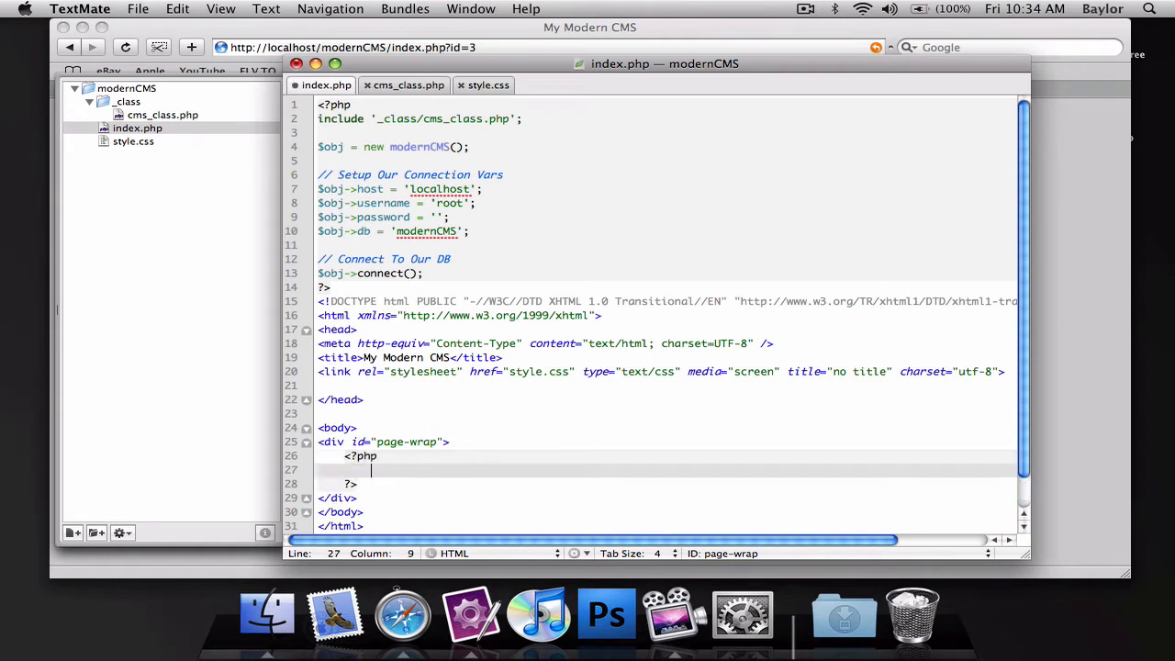
pyautogui.write('if(isset')
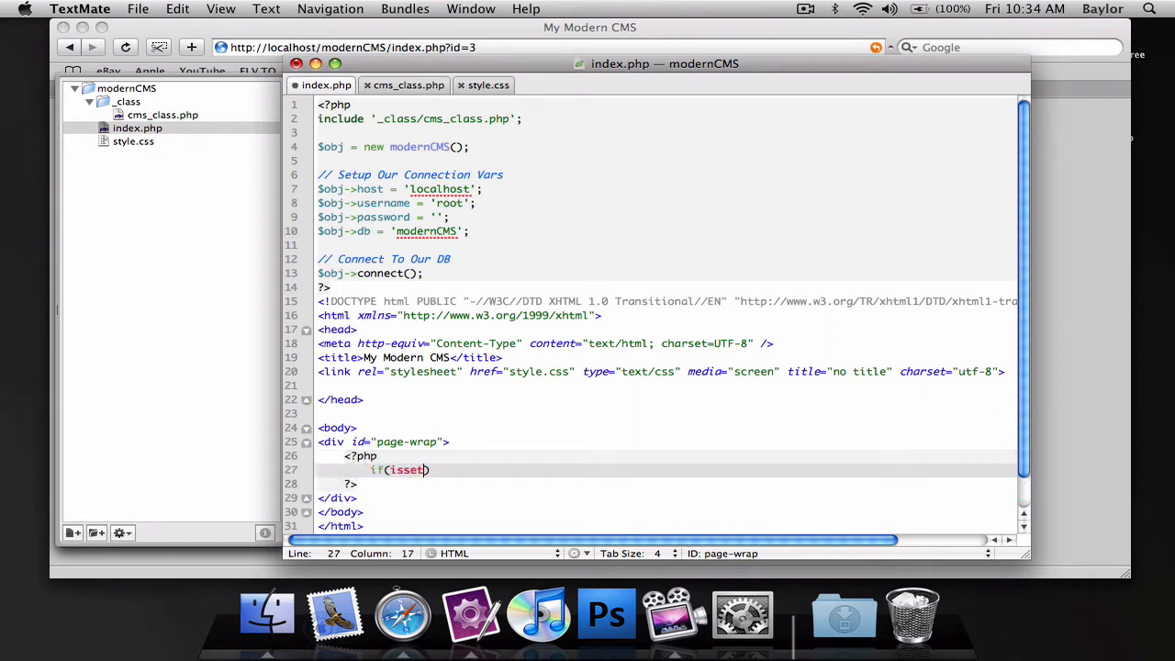
pyautogui.write('$GE')
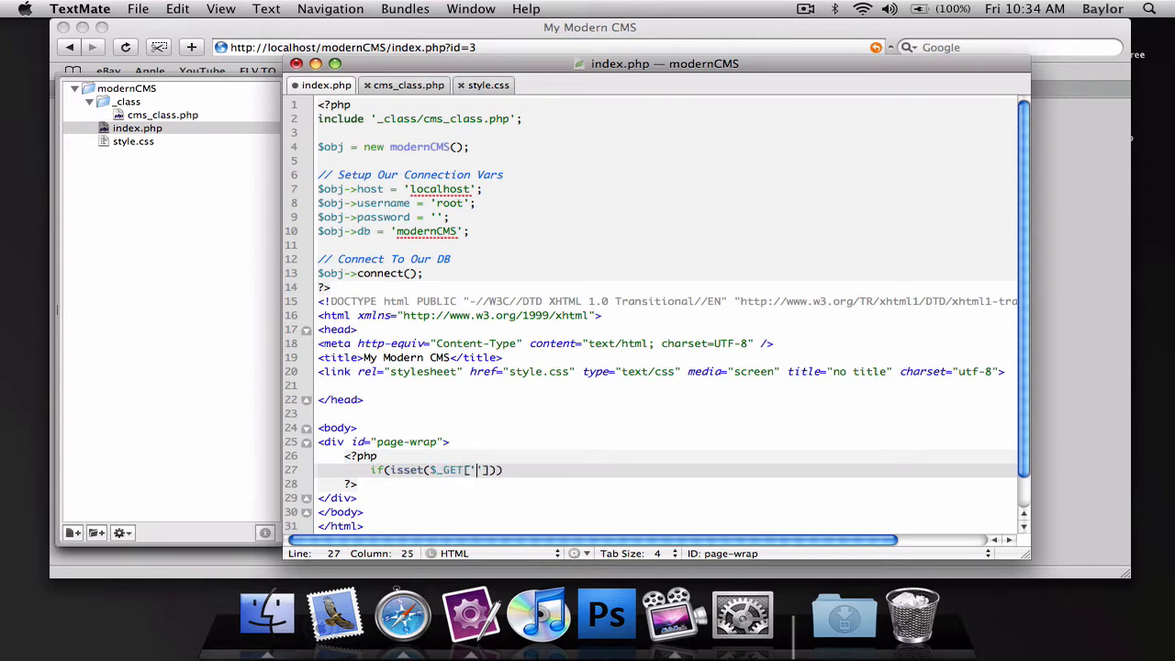
pyautogui.write('id')
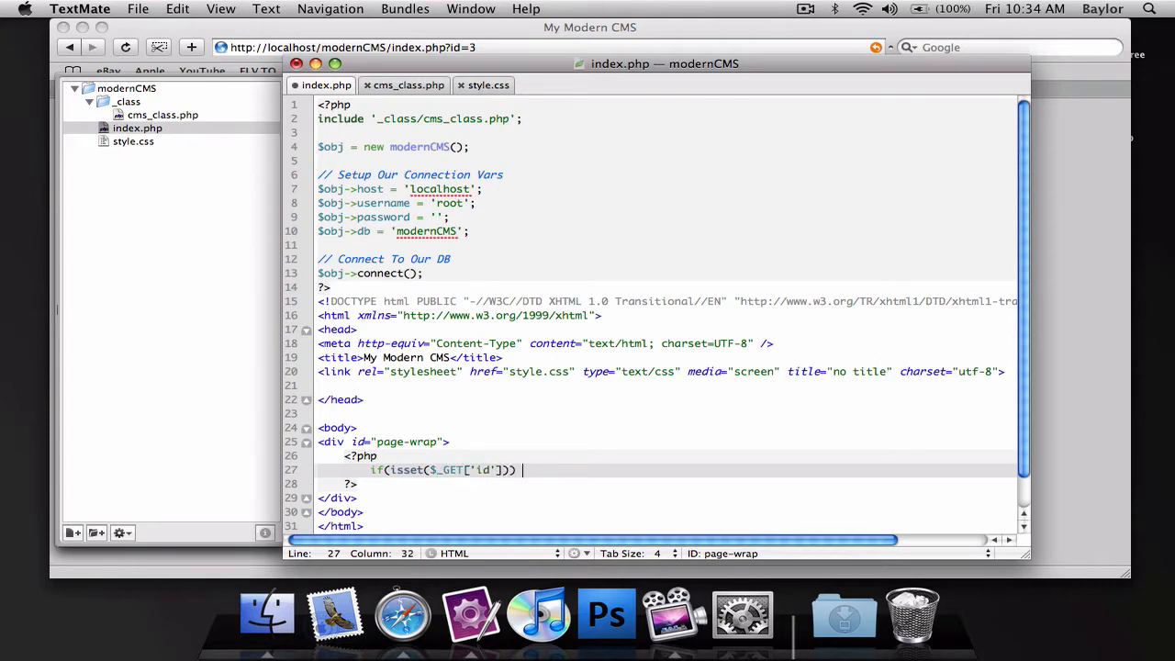
pyautogui.press('Backspace')
pyautogui.write(':')
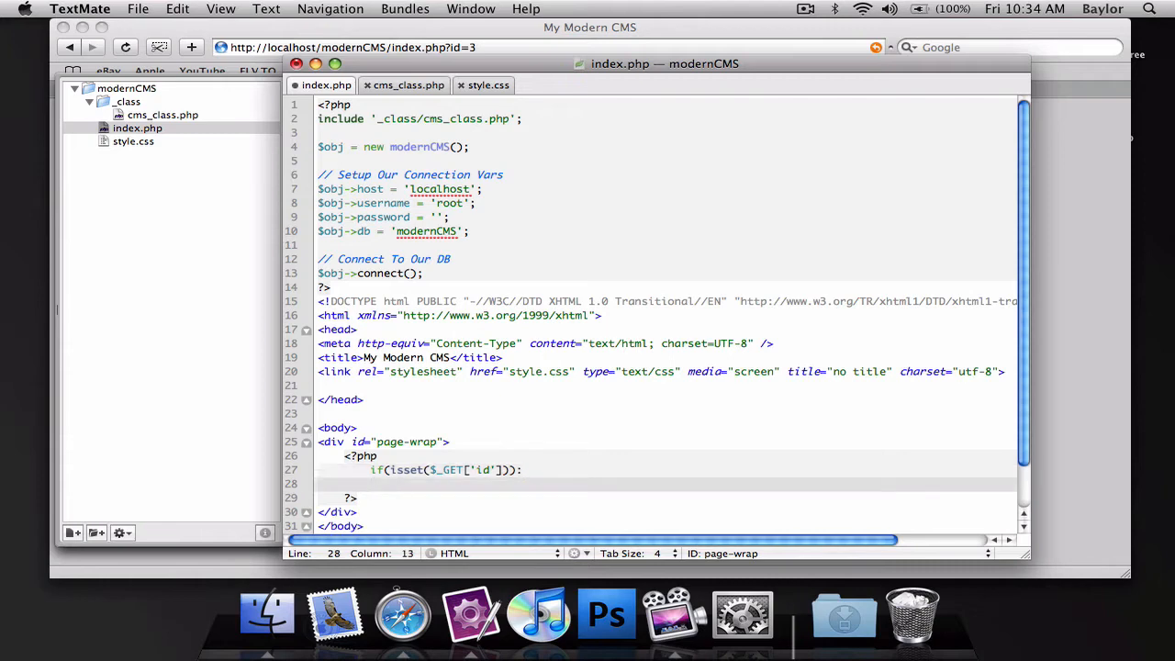
pyautogui.scroll(-3)
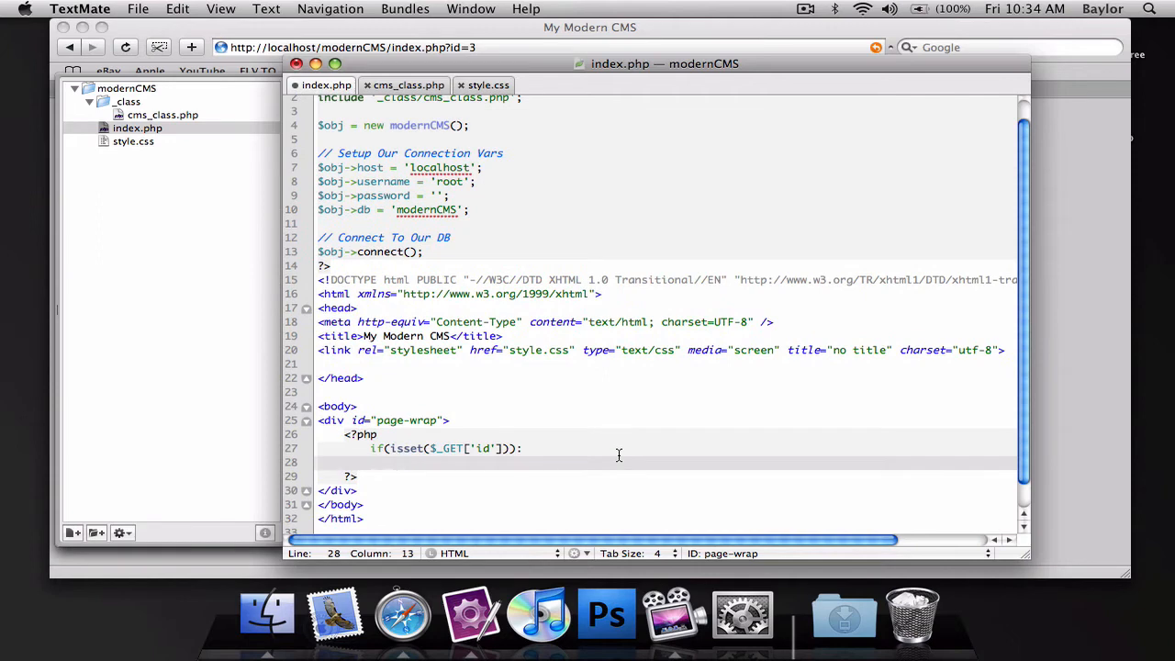
# Call $obj->get_content($_GET['id']) in the if branch and $obj->get_content() under else:.
pyautogui.write('$obj->')
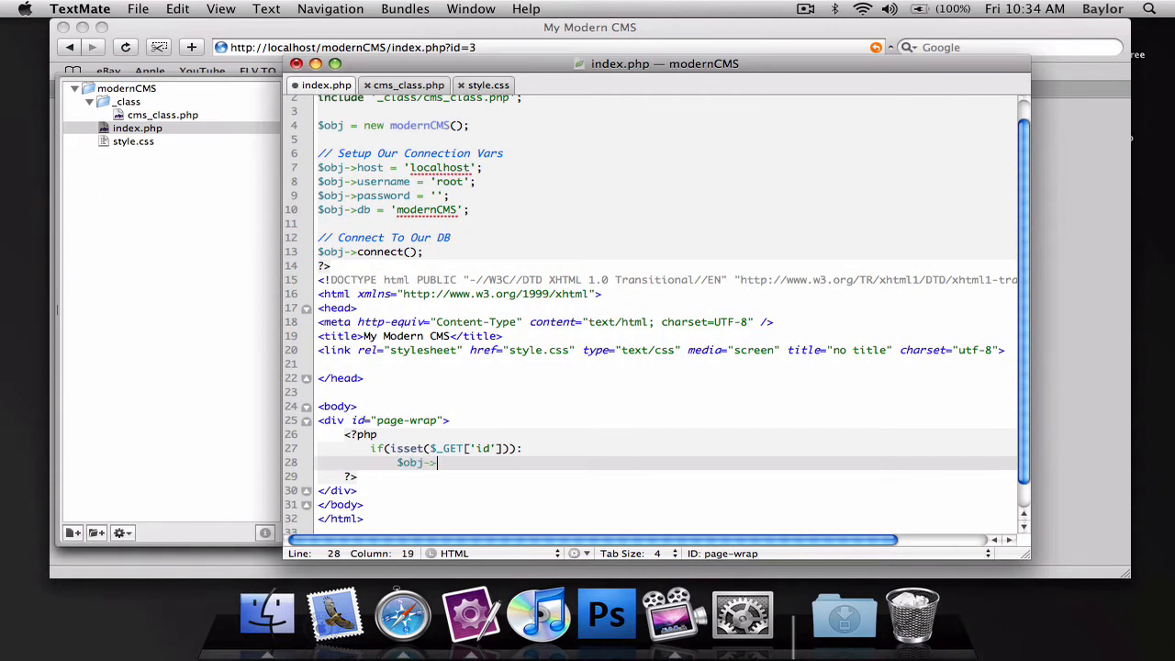
pyautogui.write("get_content($_GET['d")
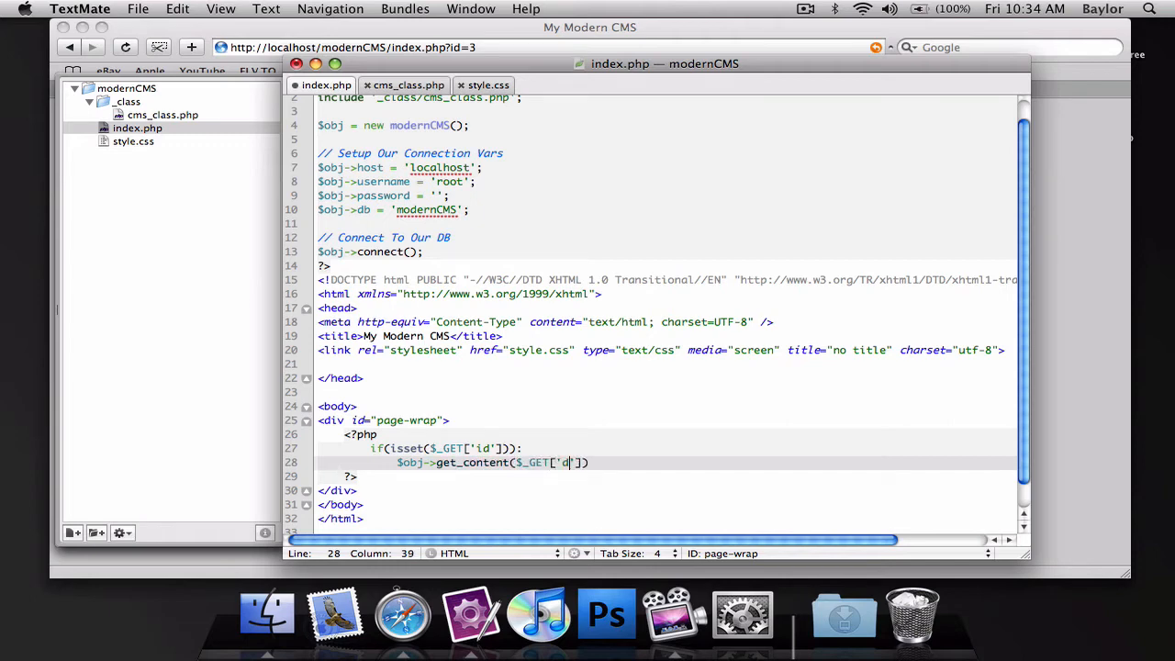
pyautogui.write('i')
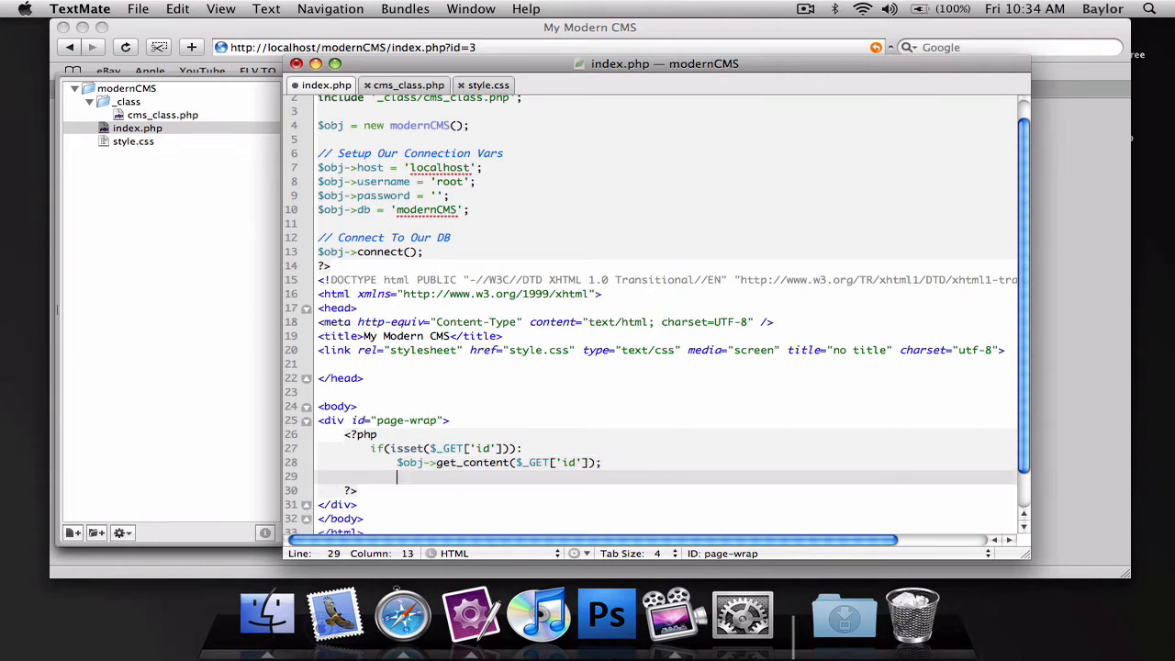
pyautogui.write('else:')
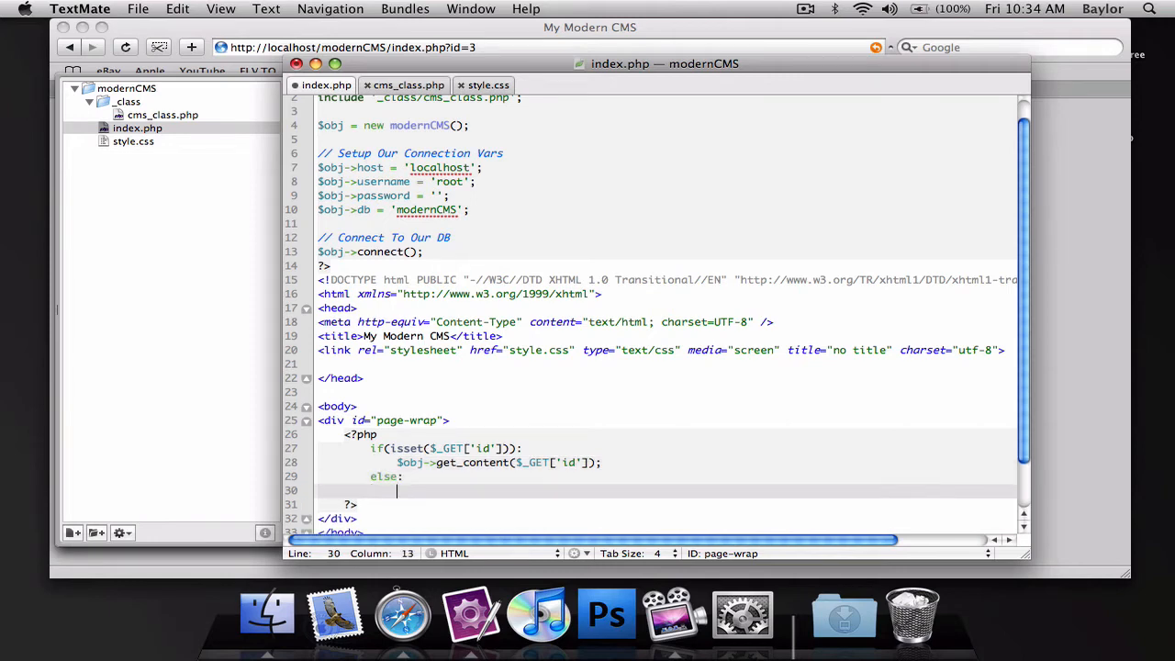
pyautogui.write('$obj-')
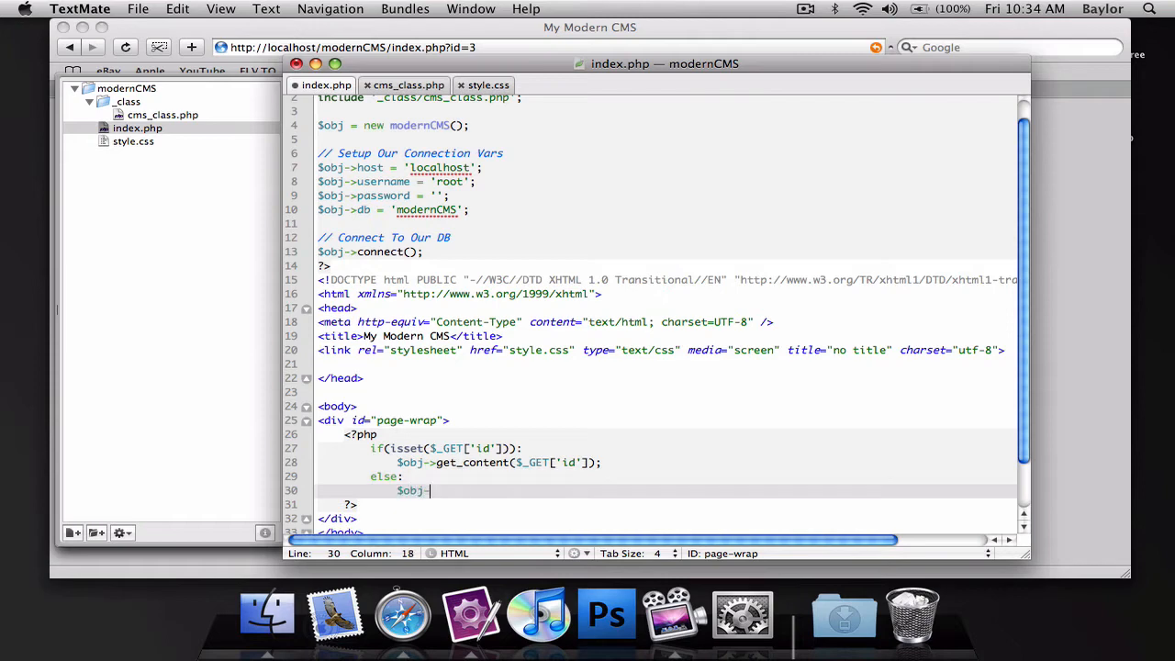
pyautogui.write('get_c')
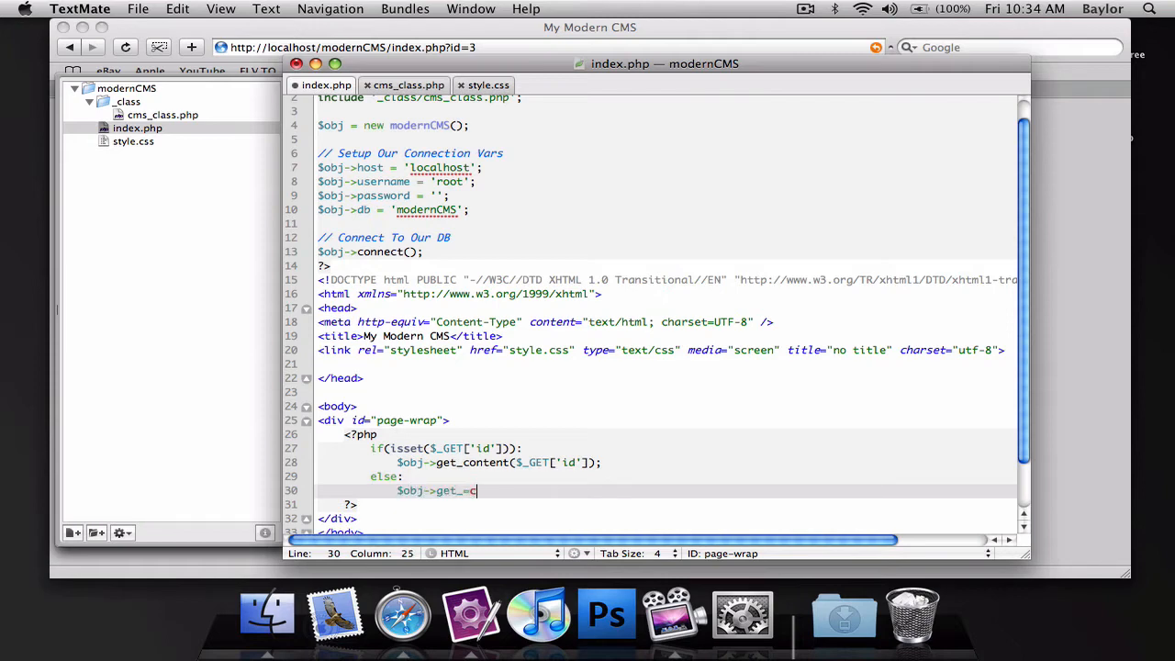
pyautogui.write('onten')
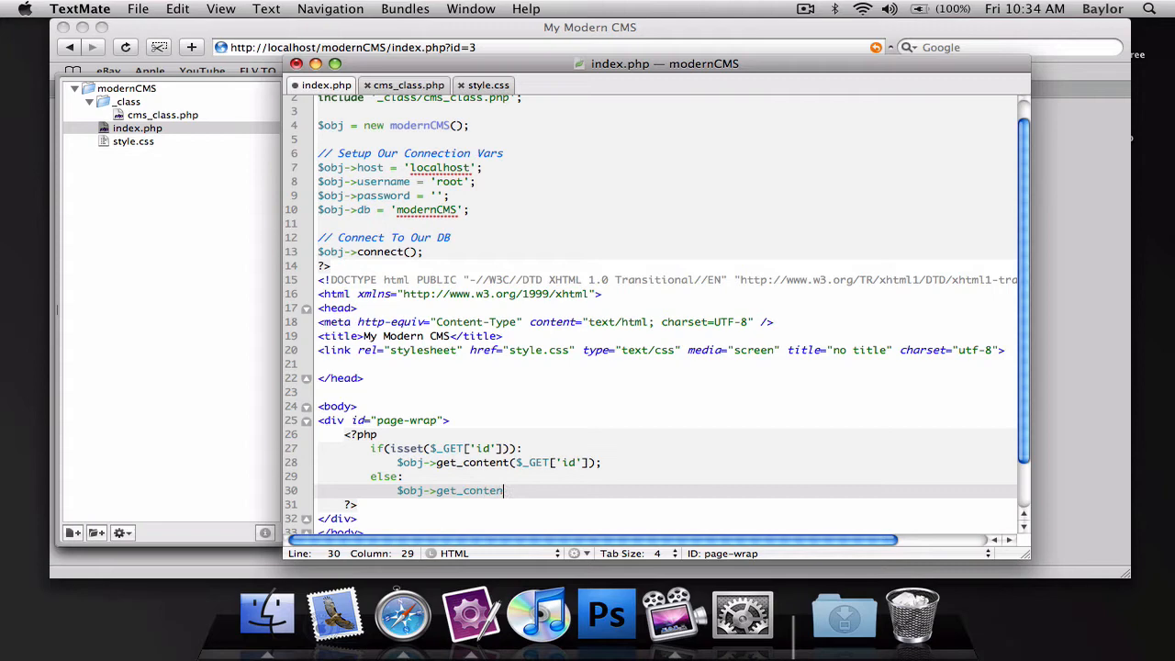
pyautogui.write('()')
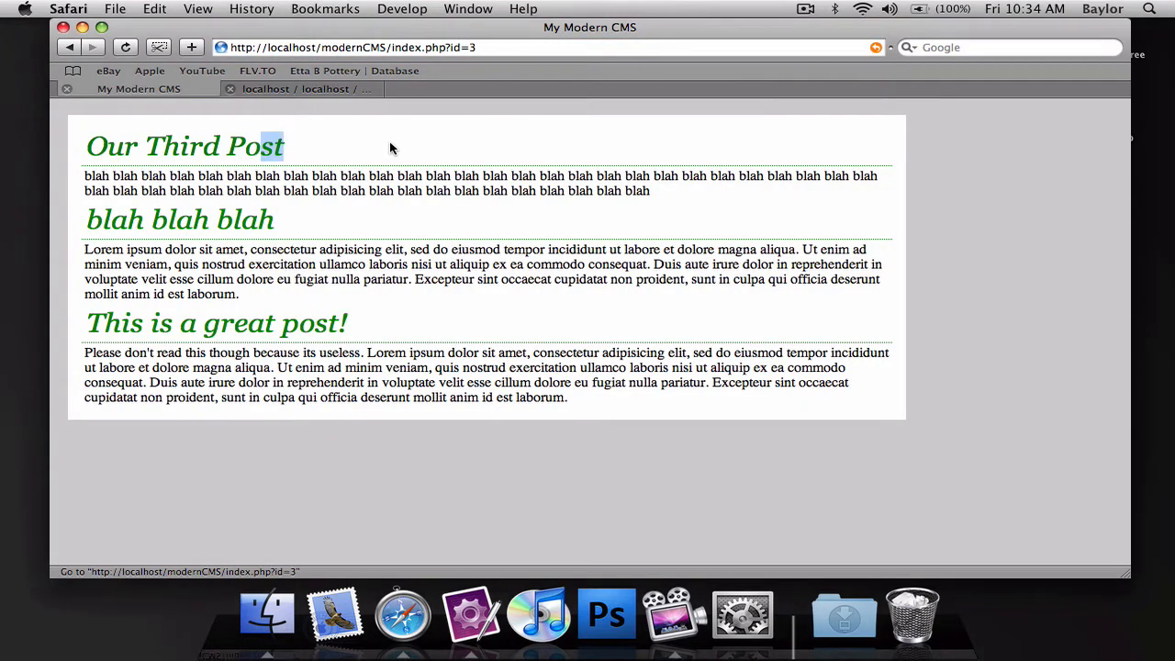
# Open the third post's single view from index.php?id=3 in Safari.
pyautogui.click(514, 48)
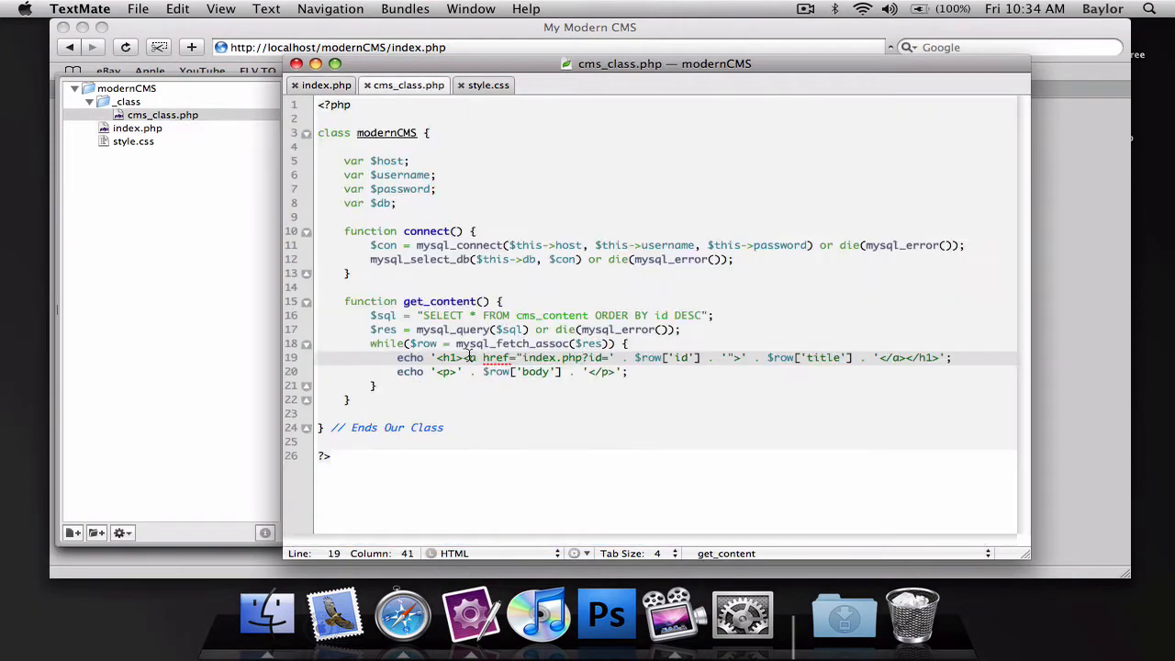
# Give get_content an $id = '' parameter, checking index.php's call in between.
pyautogui.write('$')
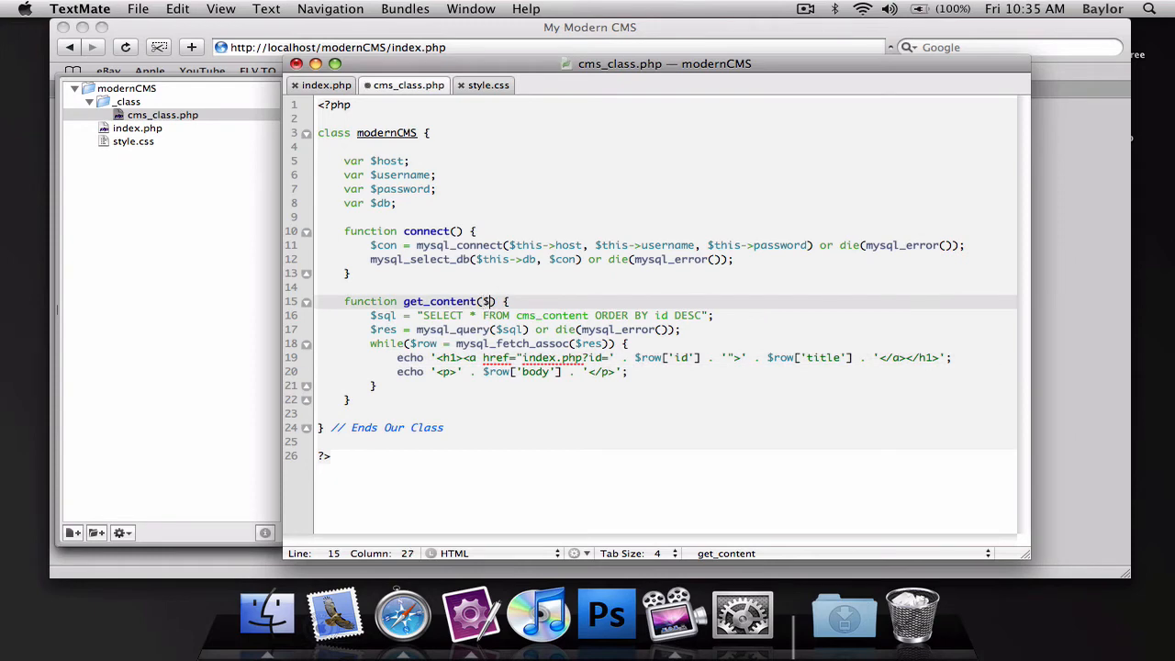
pyautogui.write('id')
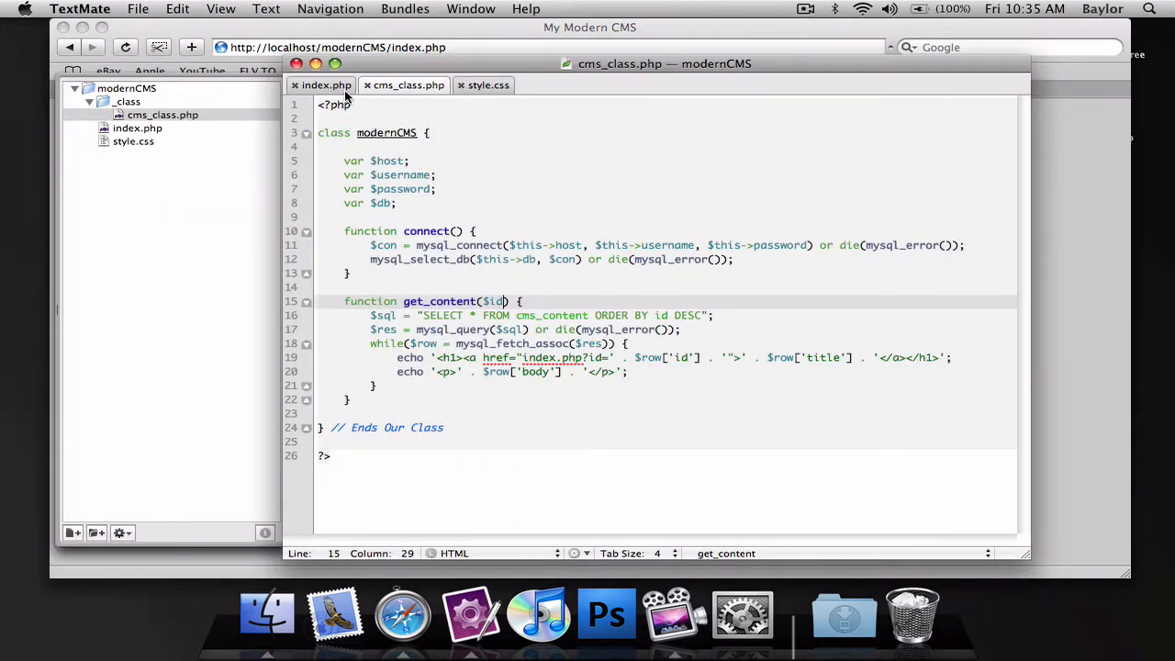
pyautogui.click(323, 84)
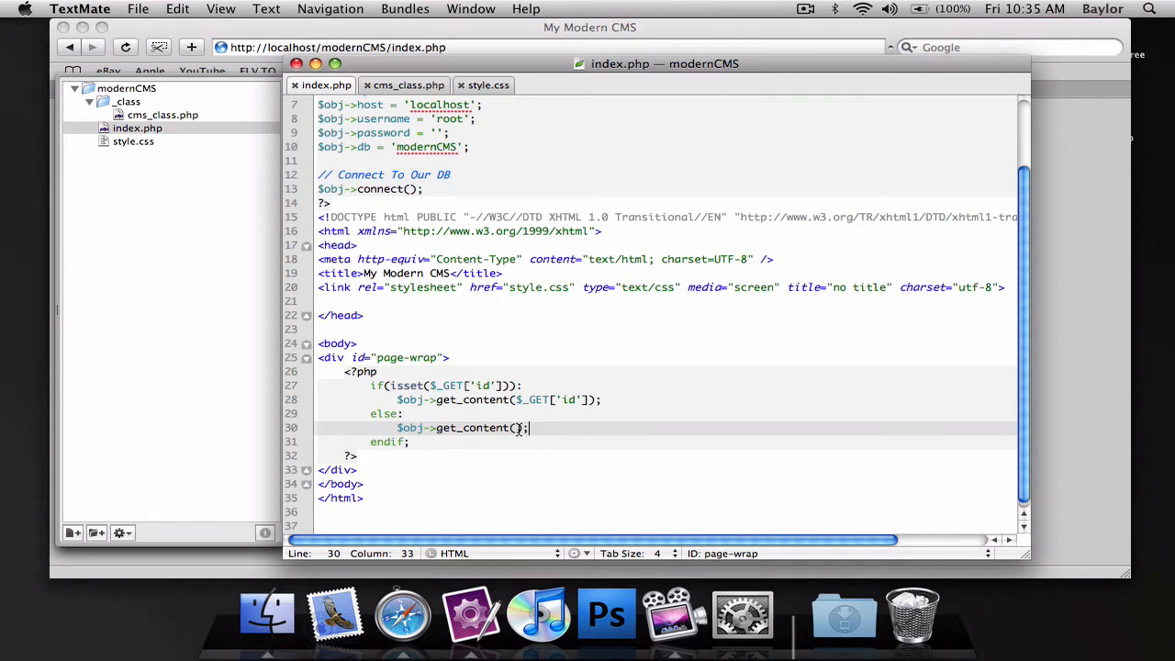
pyautogui.click(404, 85)
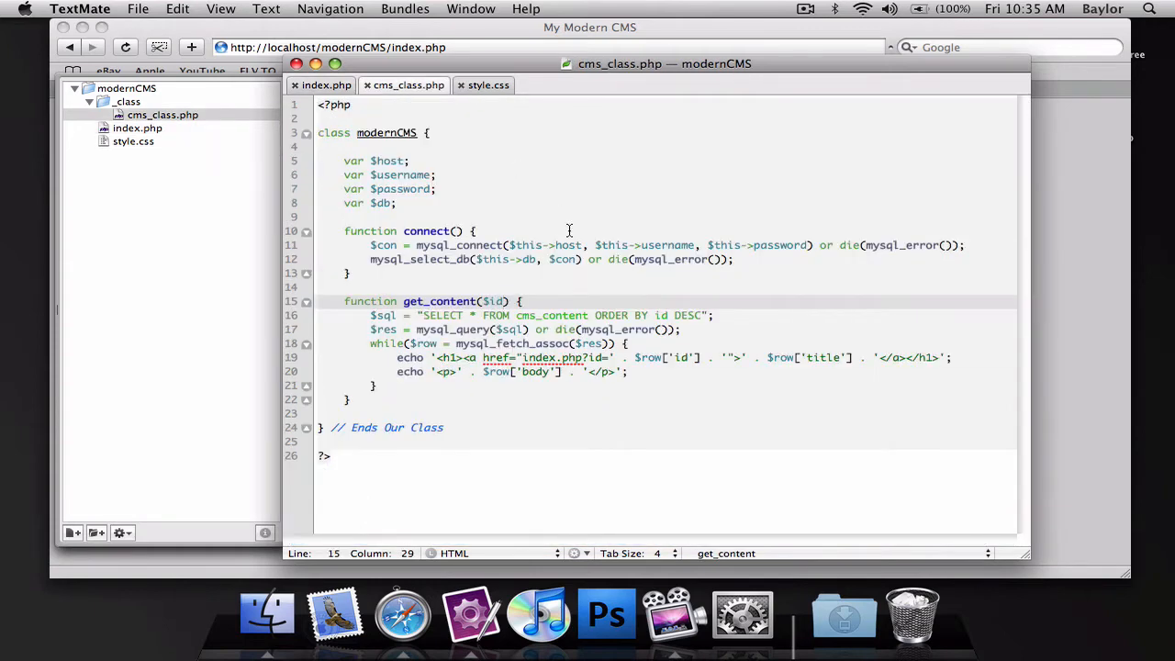
pyautogui.write("= ''")
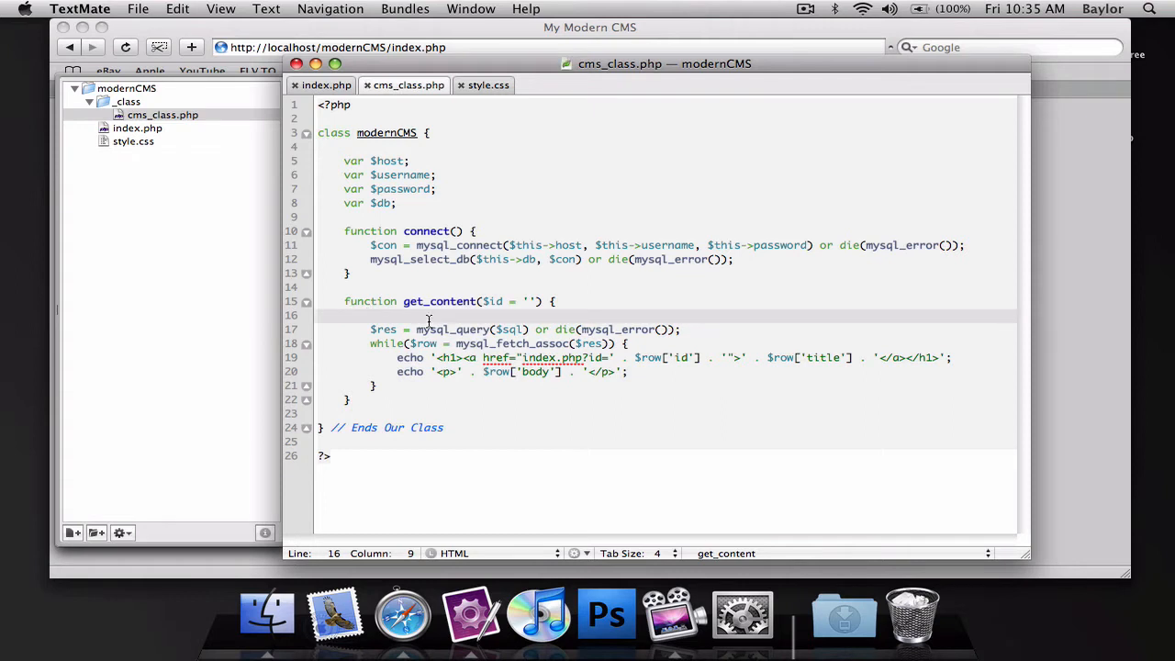
# Add if($id != "") { } and paste the $sql SELECT query inside it.
pyautogui.write('if')
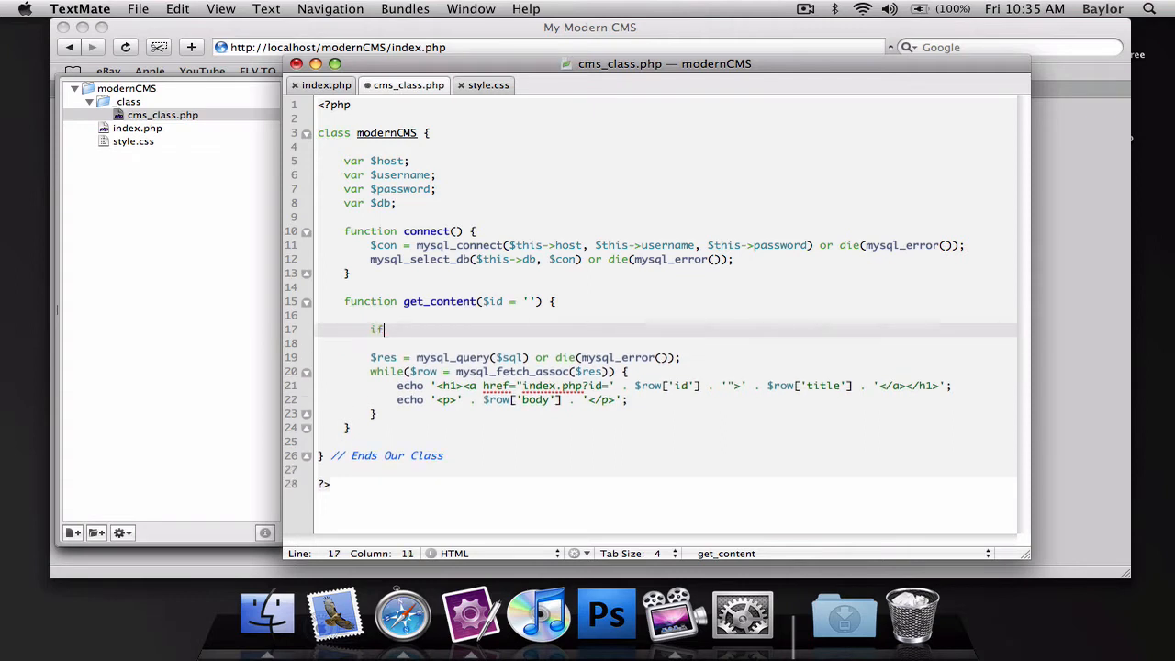
pyautogui.write('($')
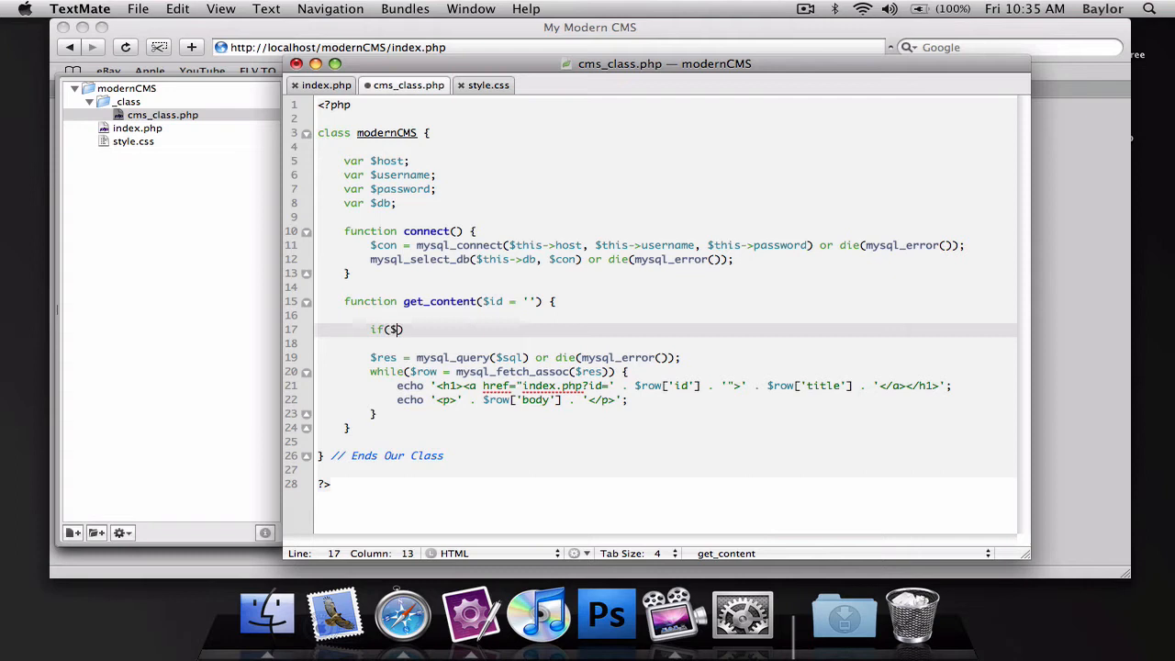
pyautogui.write('id)')
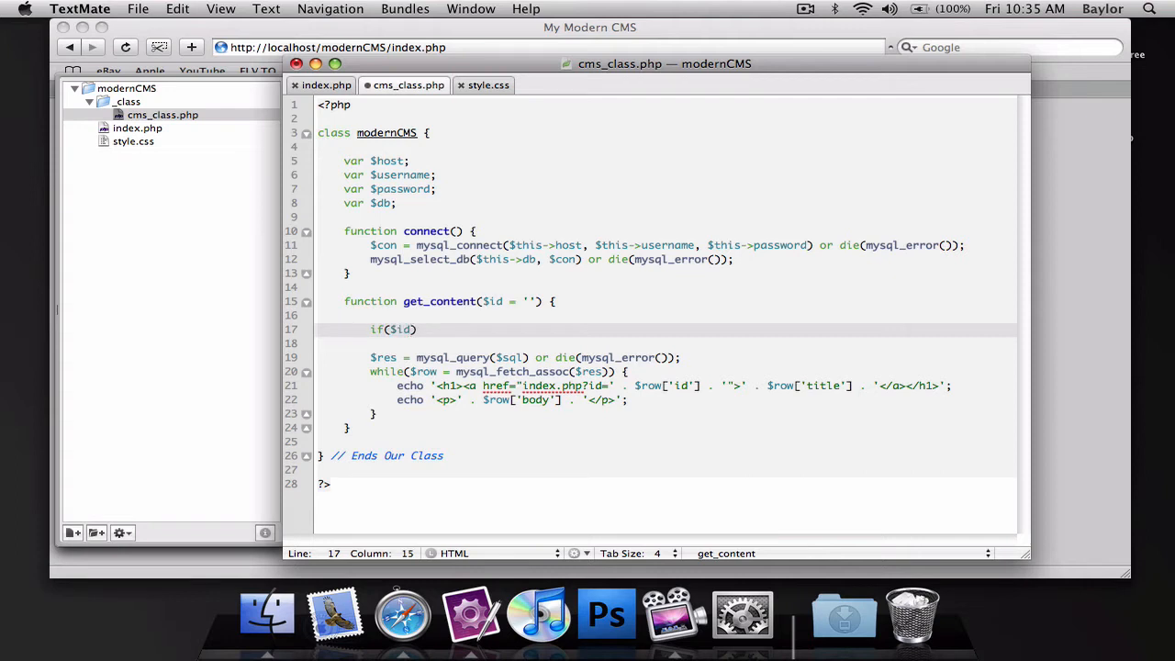
pyautogui.write('!=')
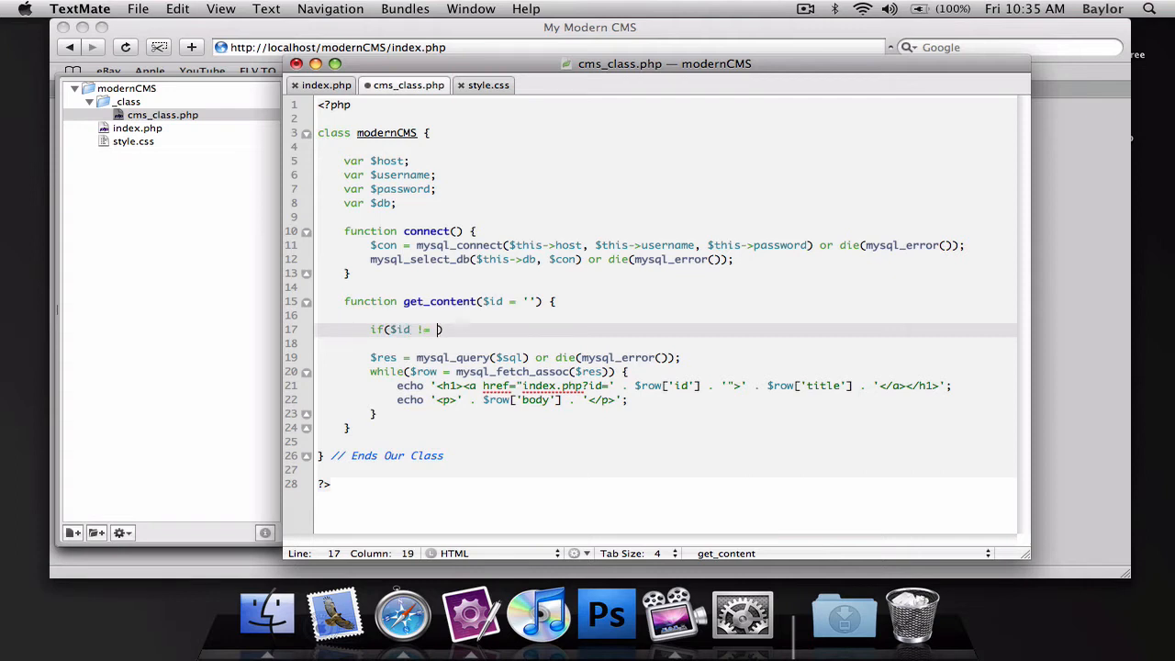
pyautogui.write('"')
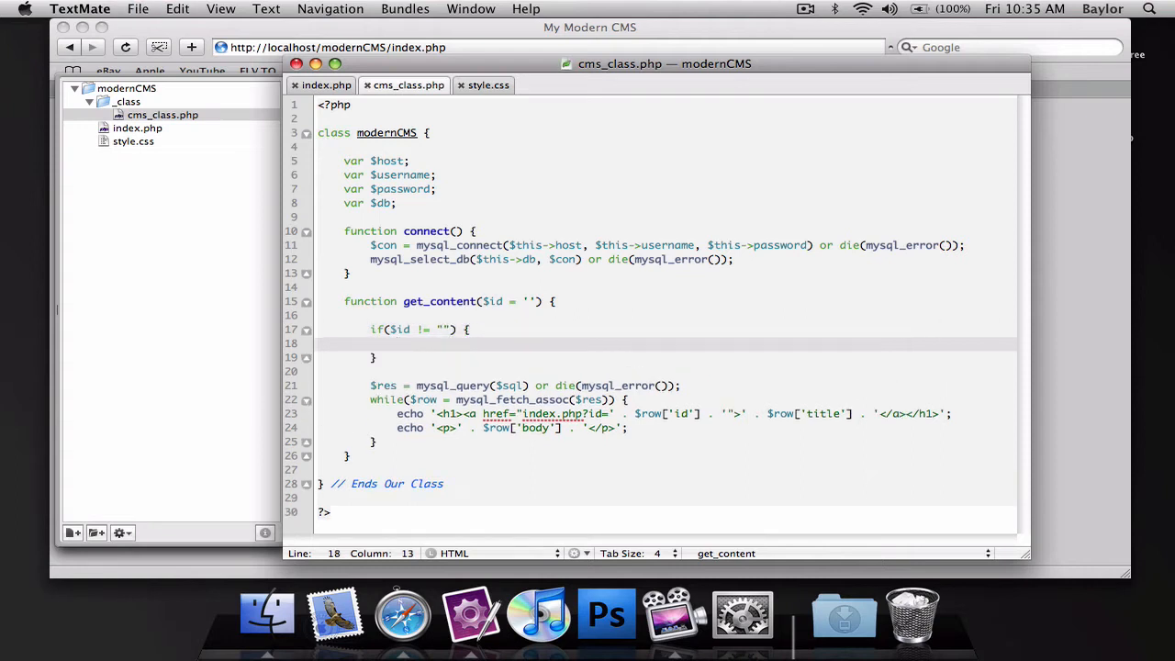
pyautogui.moveTo(606, 374)
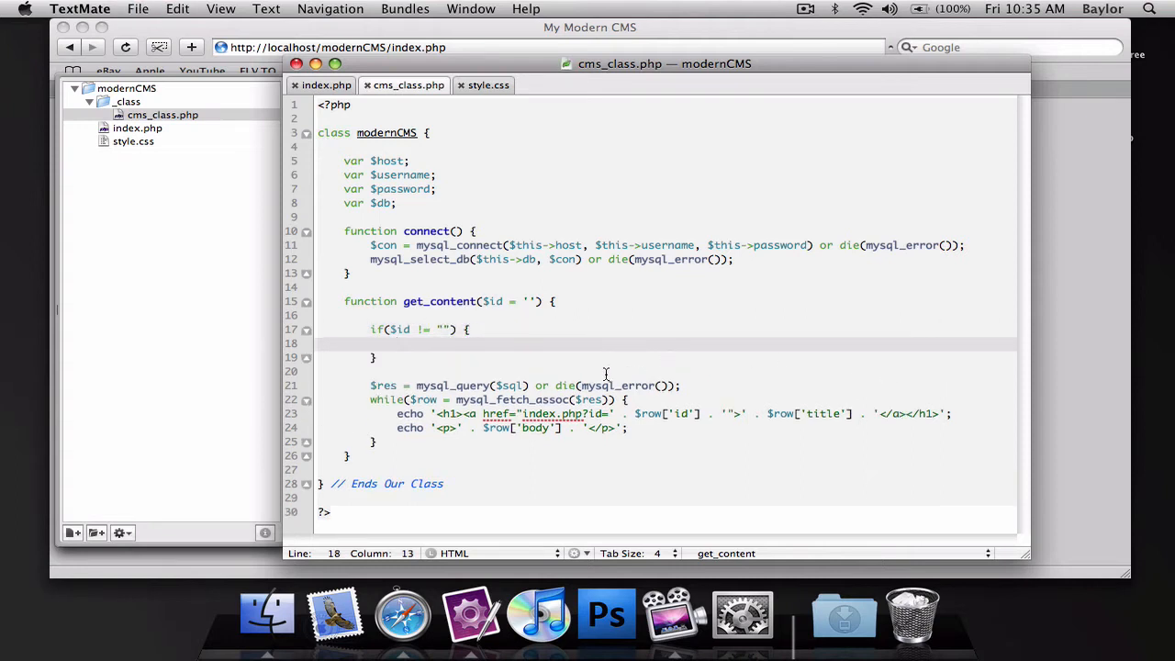
pyautogui.moveTo(514, 370)
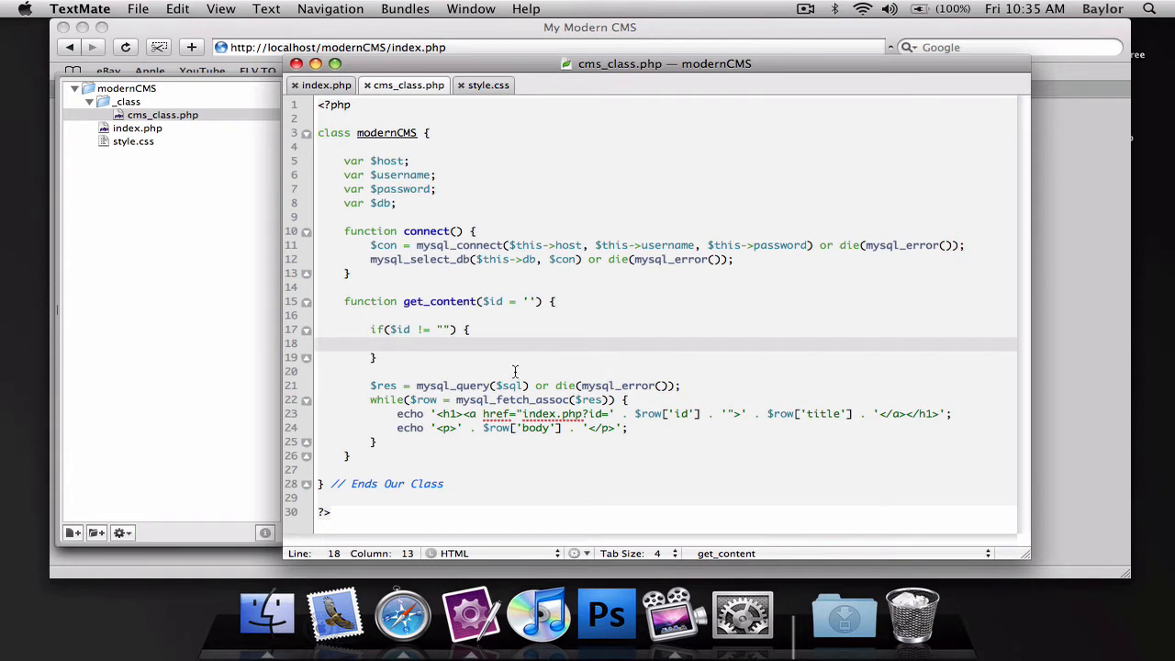
pyautogui.write('$sql = "SELECT * FROM cms_content ORDER BY id DESC";')
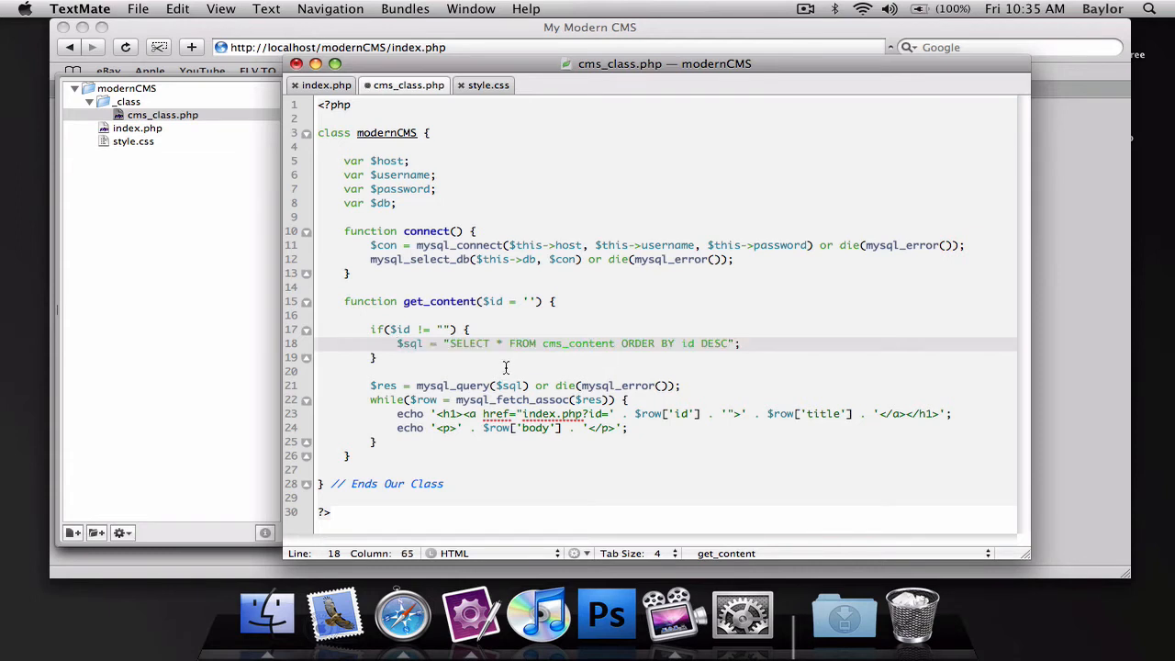
# Replace ORDER BY id DESC in that query with WHERE id = '$id'.
pyautogui.moveTo(397, 343); pyautogui.dragTo(738, 343)
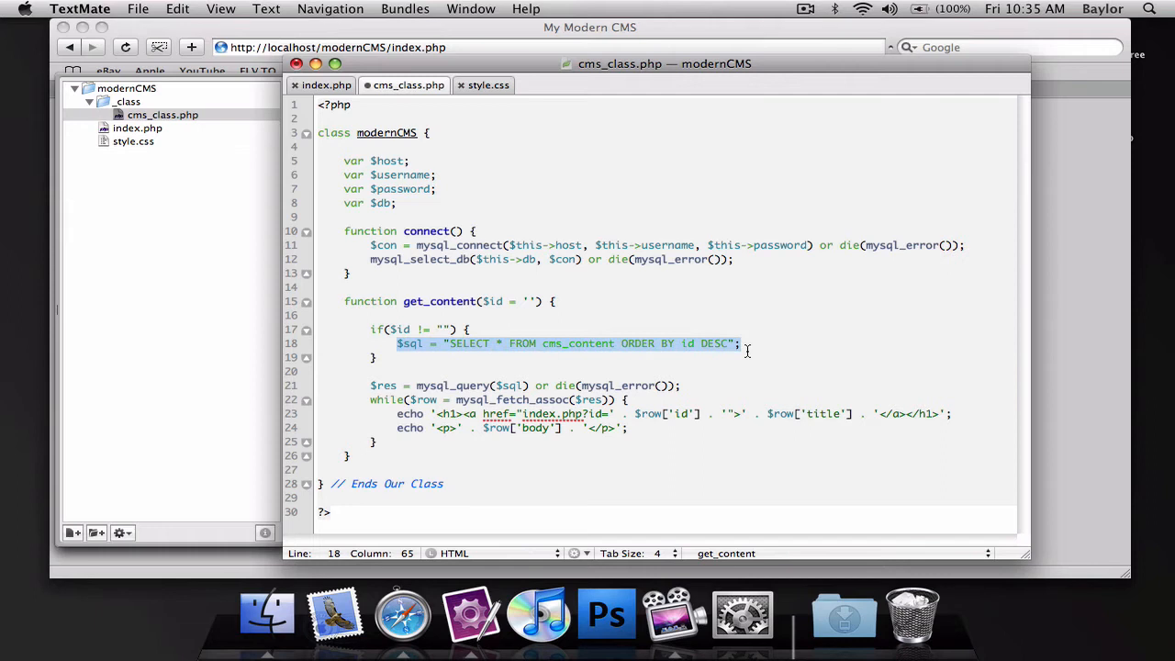
pyautogui.click(634, 344)
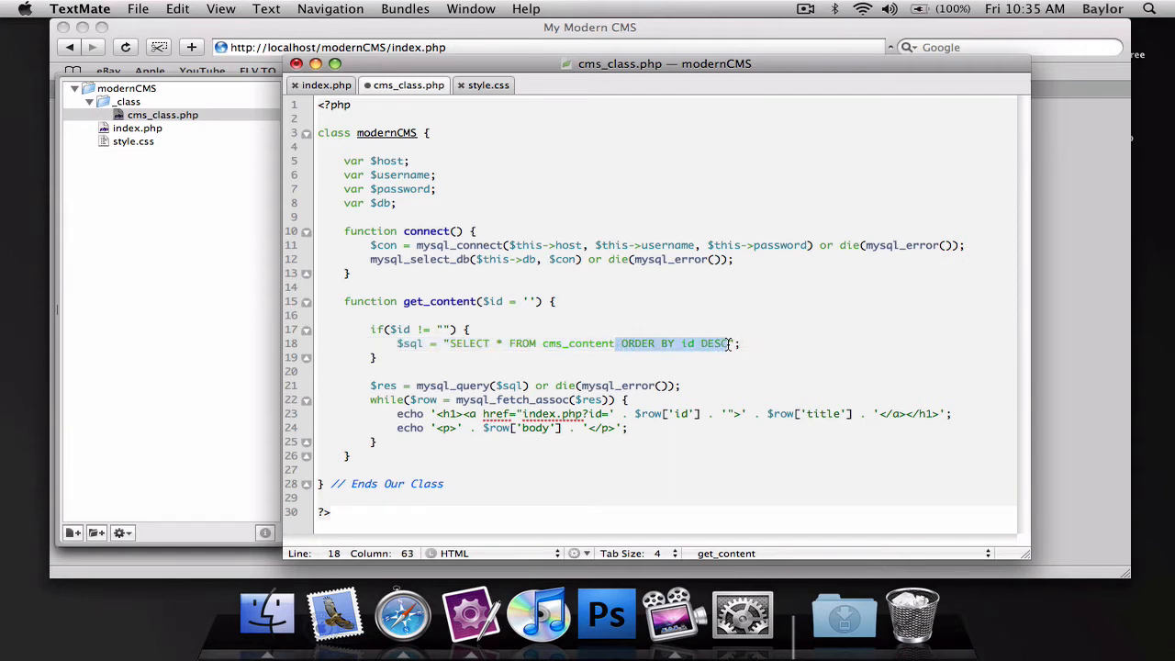
pyautogui.press('Delete')
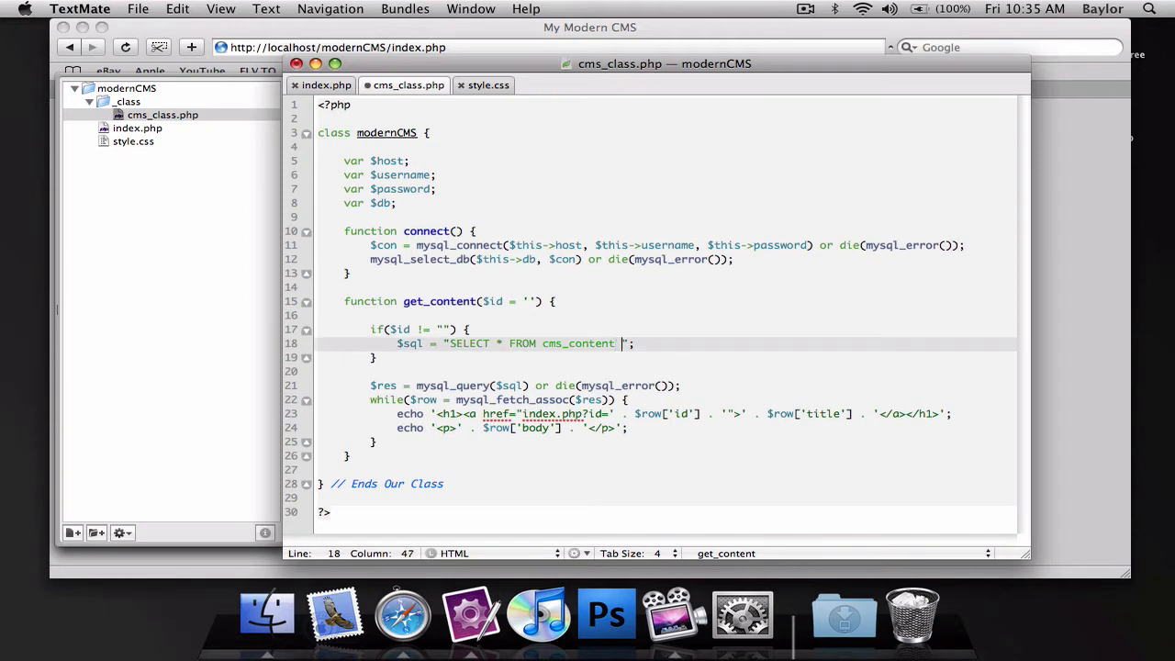
pyautogui.write('WHERE id =')
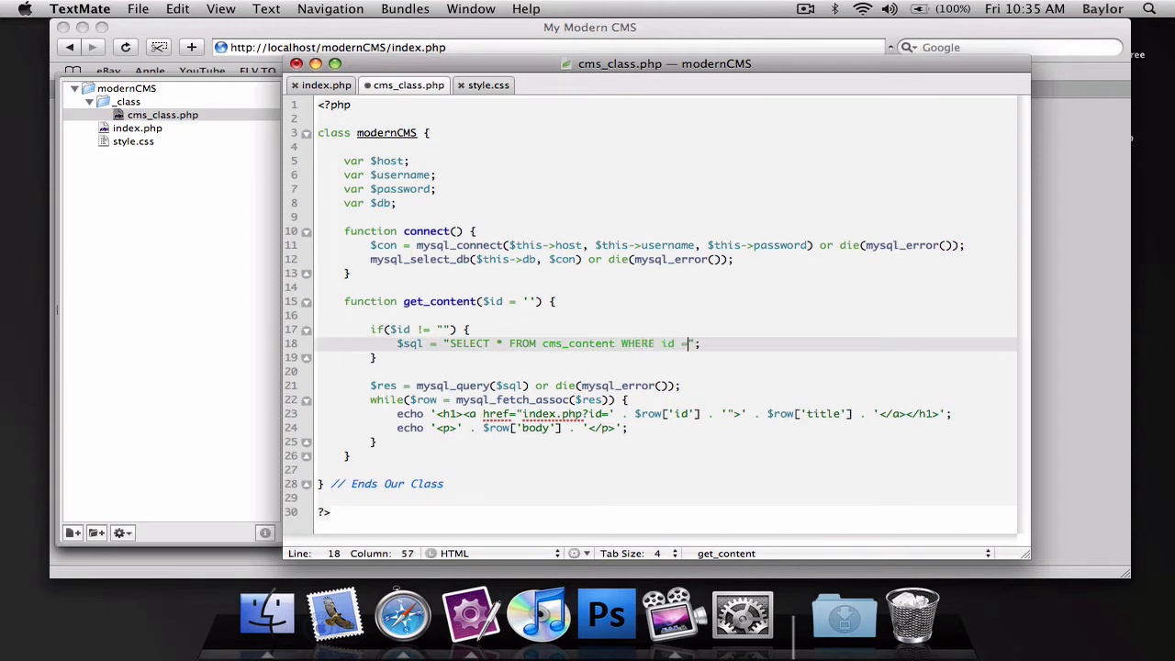
pyautogui.write("'$id'")
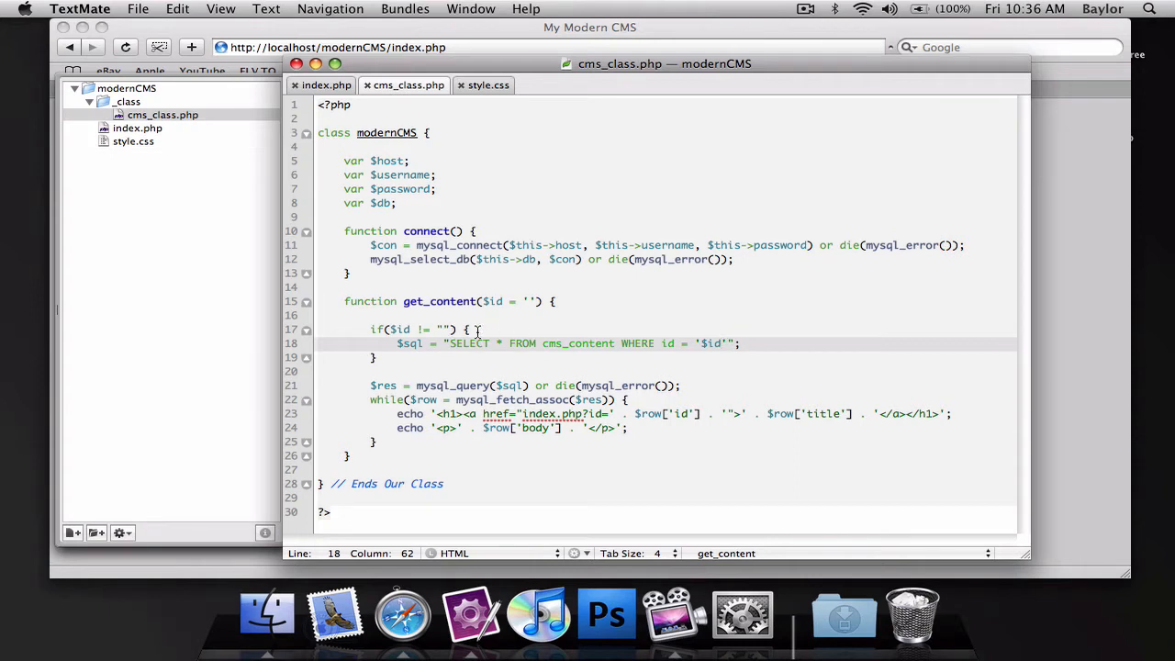
# Reassign $id through mysql_real_escape_string($id) before the single-post query.
pyautogui.write('$id')
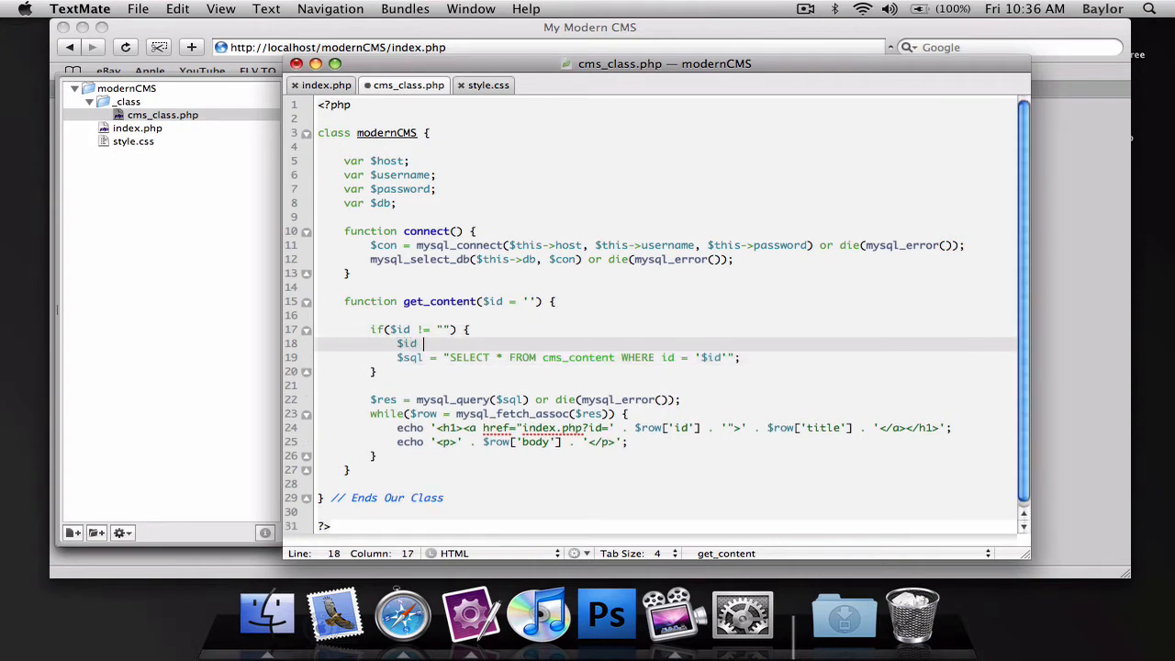
pyautogui.write('= mysql_f')
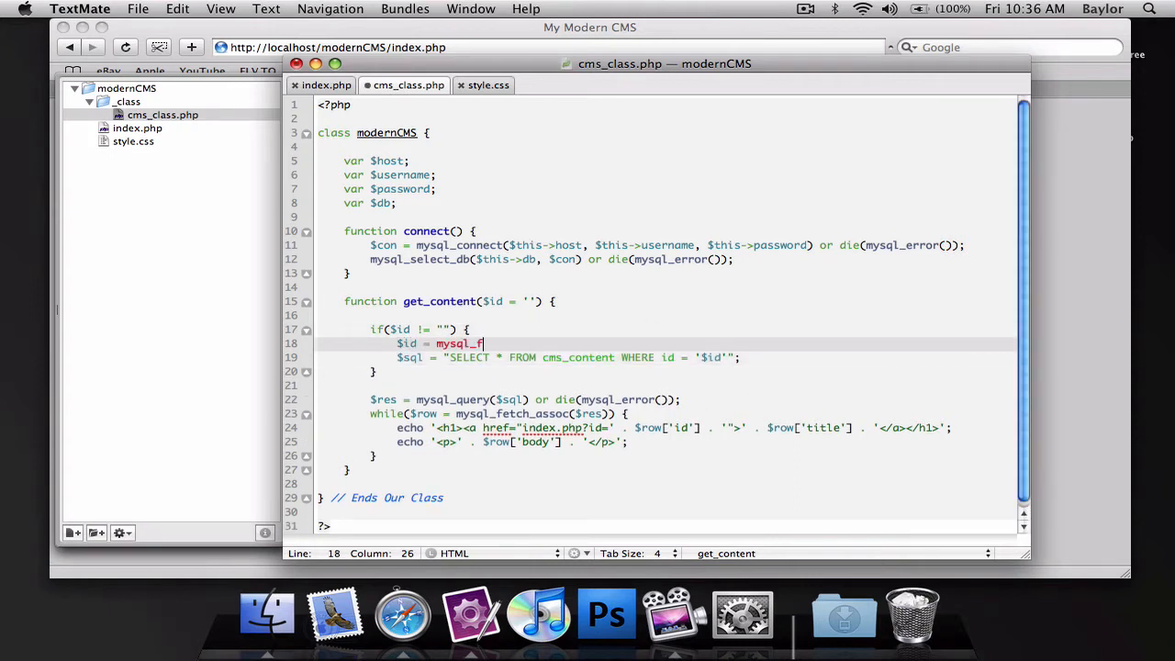
pyautogui.write('real_')
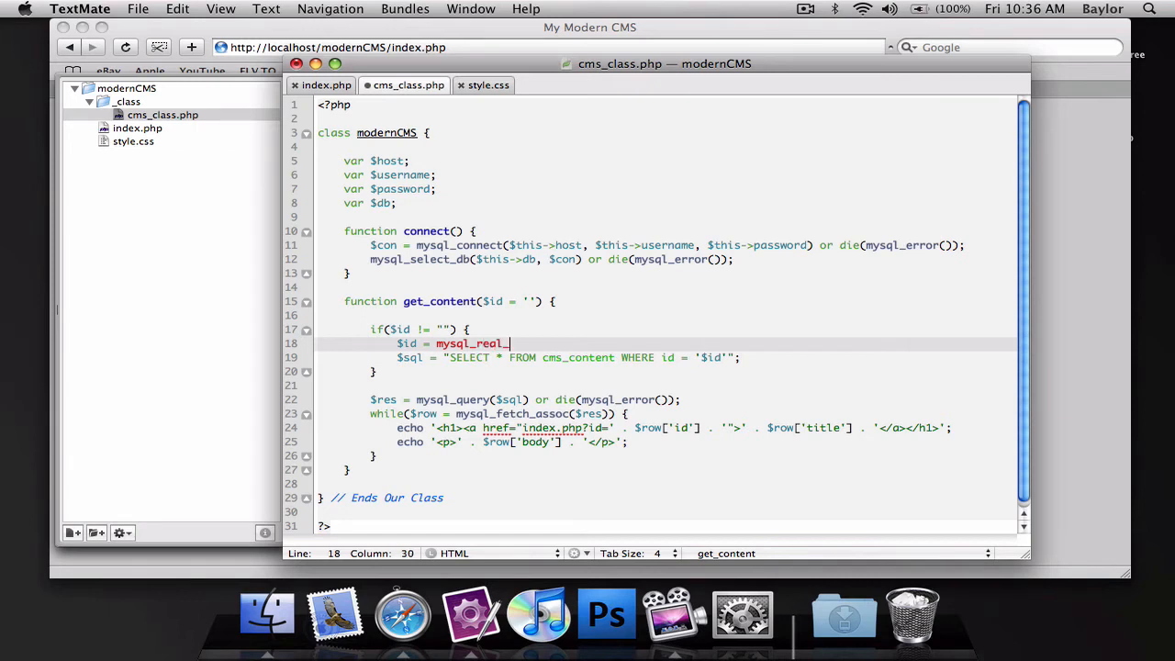
pyautogui.write('escape_string($i')
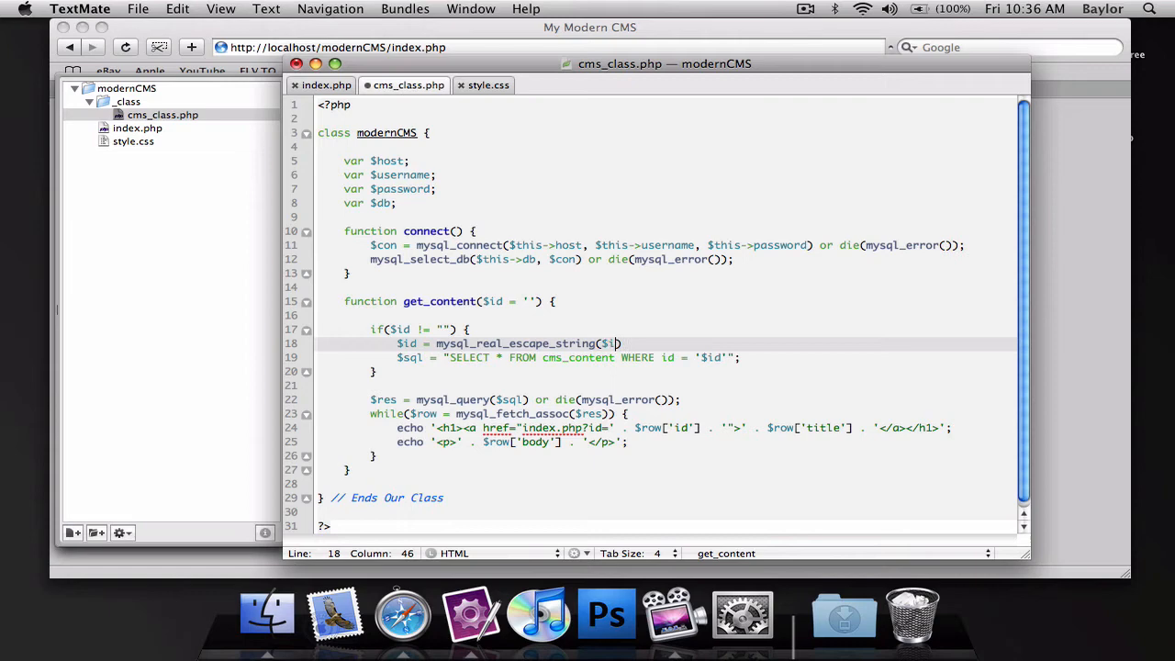
pyautogui.write('d);')
pyautogui.click(667, 329)
pyautogui.write(':')
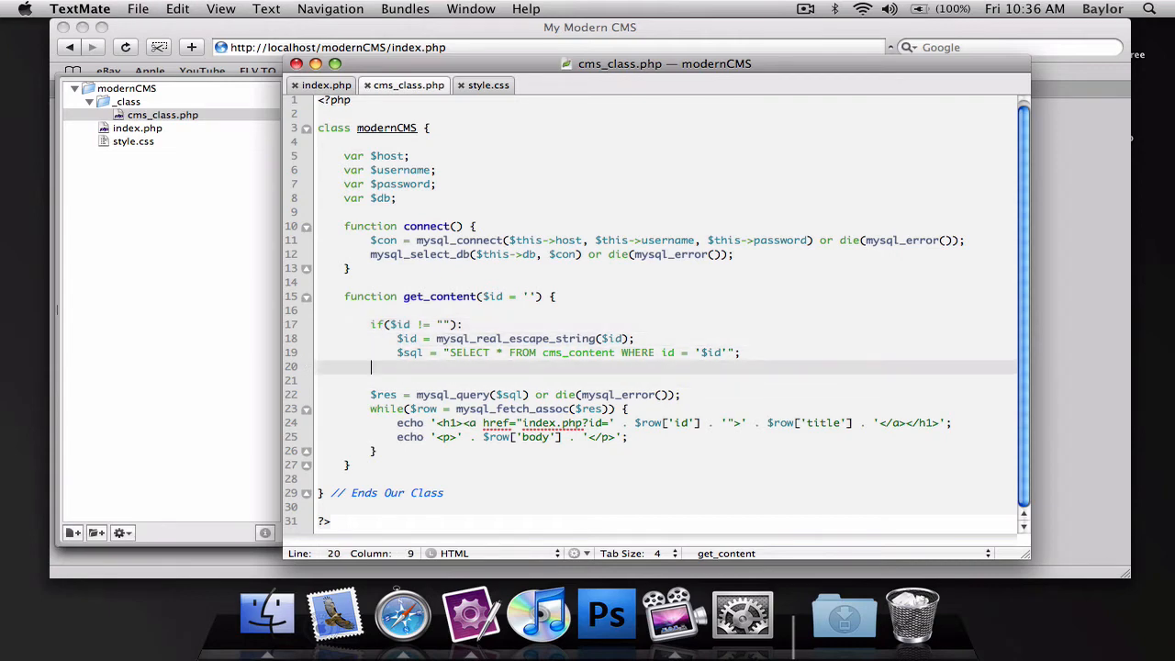
# Add an else: branch selecting all cms_content ORDER BY id DESC, closed with endif;.
pyautogui.write('else:')
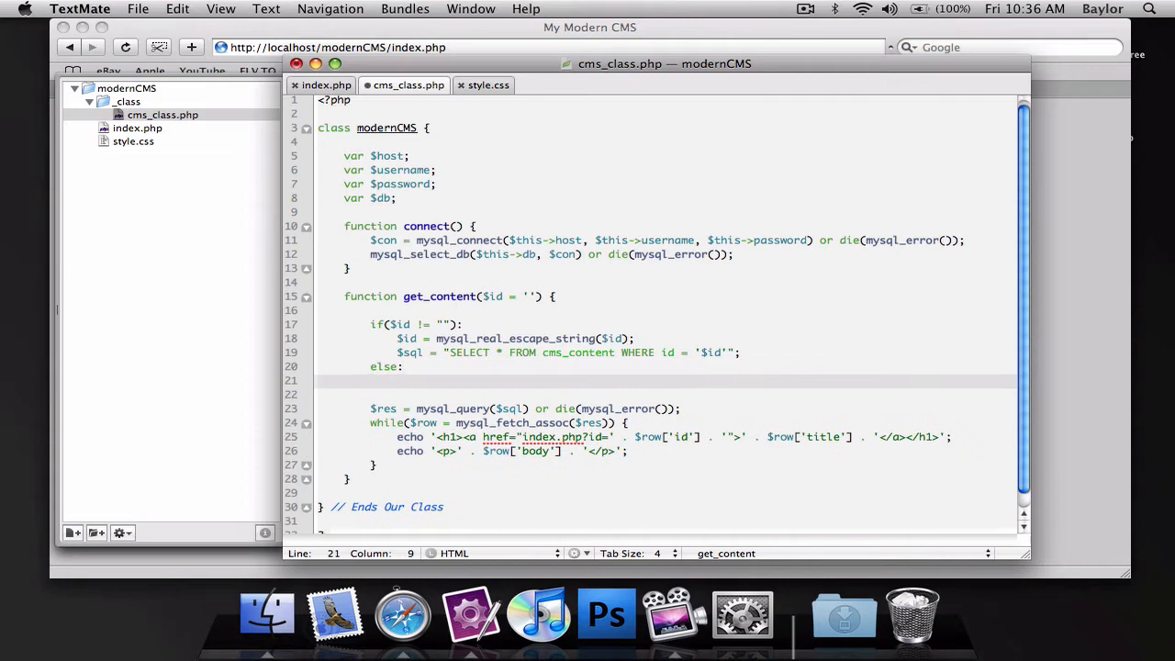
pyautogui.write('$sql = "SELECT * FROM cms_content ORDER BY id DESC";')
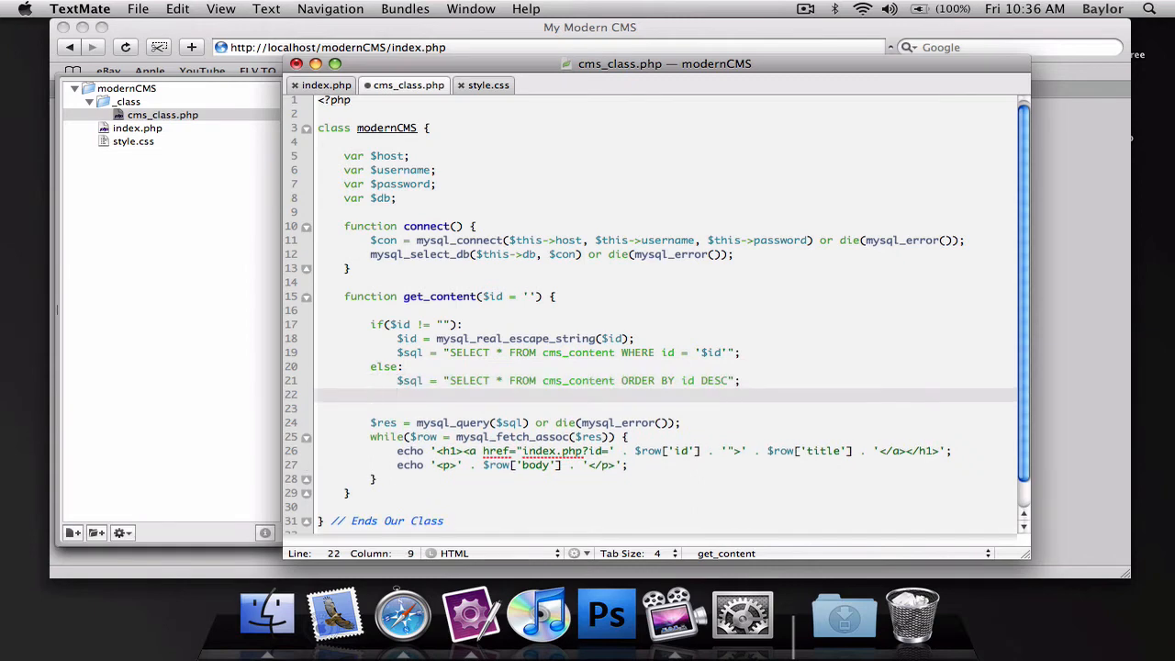
pyautogui.write('endif;')
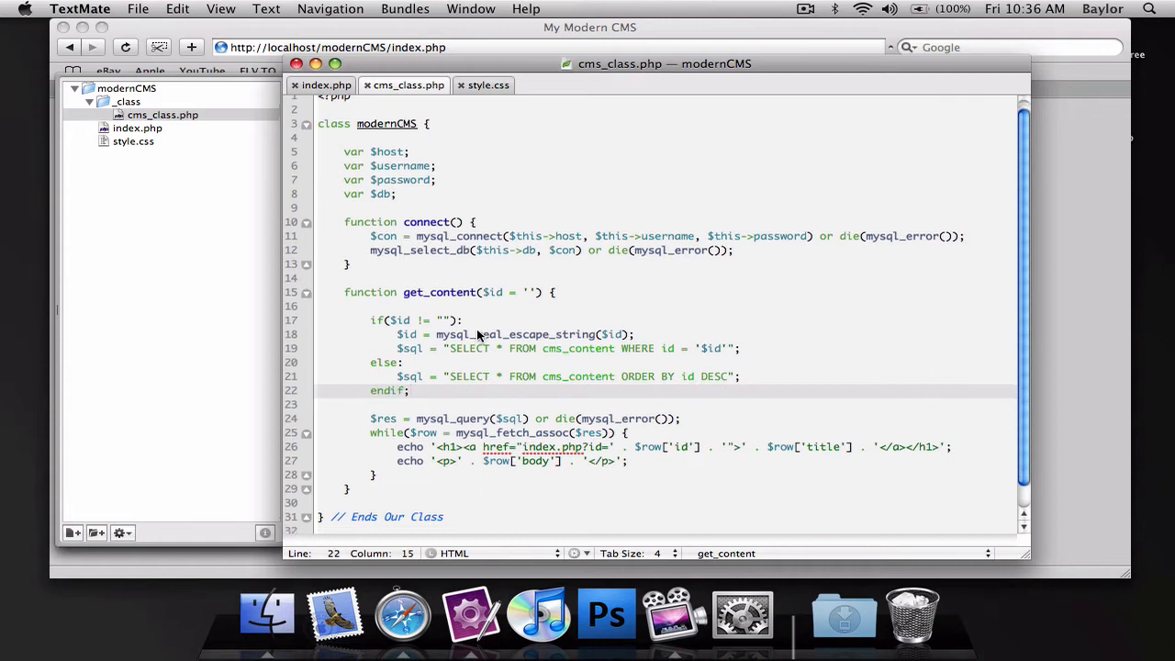
pyautogui.scroll(-3)
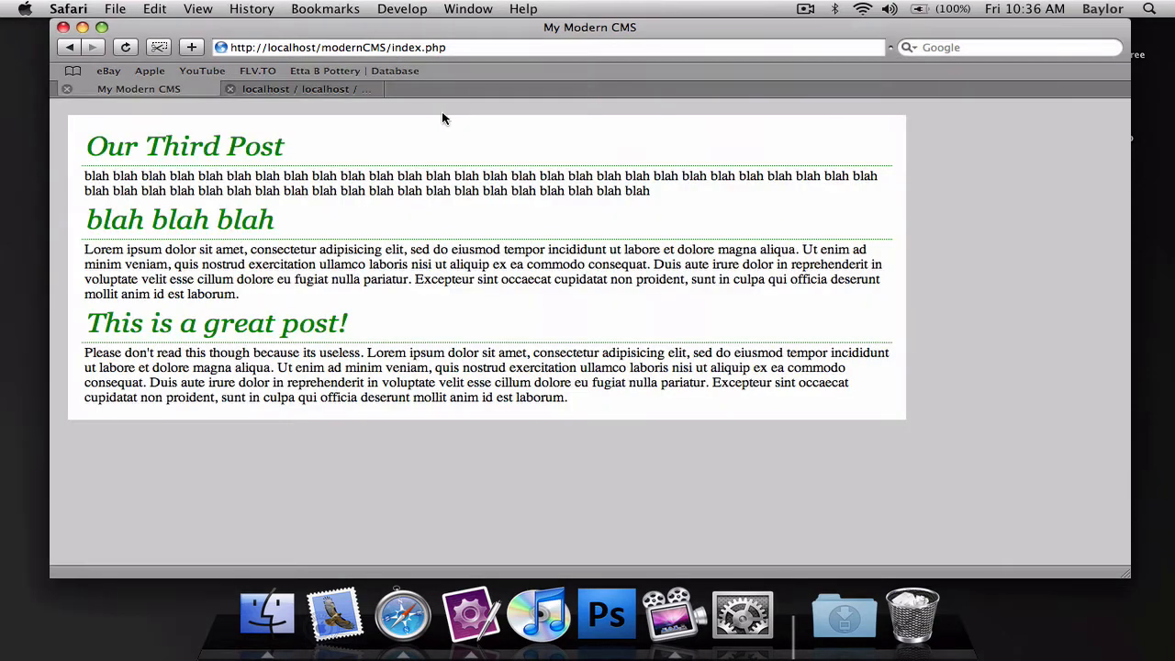
# Test in Safari: a title shows one post, empty id lists all, then try a missing id.
pyautogui.click(184, 147)
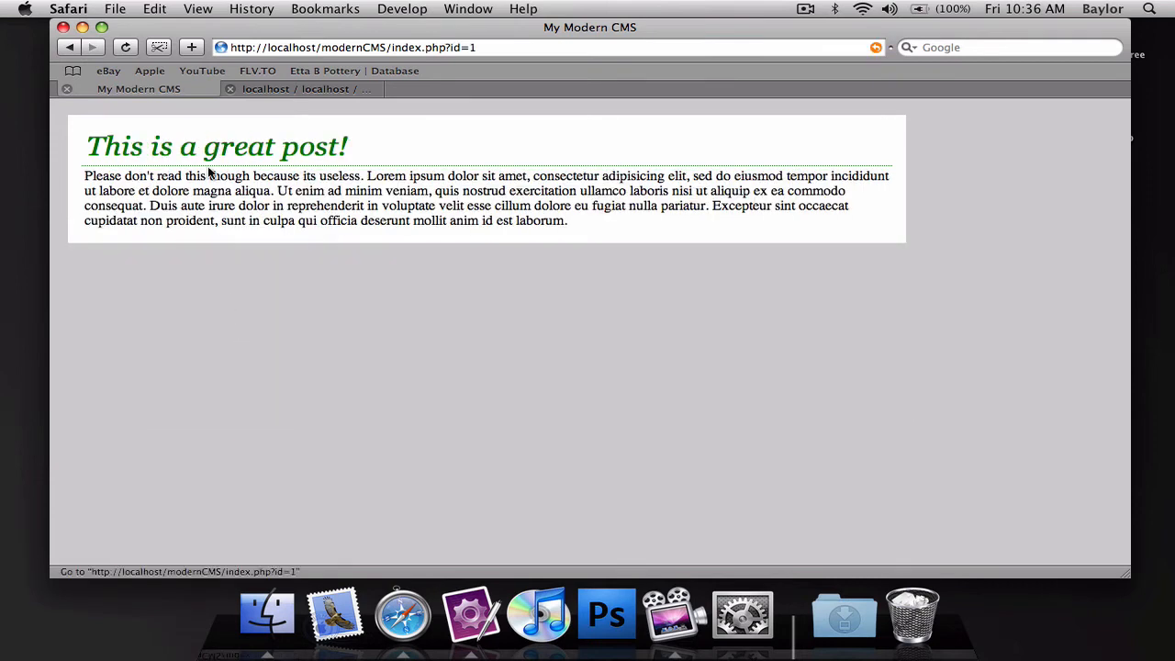
pyautogui.click(514, 48)
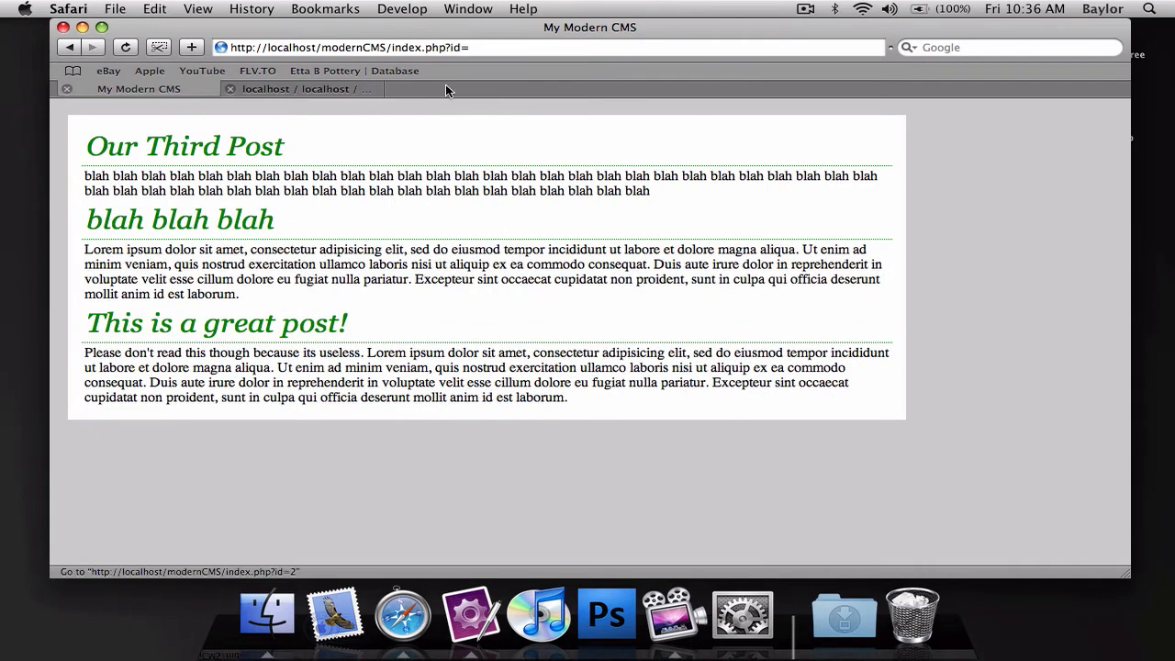
pyautogui.click(485, 48)
pyautogui.write('58')
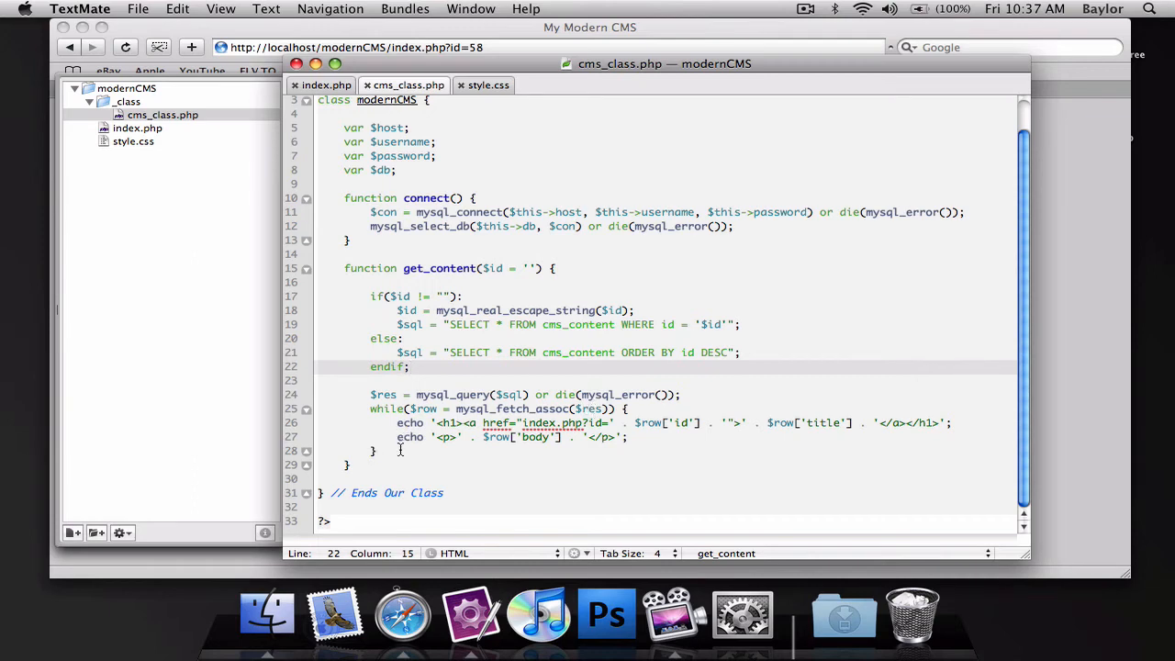
pyautogui.moveTo(672, 400)
pyautogui.write('if(mysql_num')
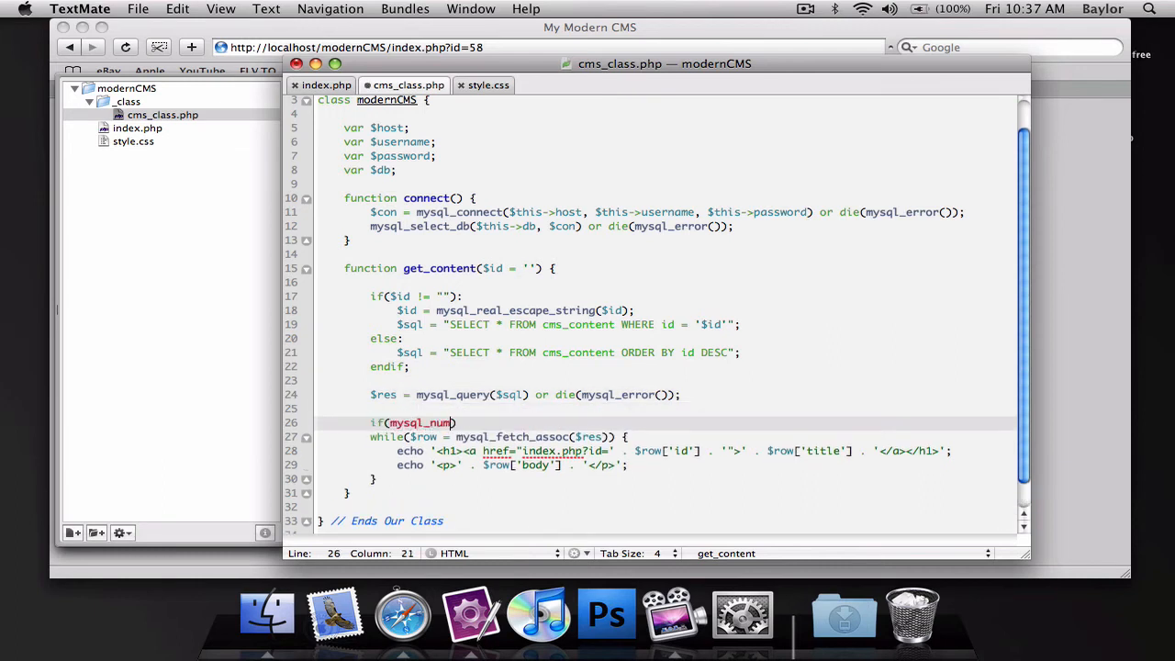
# Wrap the while loop in if(mysql_num_rows($res) != 0):.
pyautogui.write('_rows($res')
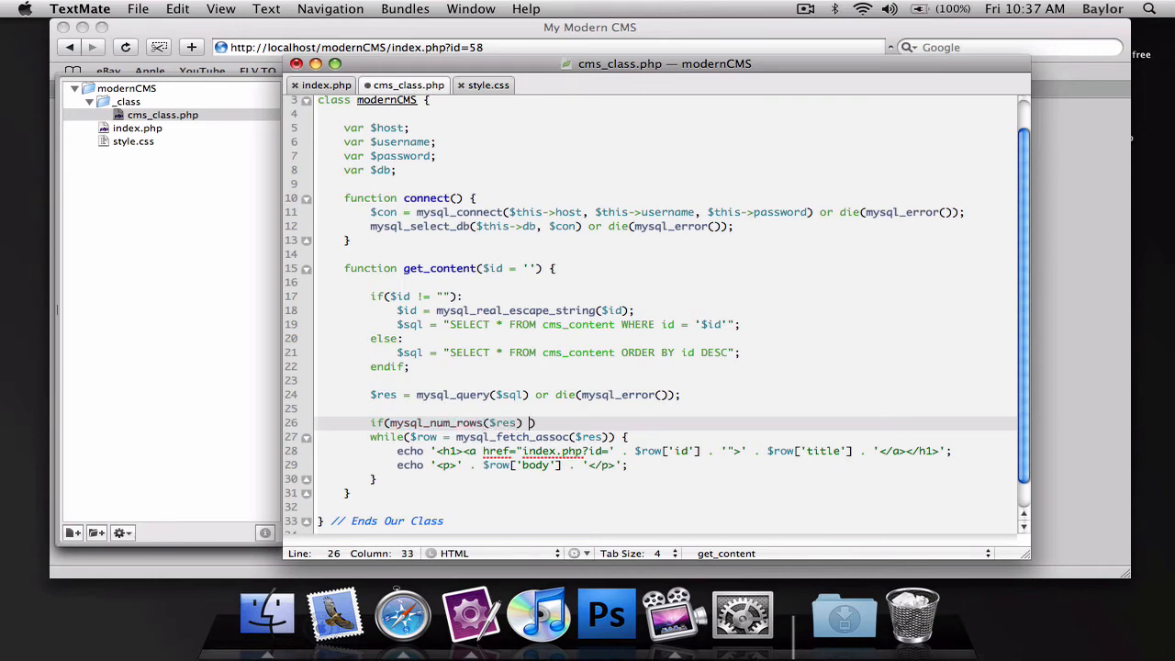
pyautogui.write('== 0')
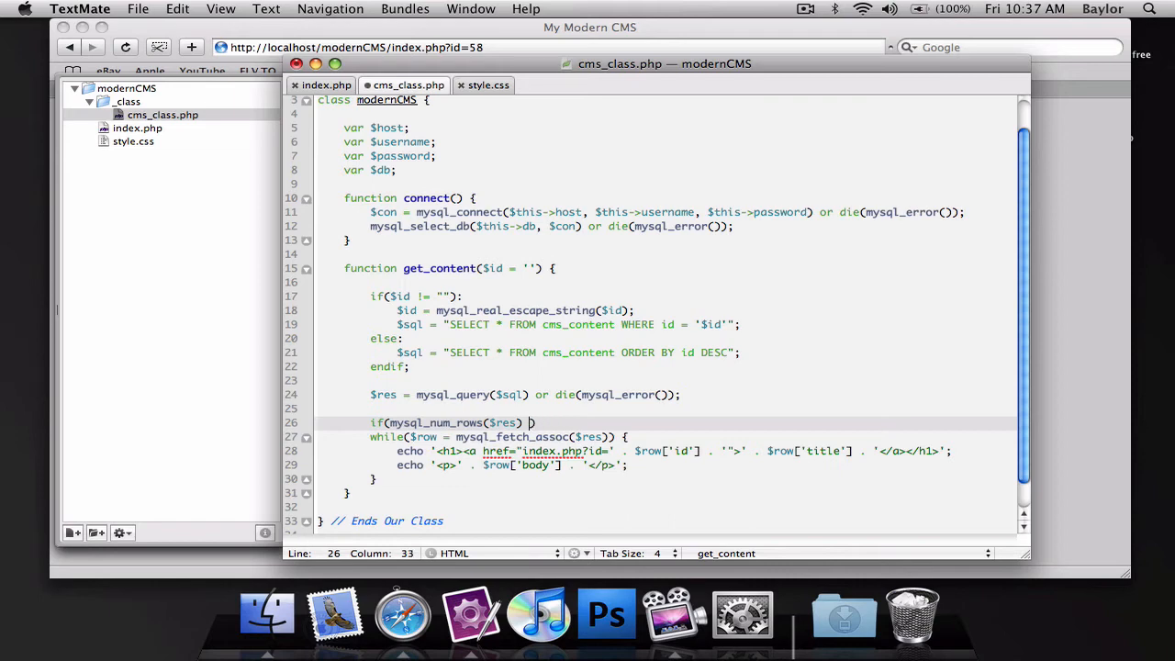
pyautogui.write('!= 0')
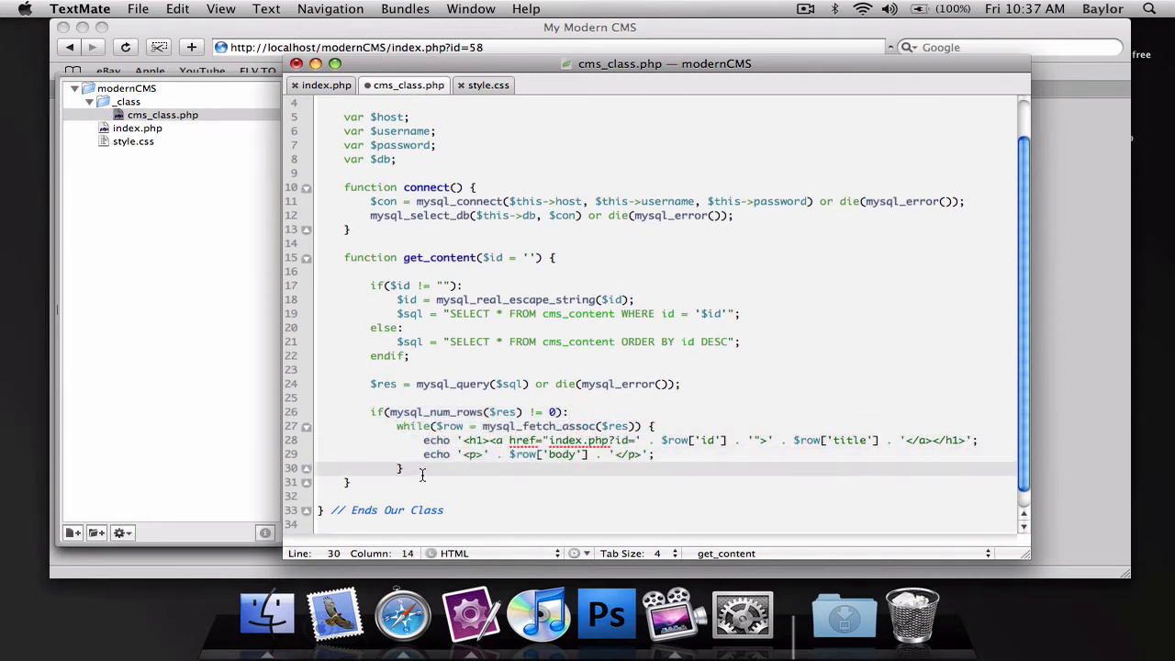
# Add else: echo '<p>Uh Oh!, this doesn\'t exist!</p>'; and begin the closing endif.
pyautogui.write('else:')
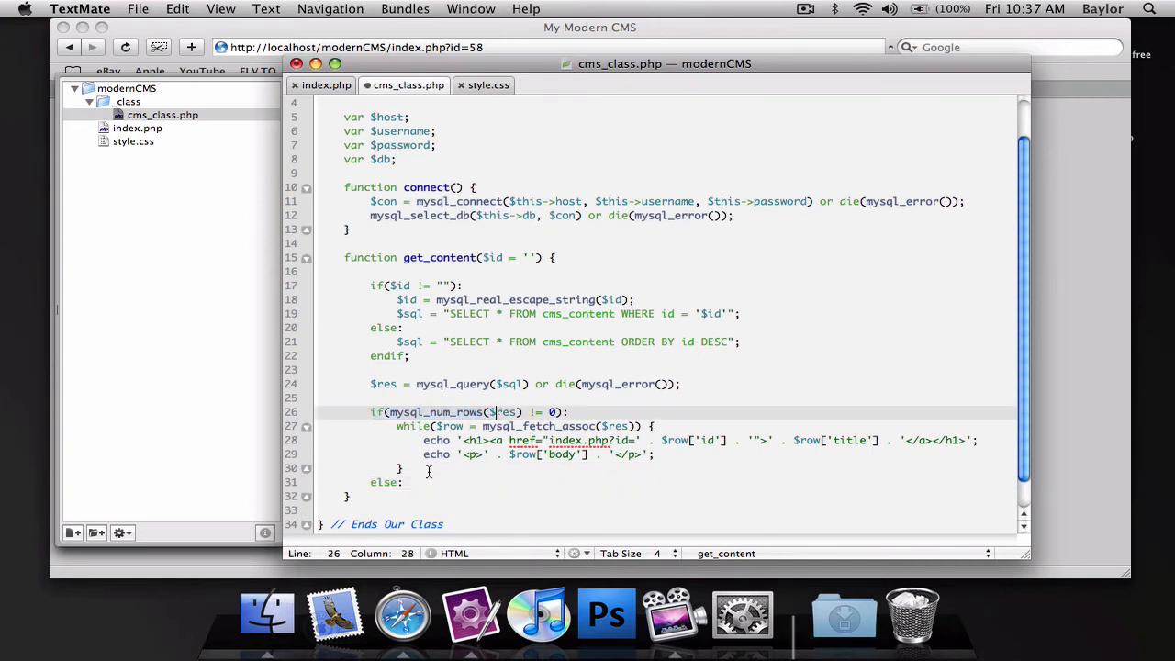
pyautogui.write('ec')
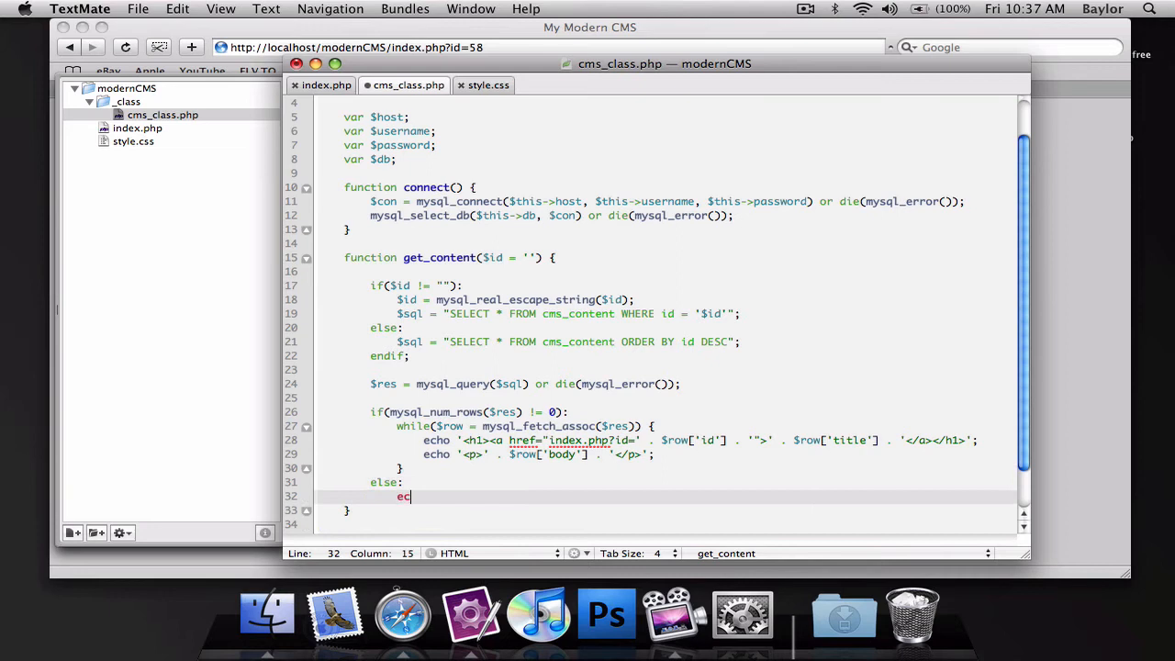
pyautogui.write("ho '")
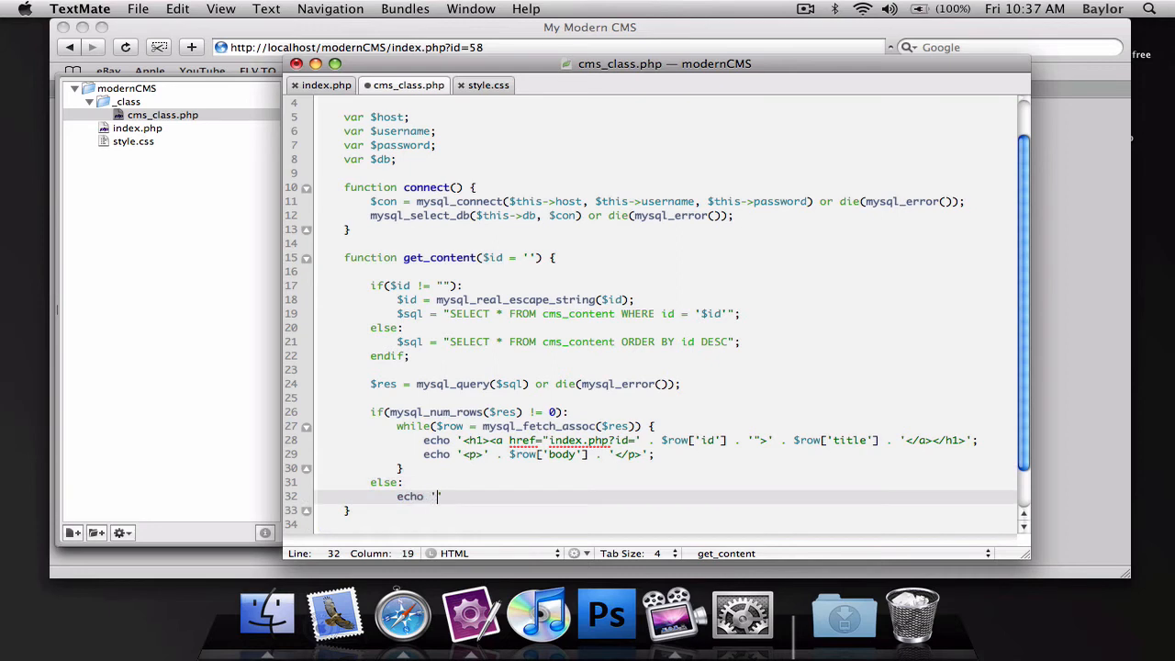
pyautogui.write('<p>')
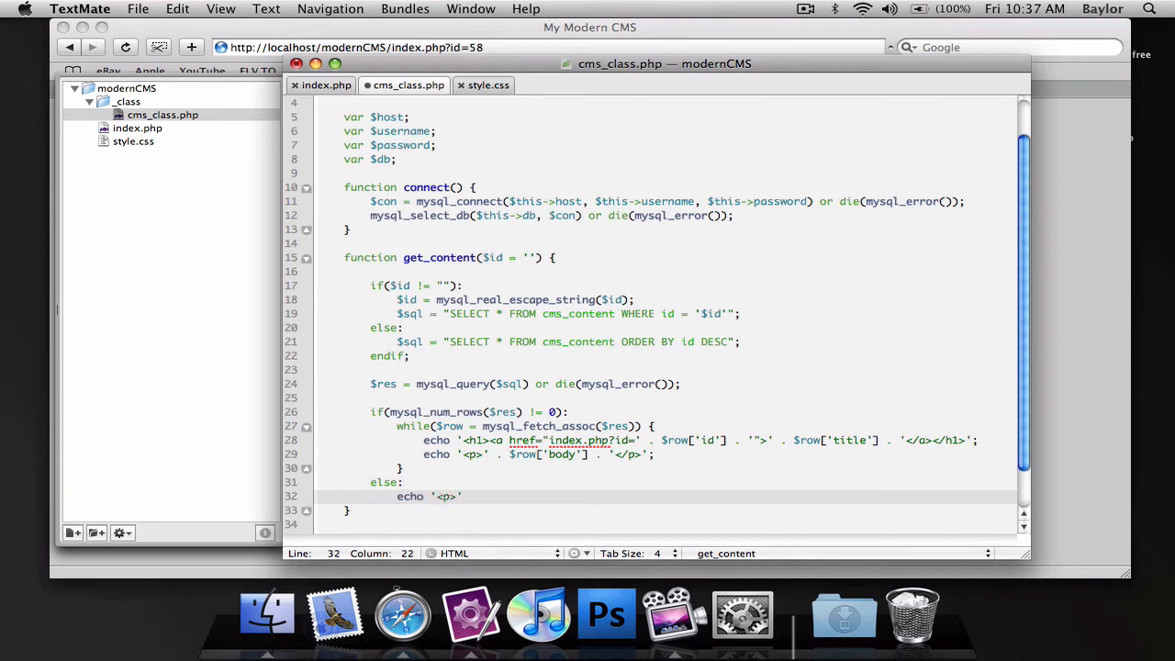
pyautogui.write('Uh Oh')
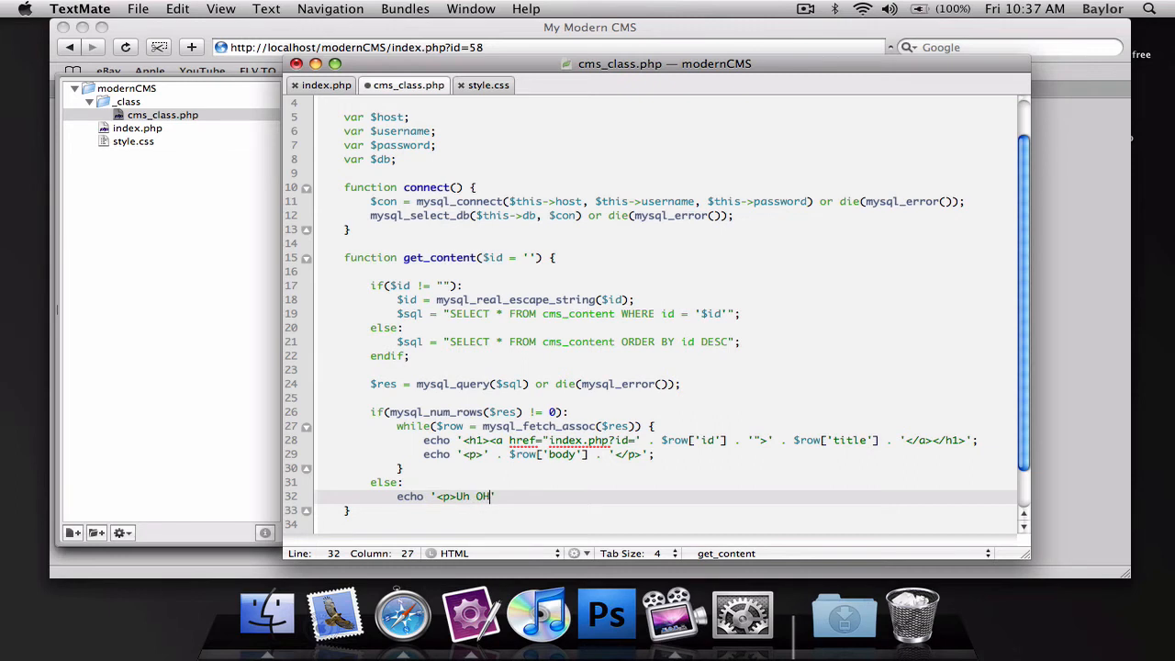
pyautogui.write('1')
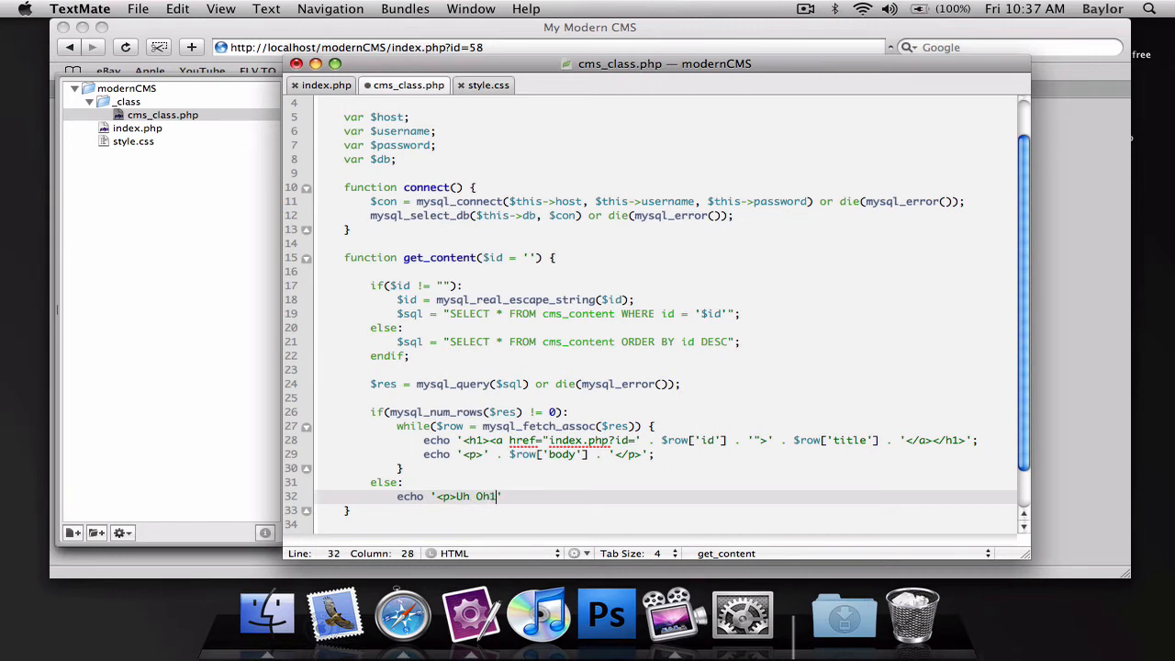
pyautogui.write(', this')
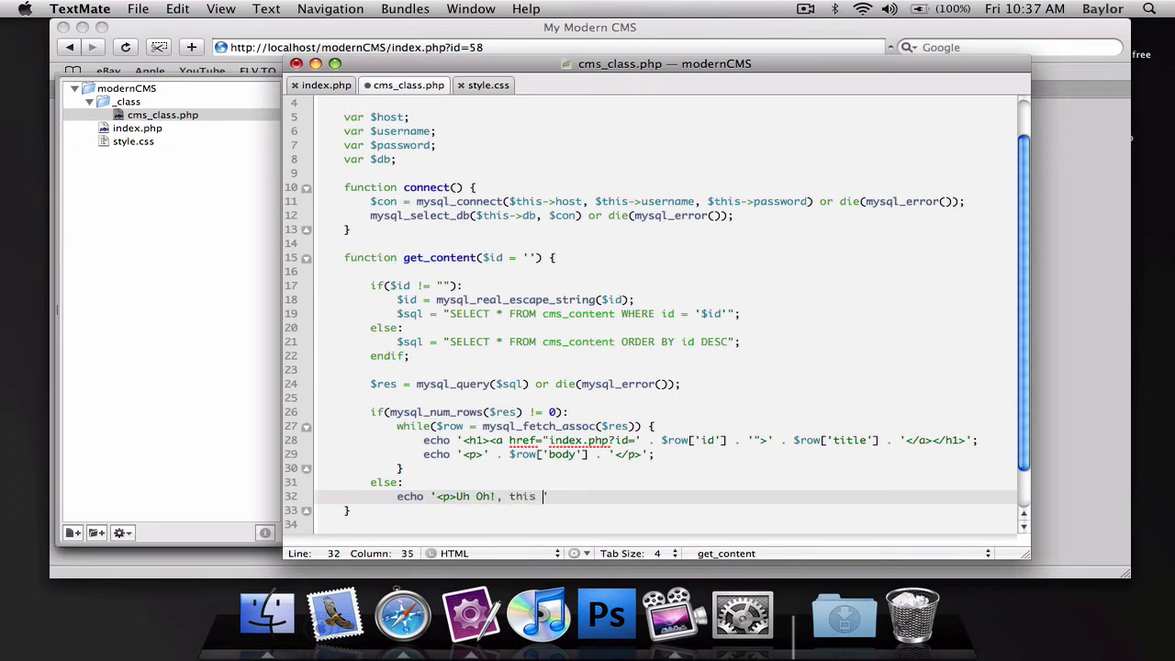
pyautogui.write('doesn')
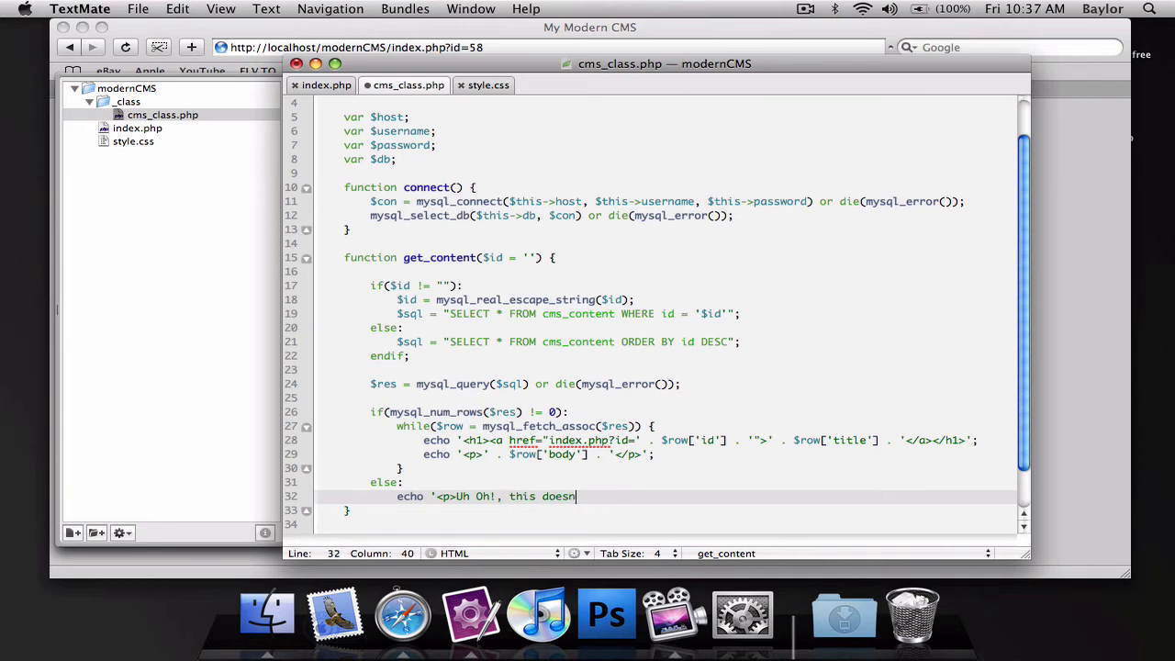
pyautogui.write("\\'t ex")
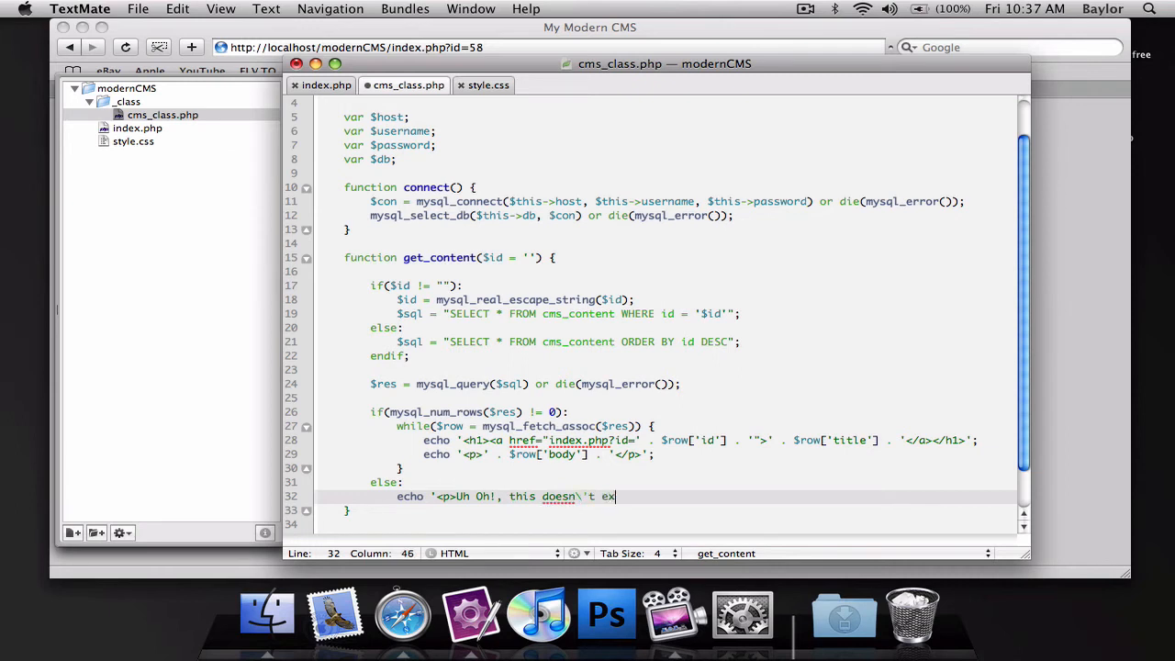
pyautogui.write('ist!')
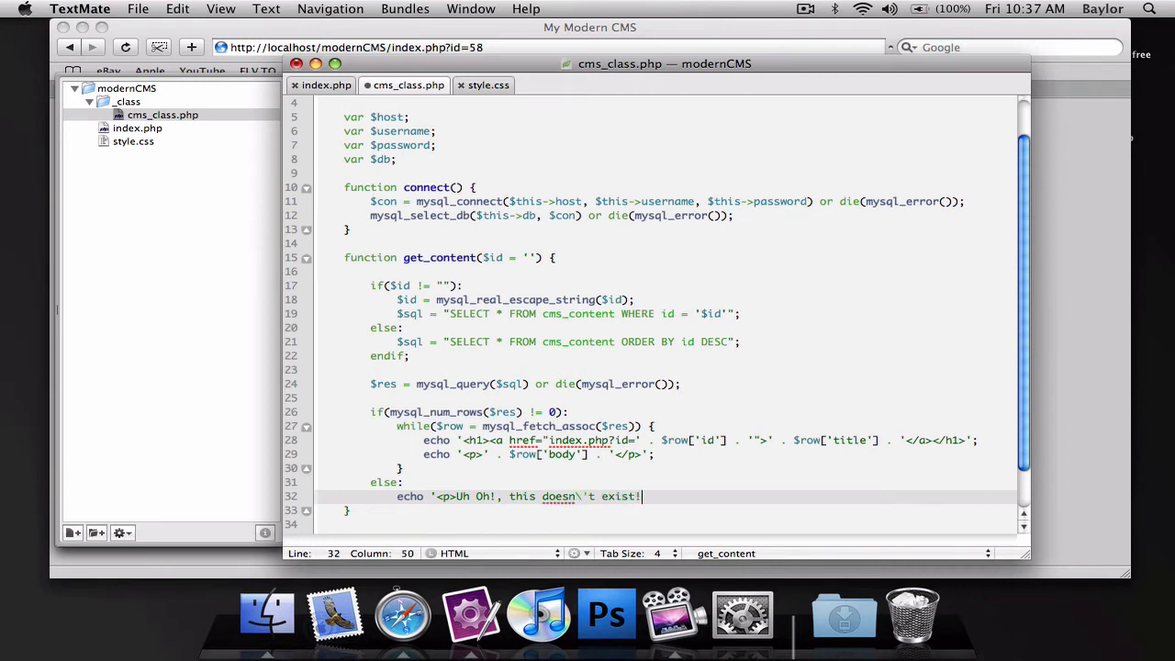
pyautogui.write("</p>';")
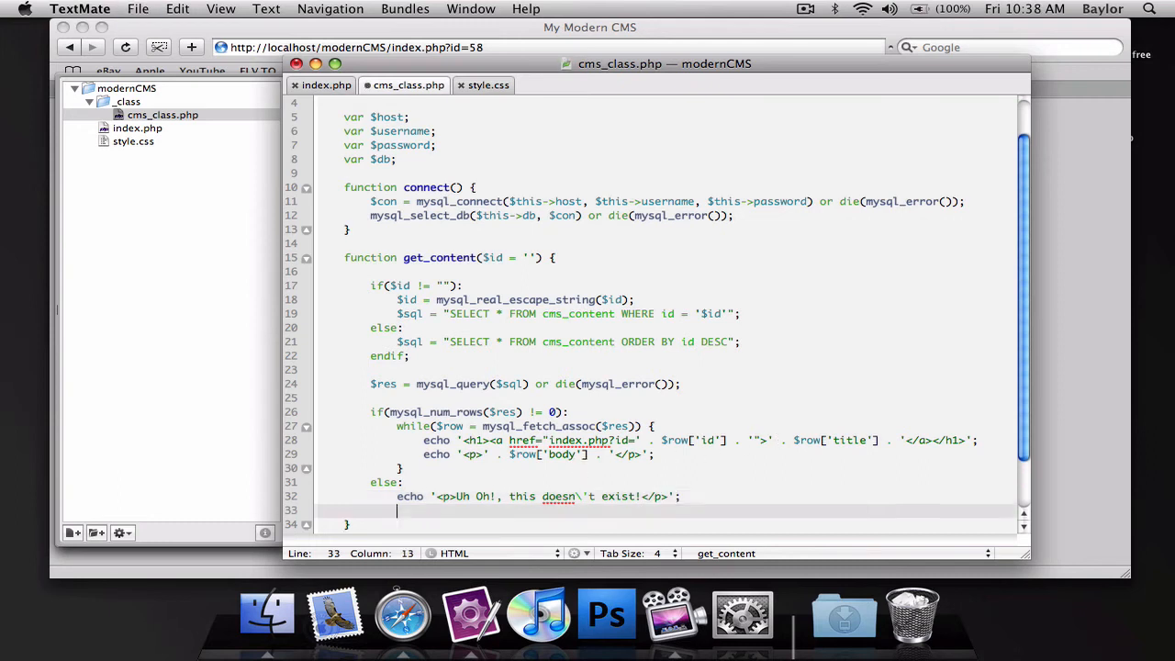
pyautogui.write('endif;')
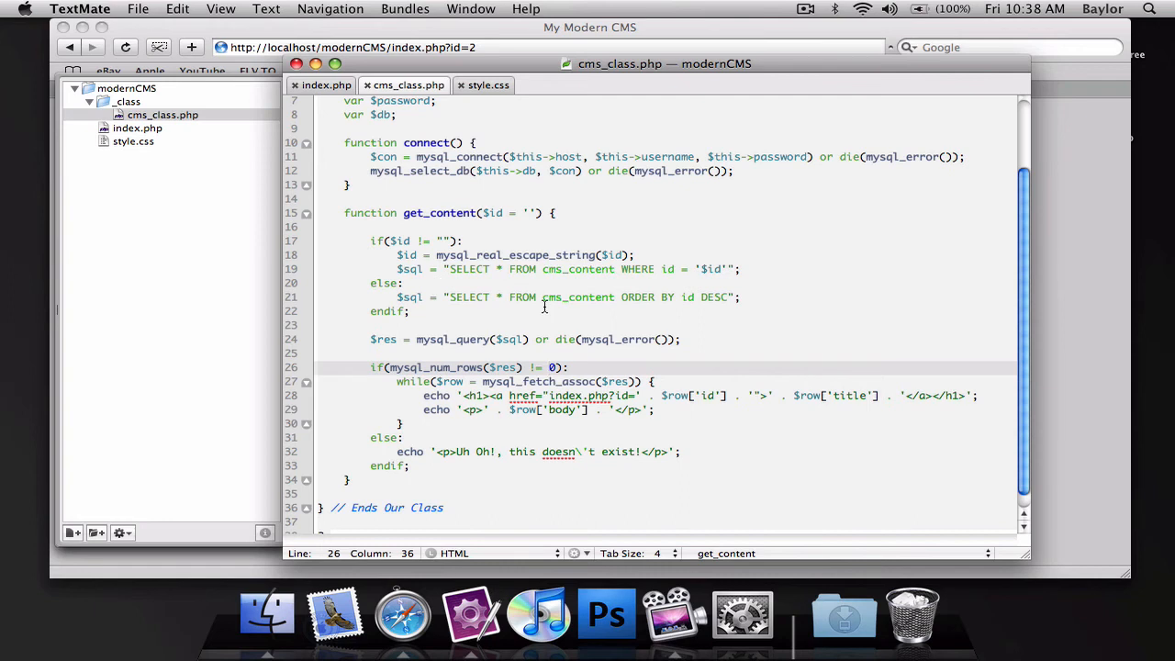
pyautogui.moveTo(1080, 208)
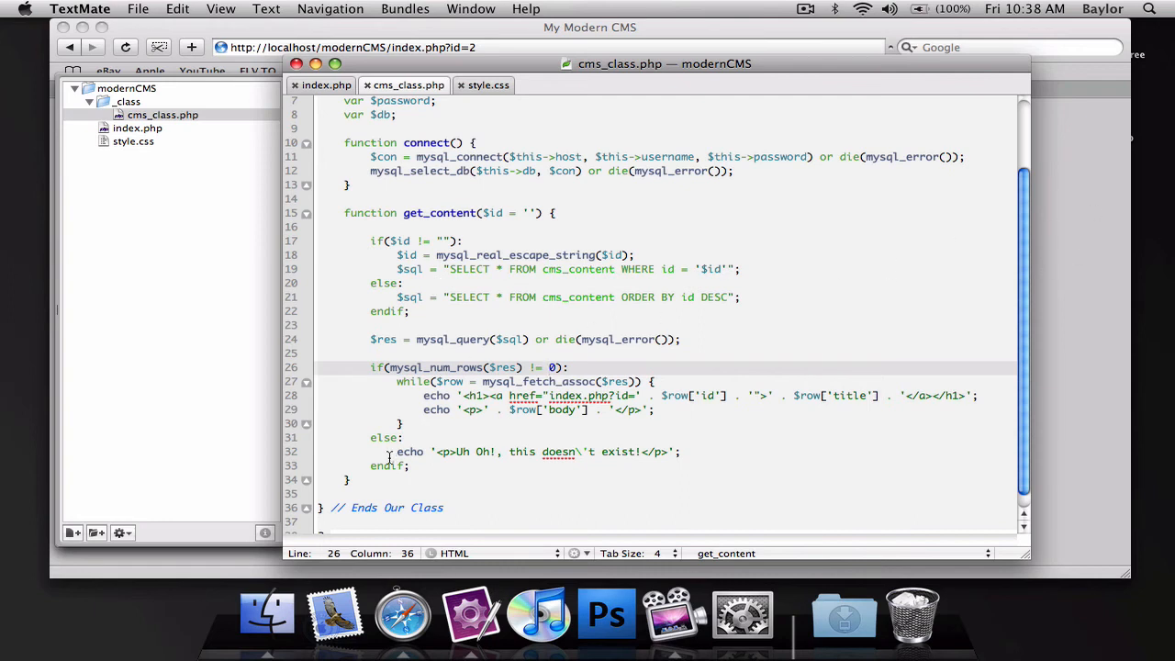
# Place the cursor after the 'doesn't exist' echo line under the else branch.
pyautogui.click(758, 452)
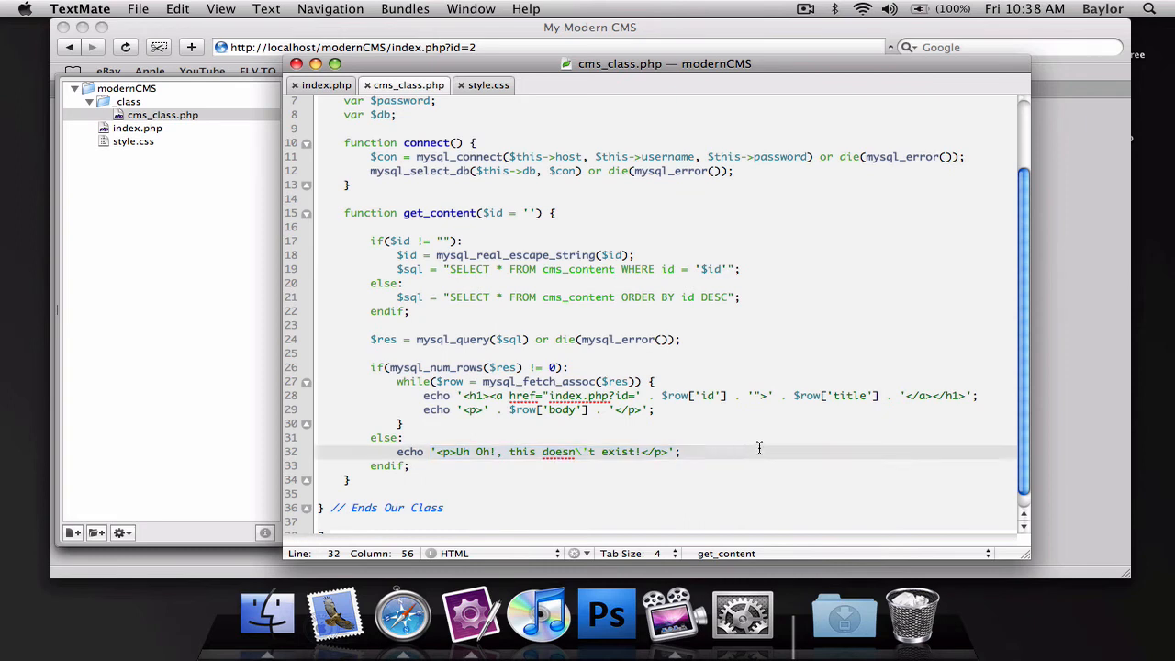
pyautogui.moveTo(662, 388)
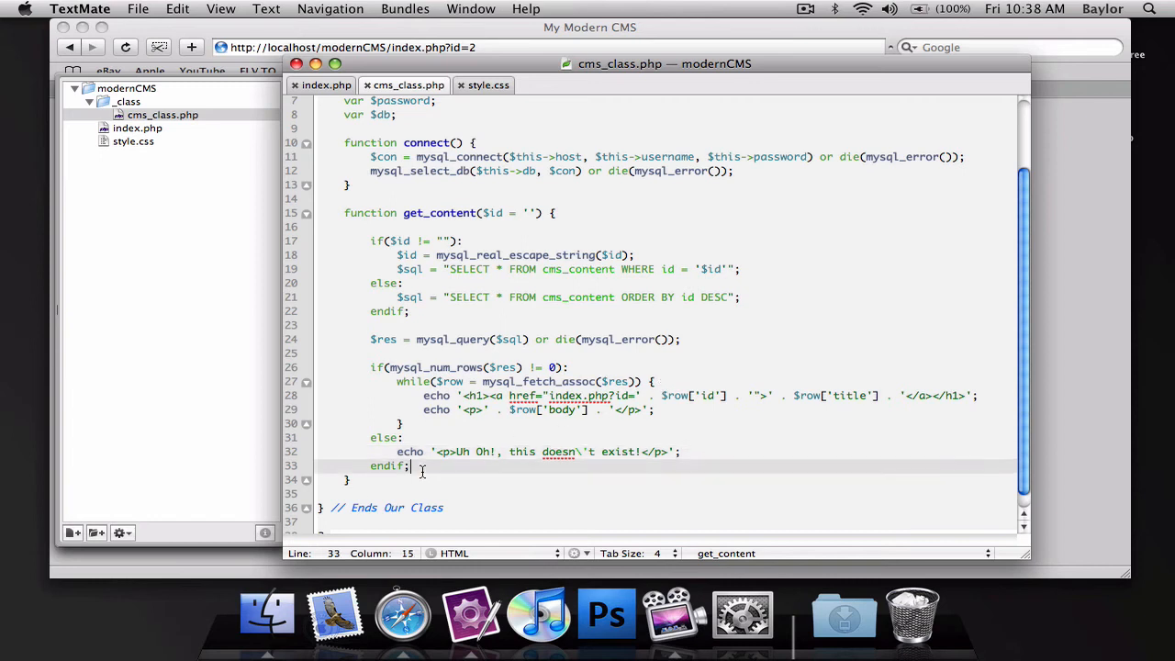
# Start an if($id != check at the end of get_content, then discard it for a blank line after the single-post query.
pyautogui.write('i')
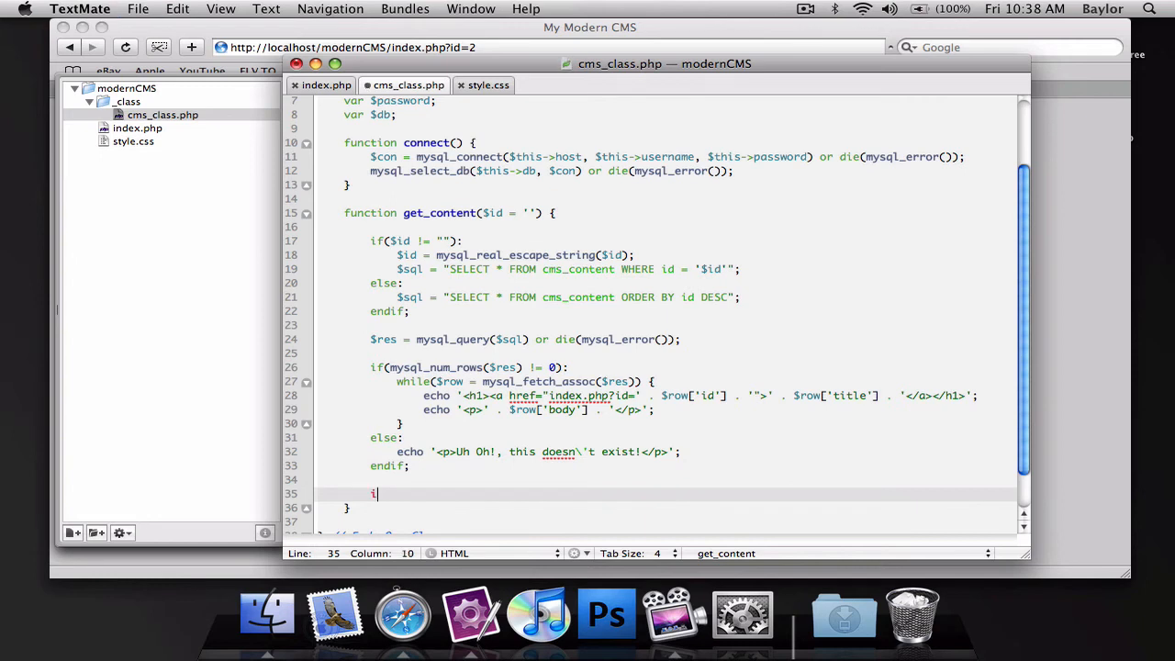
pyautogui.write('f()')
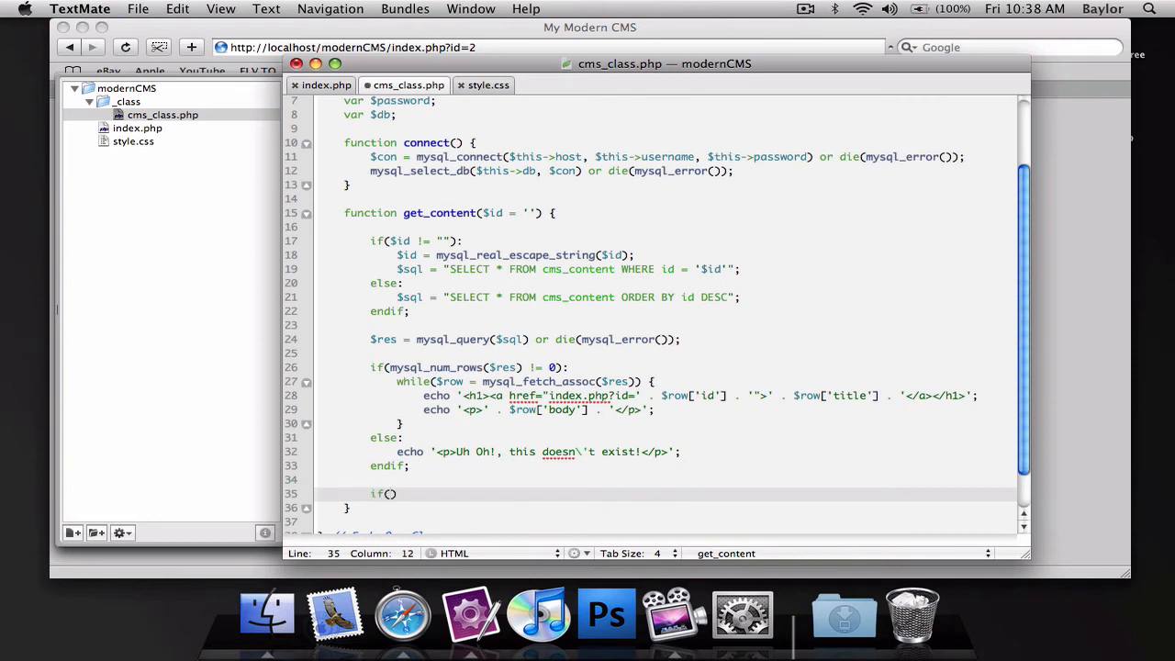
pyautogui.write('$id')
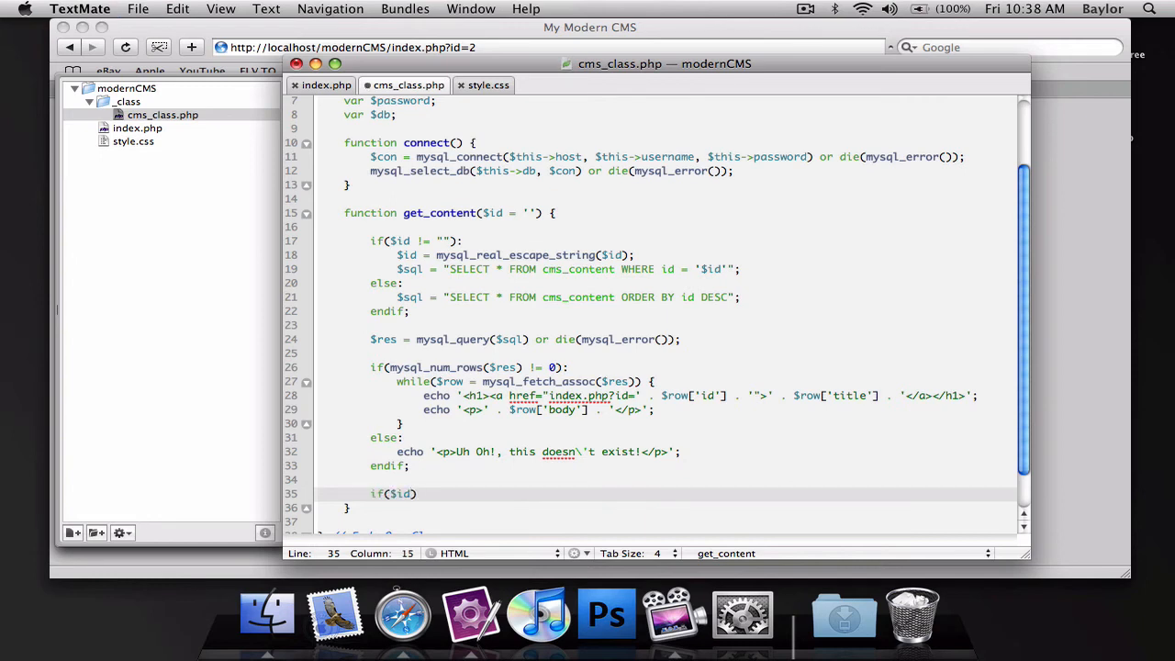
pyautogui.write('!= "')
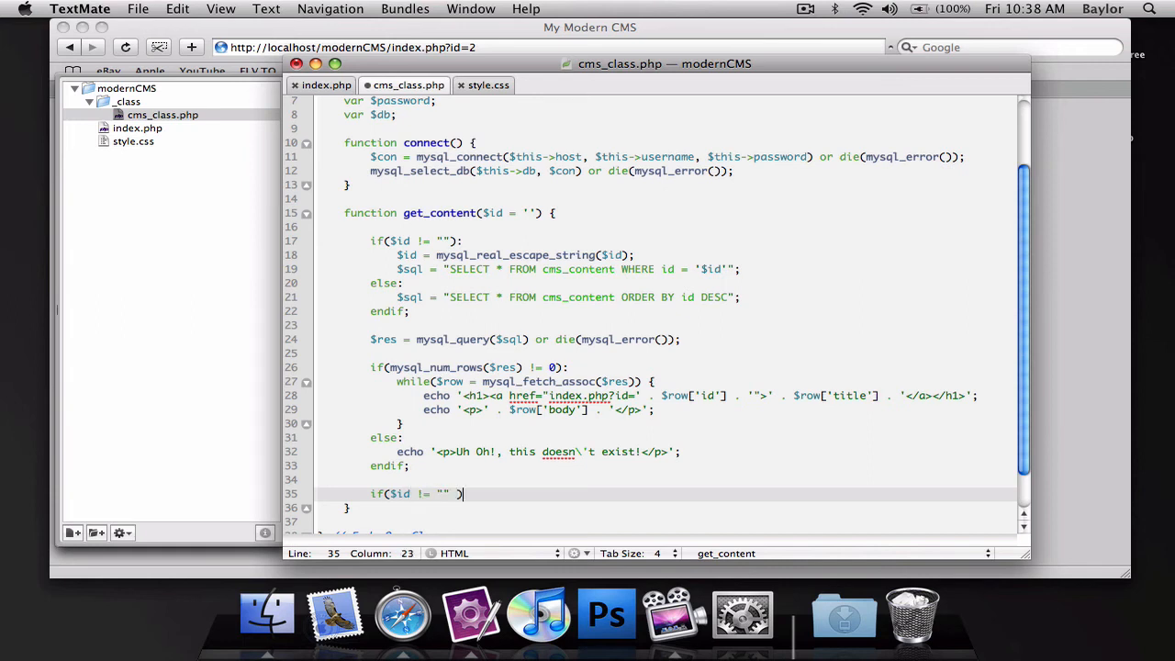
pyautogui.press('cmd+backspace')
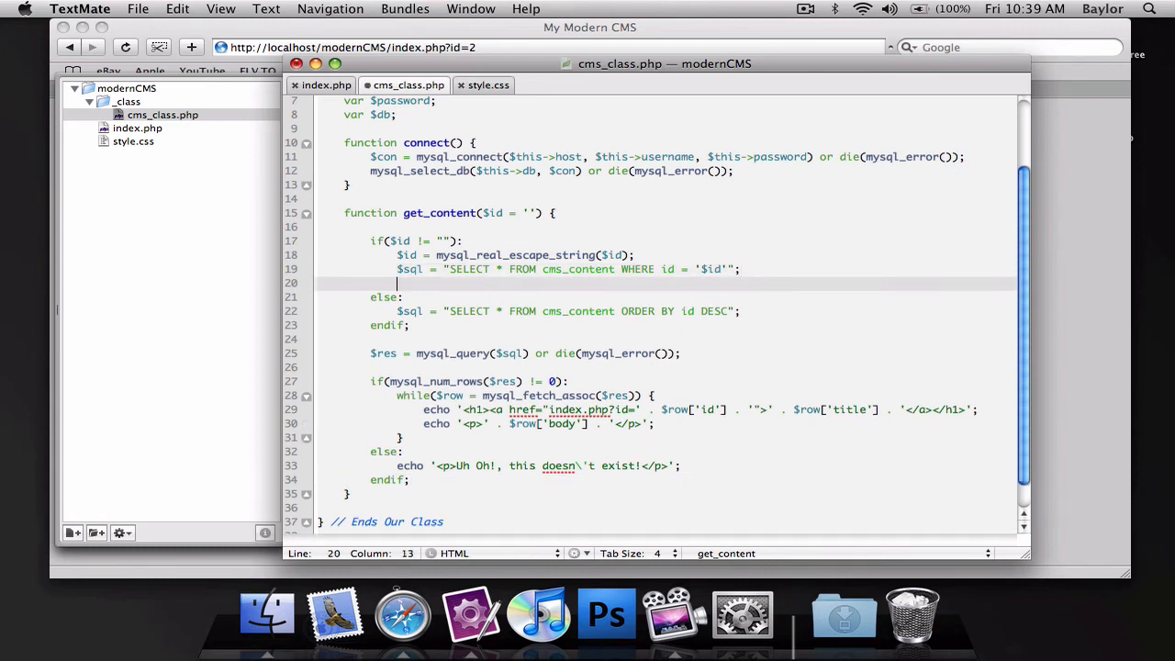
# Set $return to '<a href="index.php">Go Back To Content</a>' for single-post queries.
pyautogui.write('$retu')
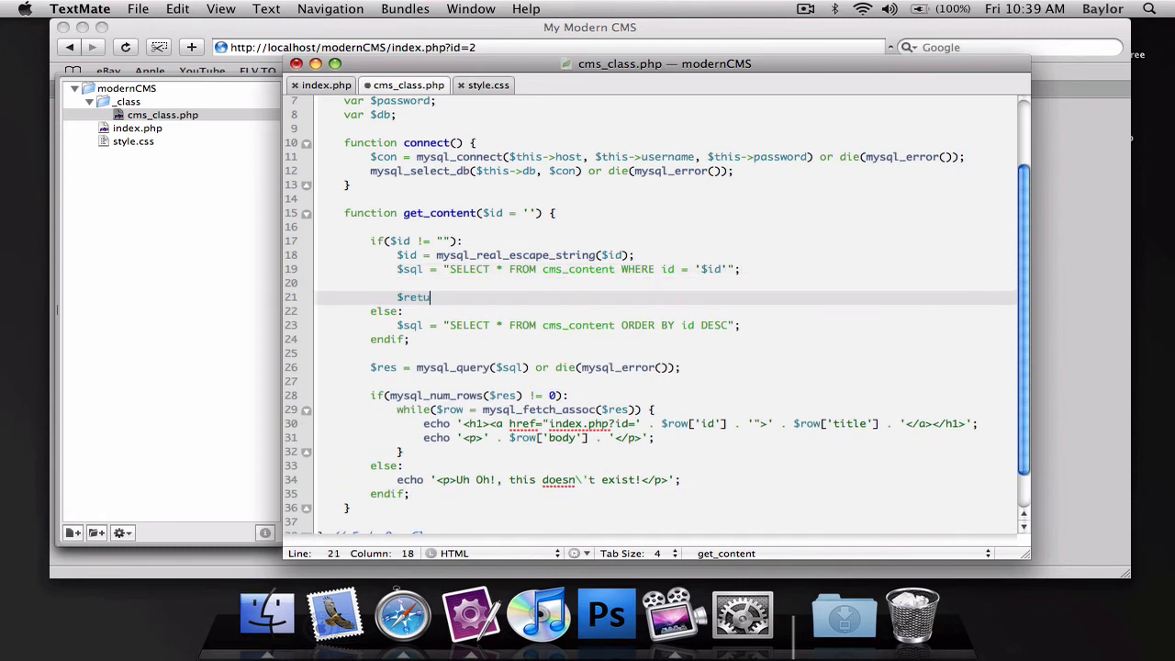
pyautogui.write('rn = "<a')
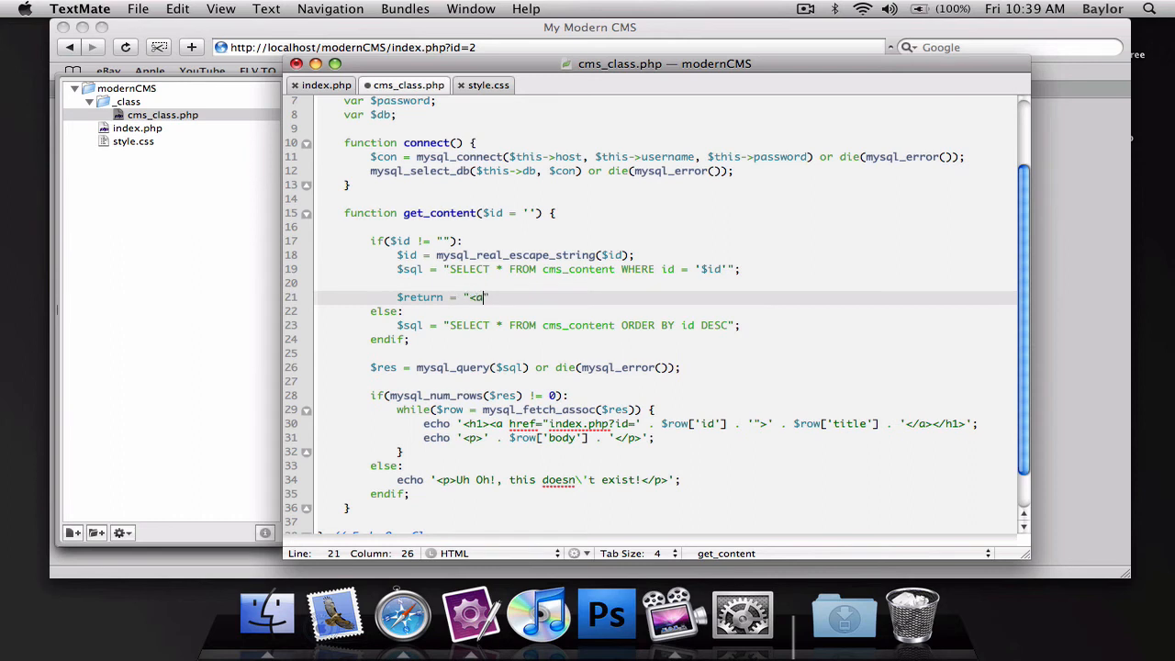
pyautogui.write('href="')
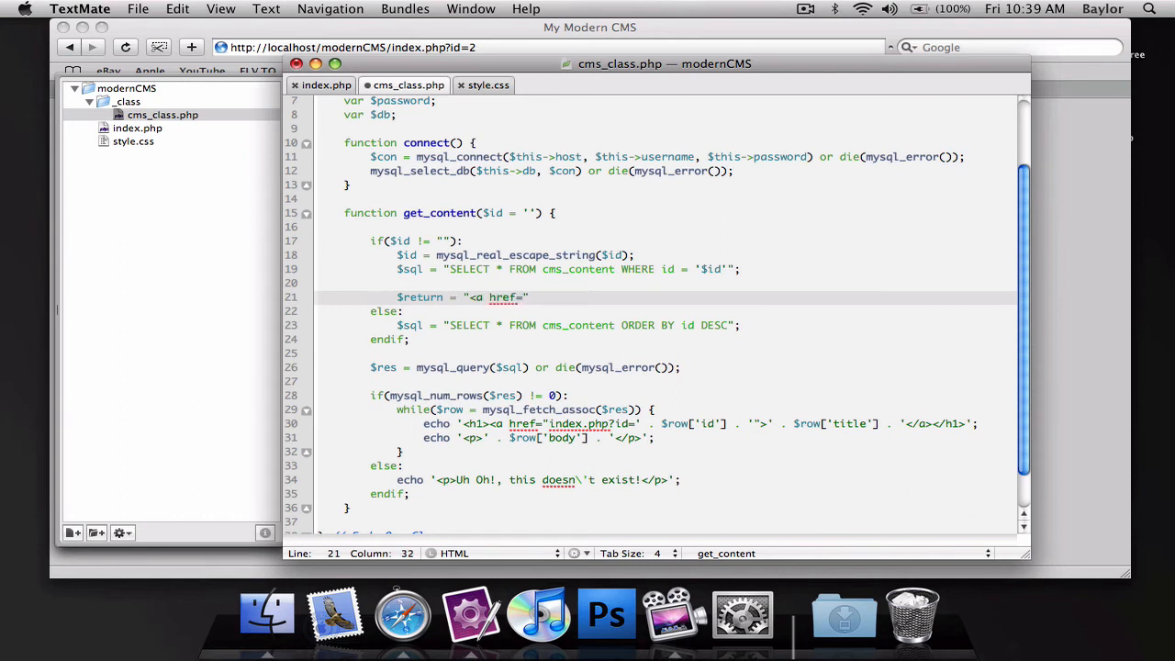
pyautogui.press('backspace')
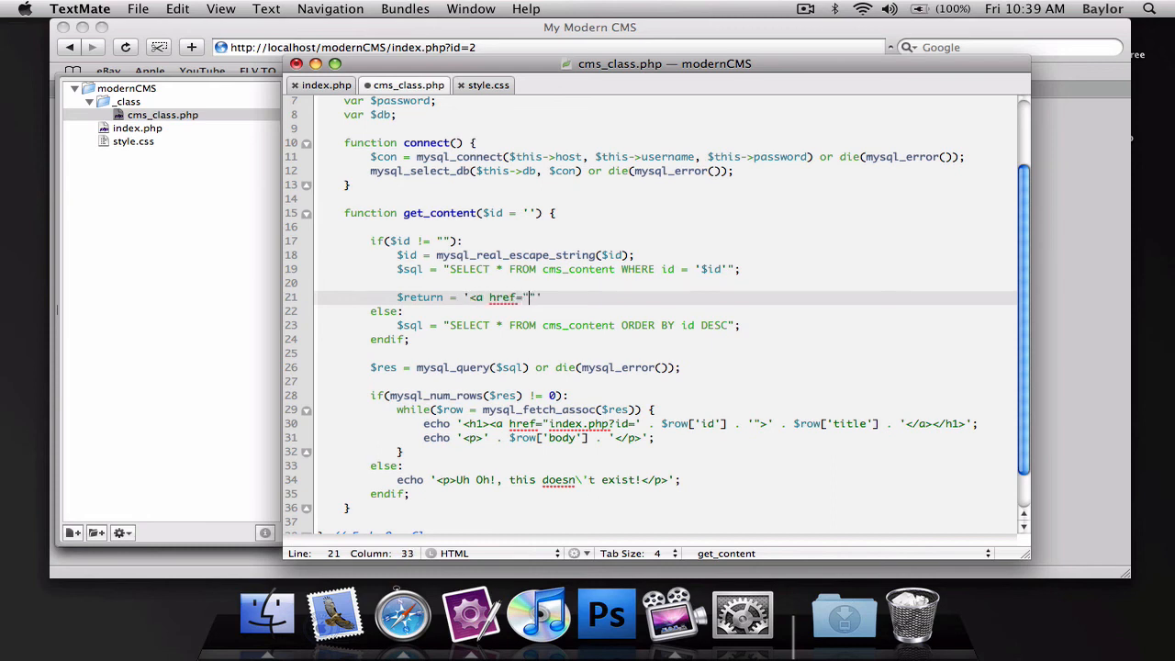
pyautogui.write('index.')
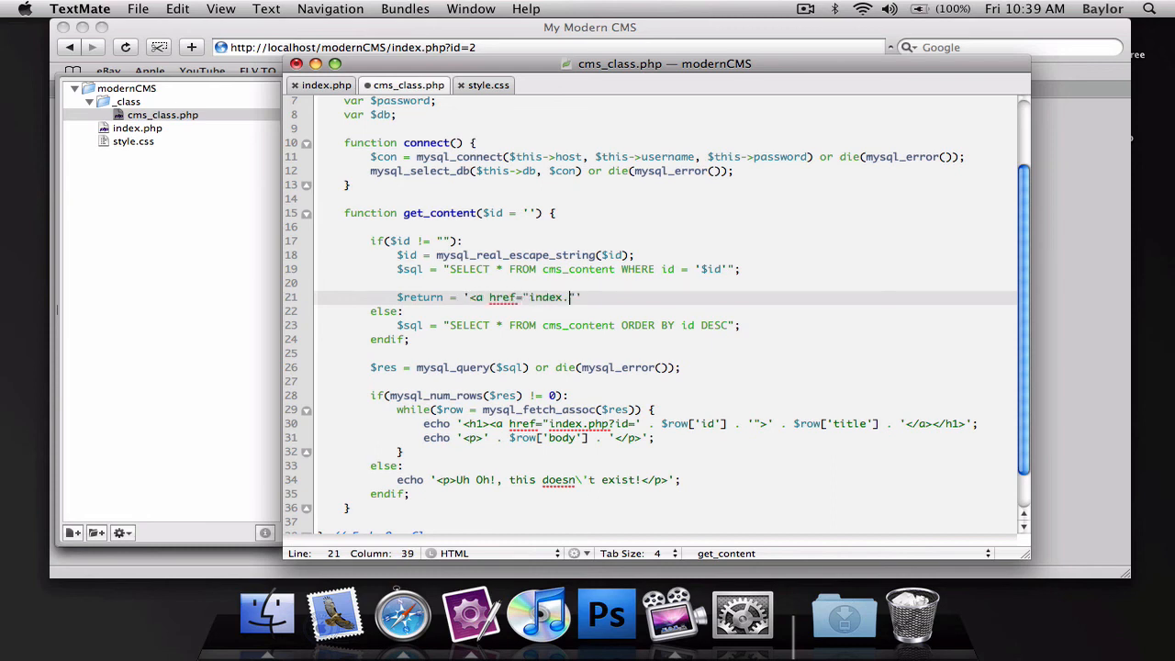
pyautogui.write('php">\'')
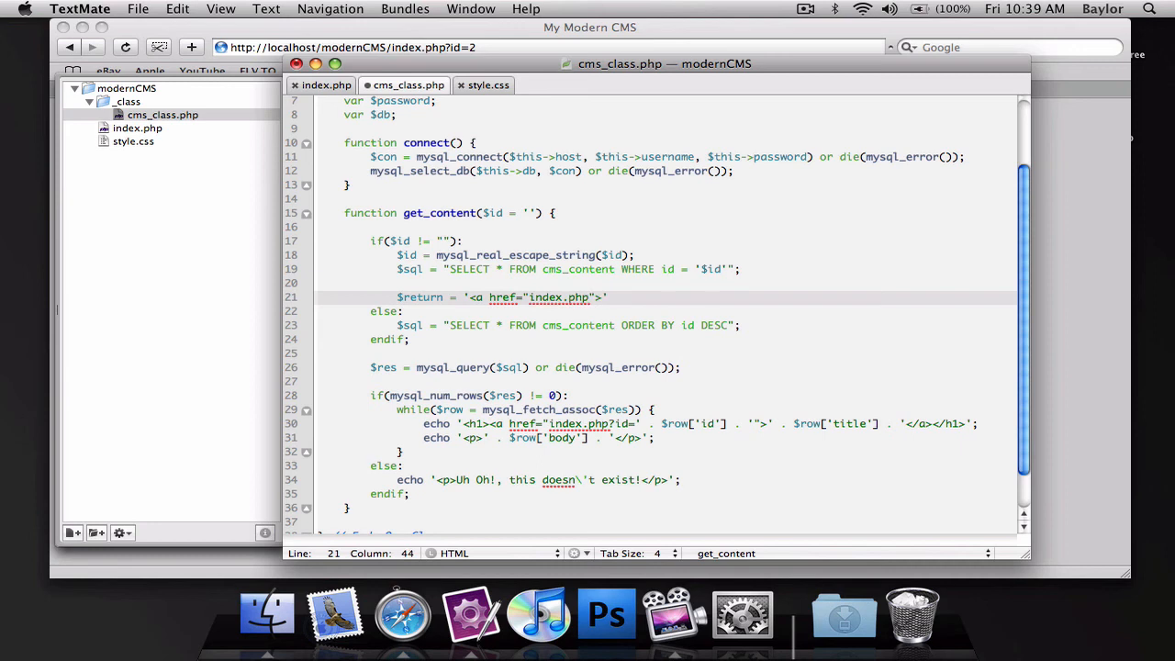
pyautogui.write('Go Back To Cont')
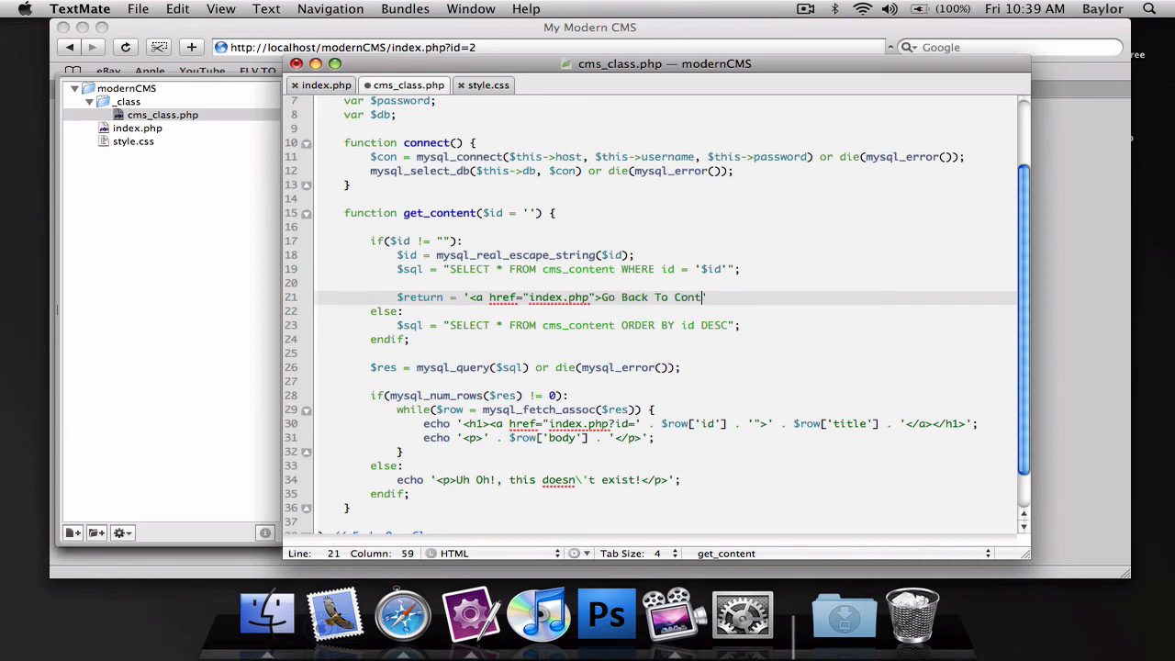
pyautogui.write("ent</a>'")
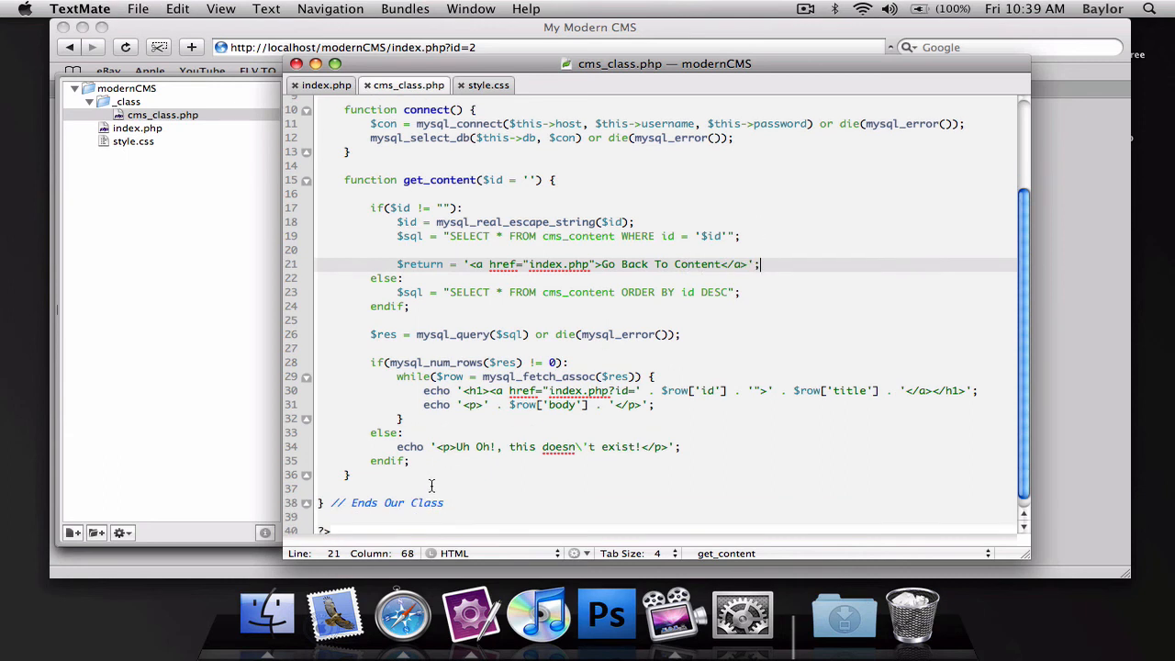
# End get_content with echo $return; before the closing brace.
pyautogui.write('e')
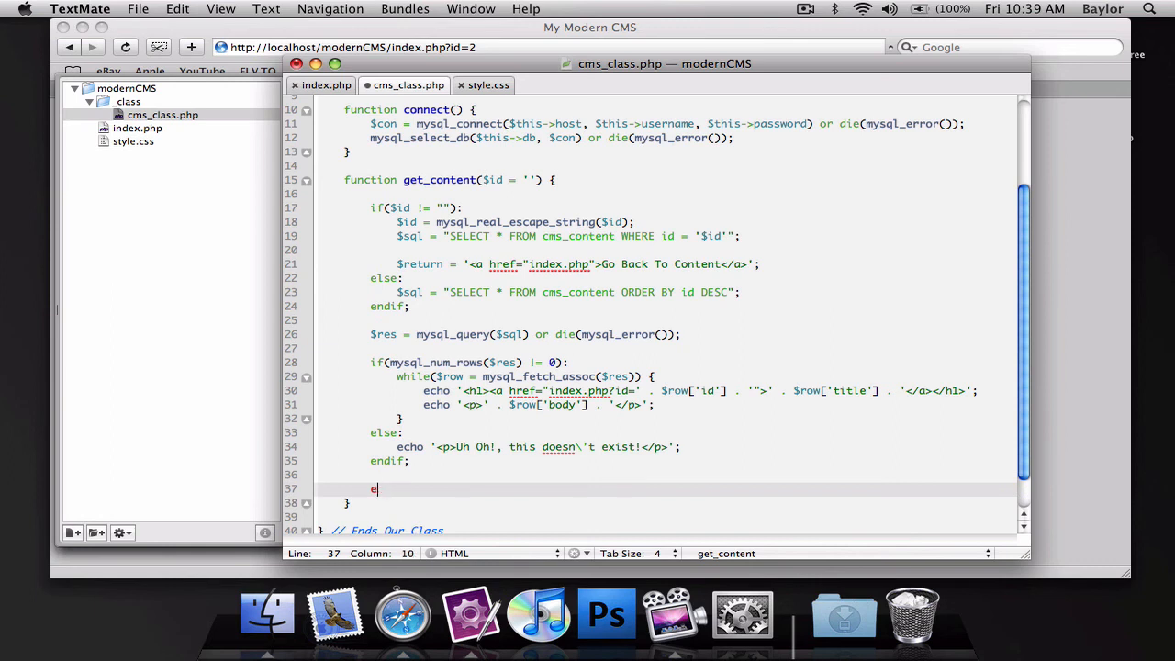
pyautogui.write('cho $re')
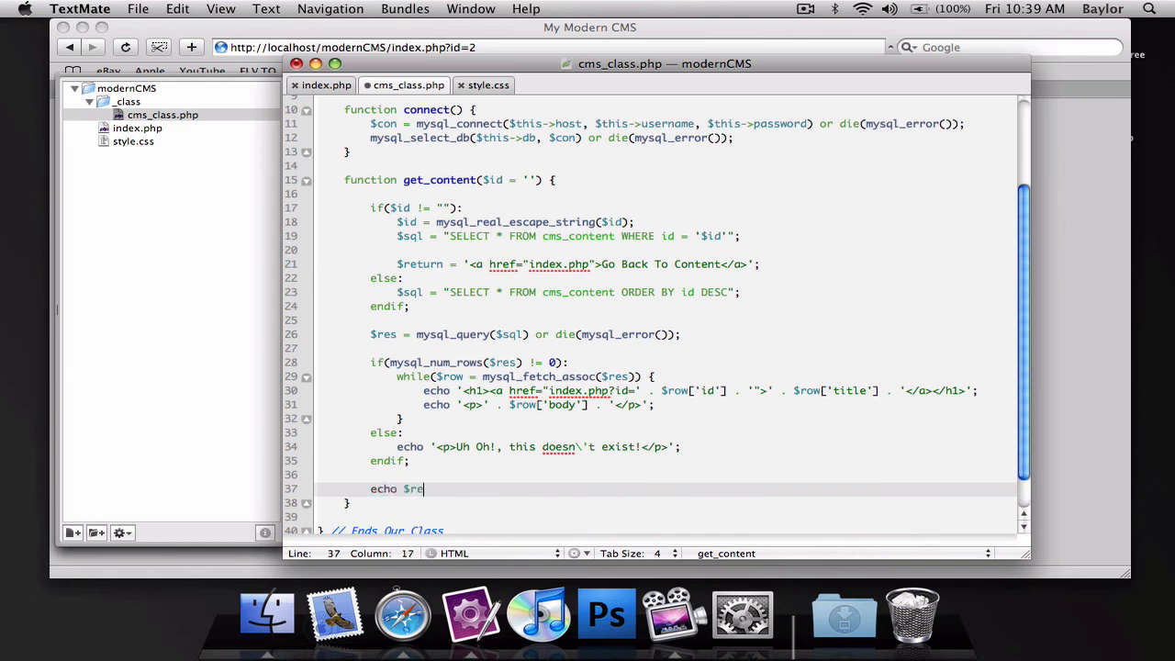
pyautogui.write('turn;')
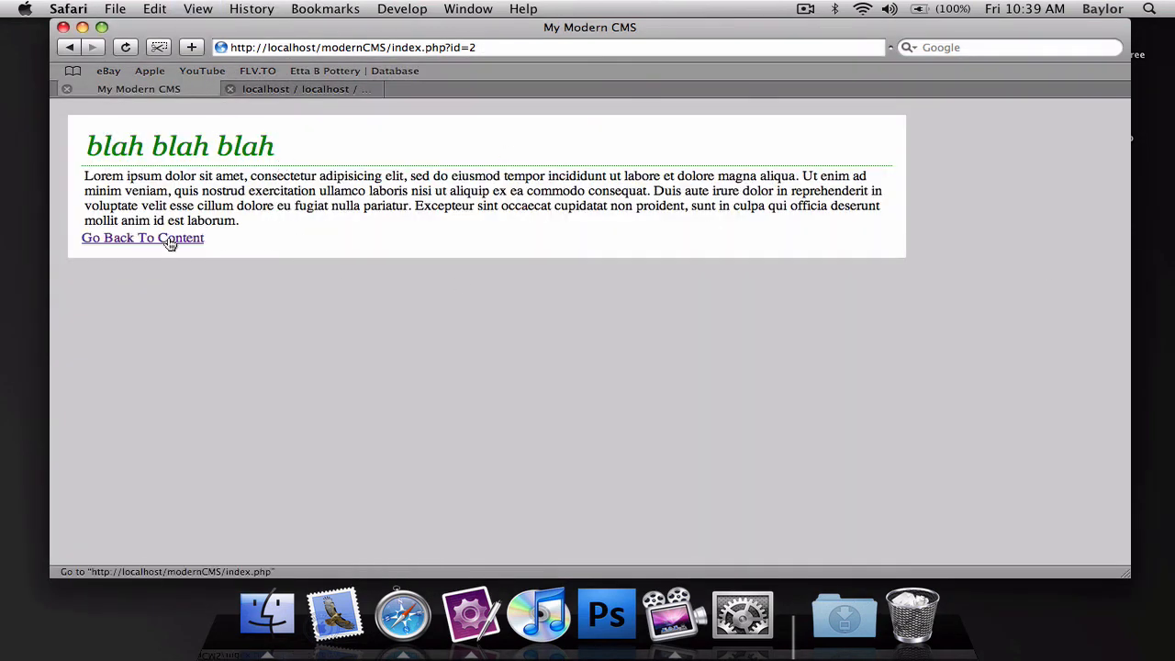
# Test the Go Back To Content link in Safari from the 'This is a great post!' single view.
pyautogui.click(144, 238)
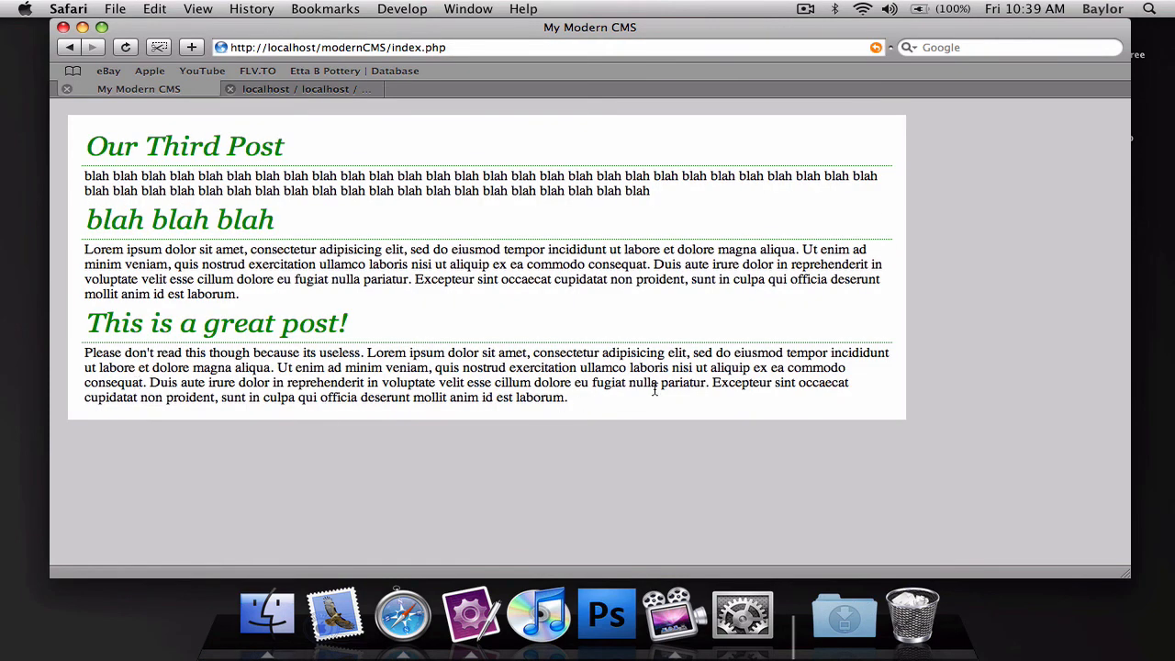
pyautogui.click(216, 323)
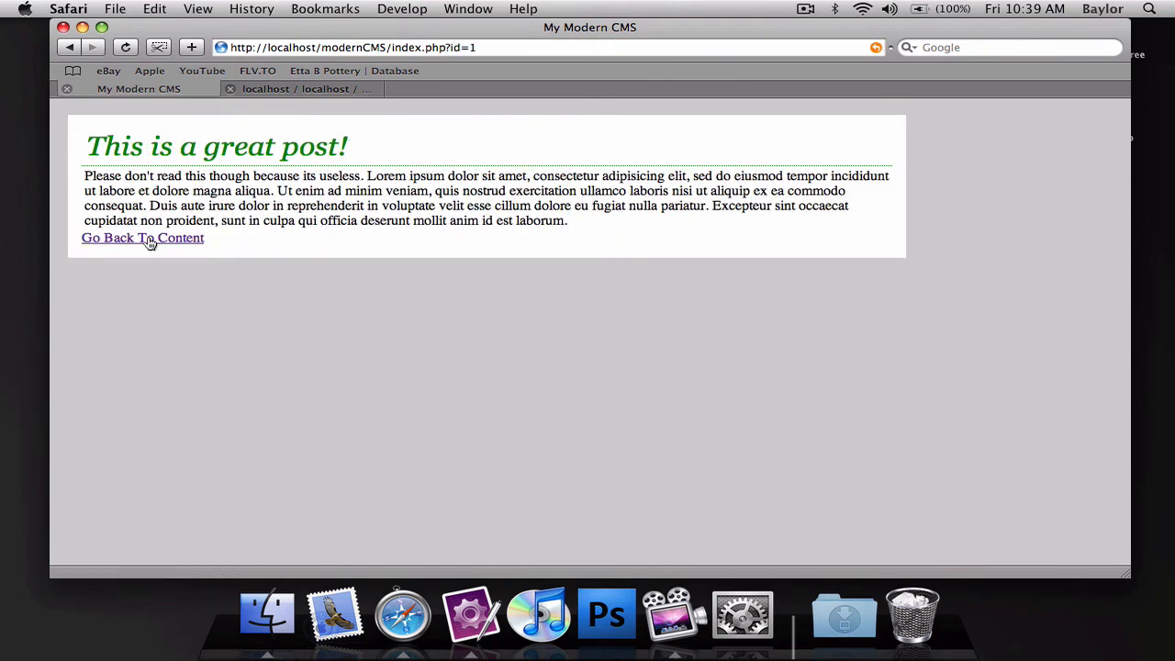
pyautogui.click(143, 238)
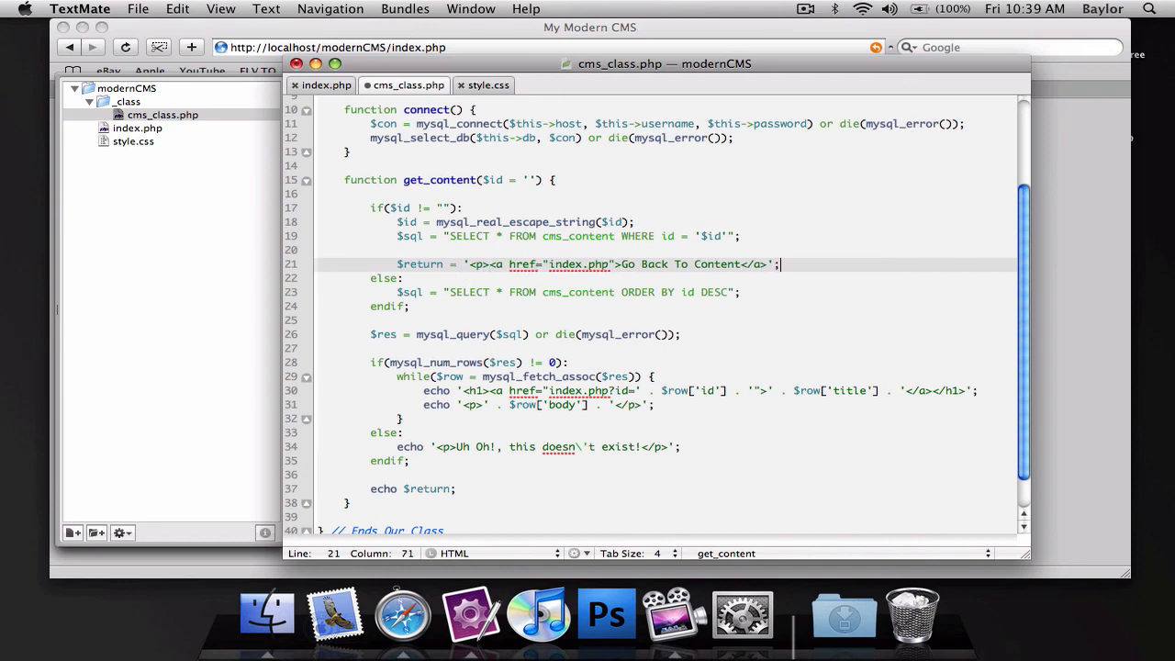
# Wrap the Go Back To Content link in a paragraph with </p> and bring the all-posts page back up.
pyautogui.write('</p')
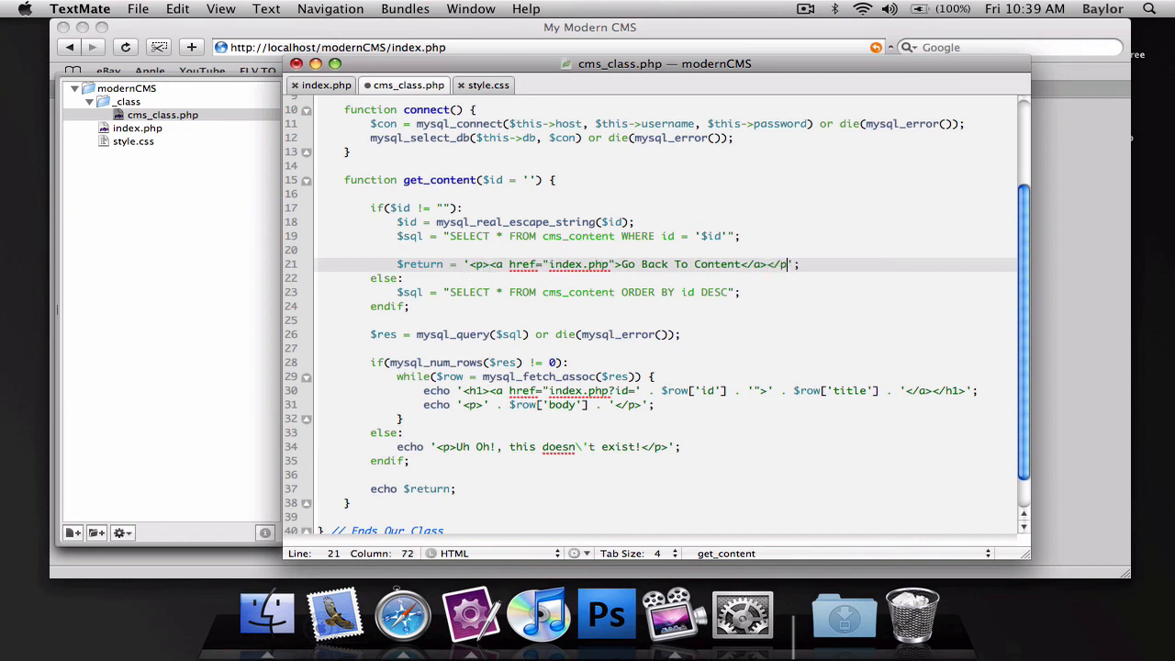
pyautogui.click(402, 613)
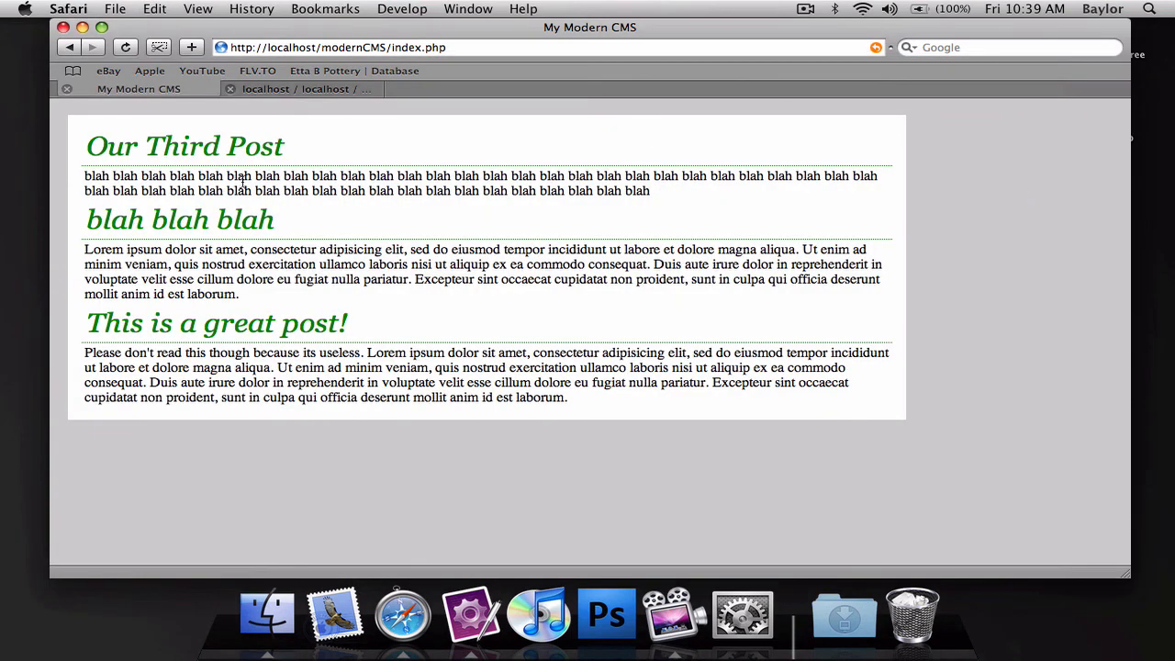
pyautogui.moveTo(206, 165)
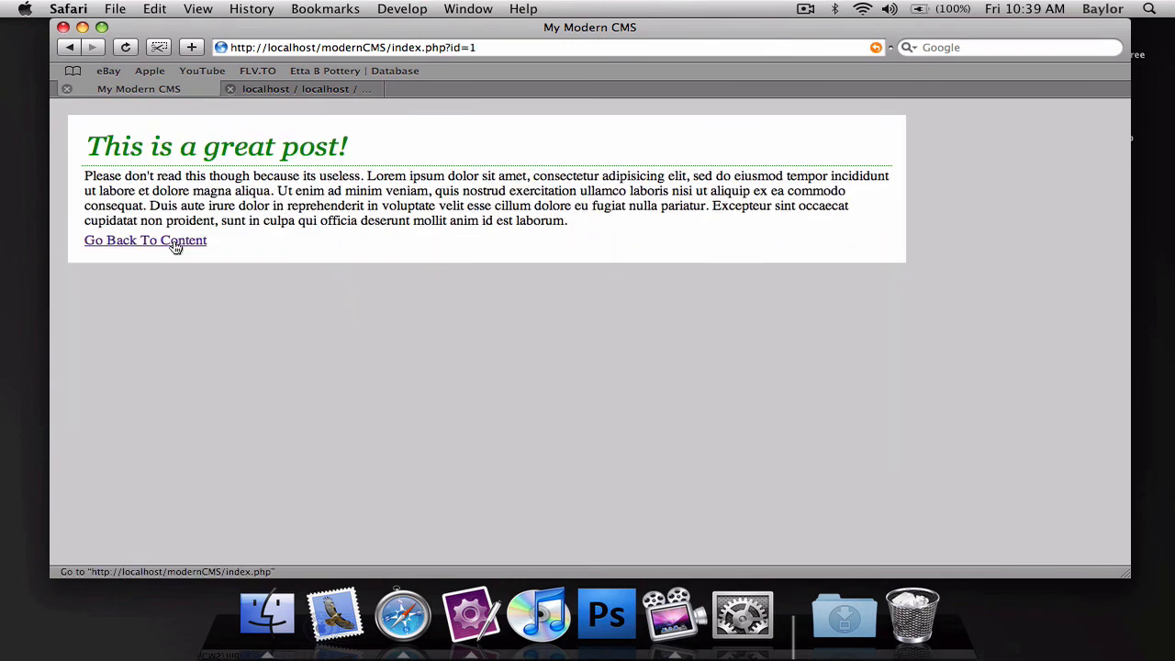
# Retest Go Back To Content from a single post, then return to cms_class.php in TextMate.
pyautogui.click(145, 238)
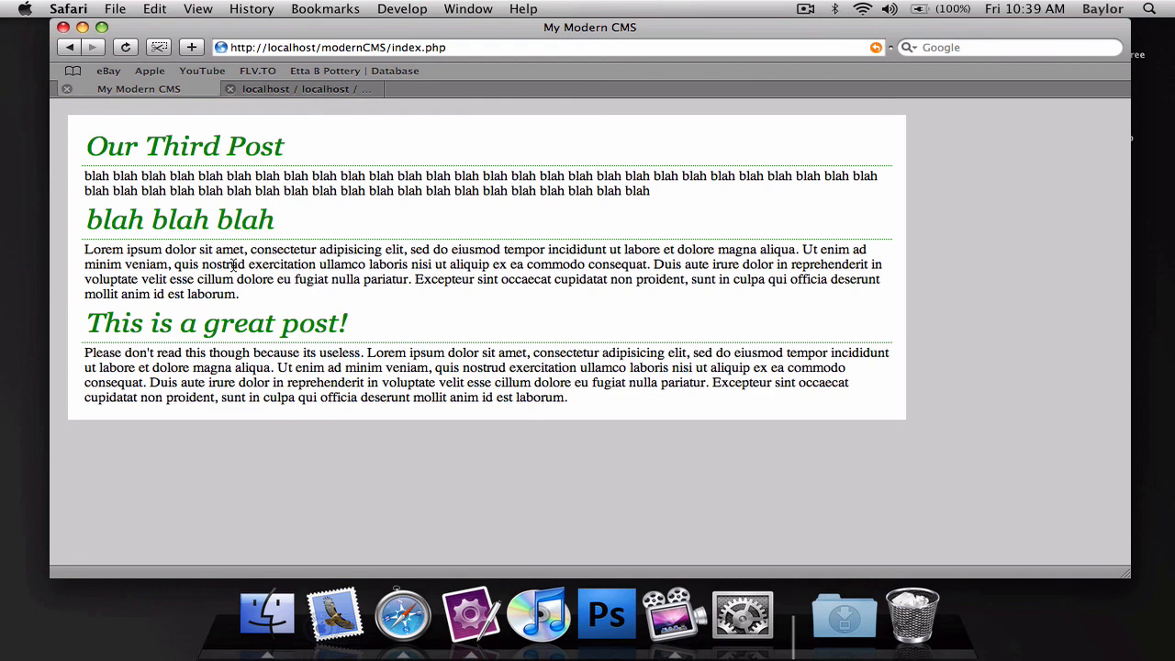
pyautogui.moveTo(470, 613)
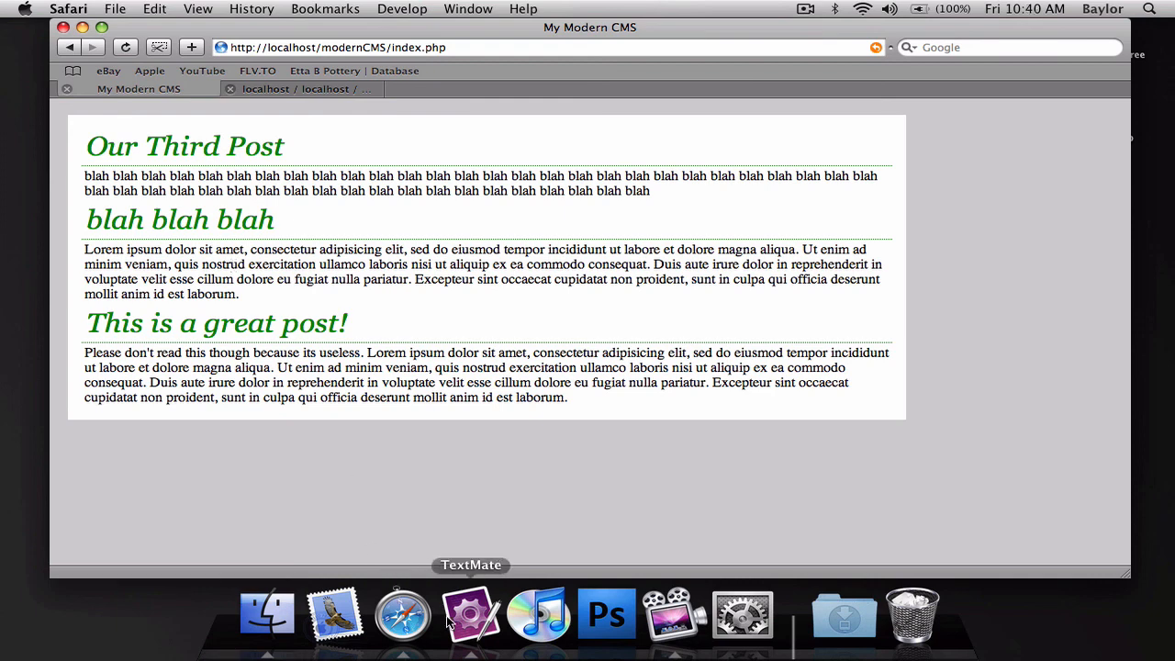
pyautogui.click(470, 613)
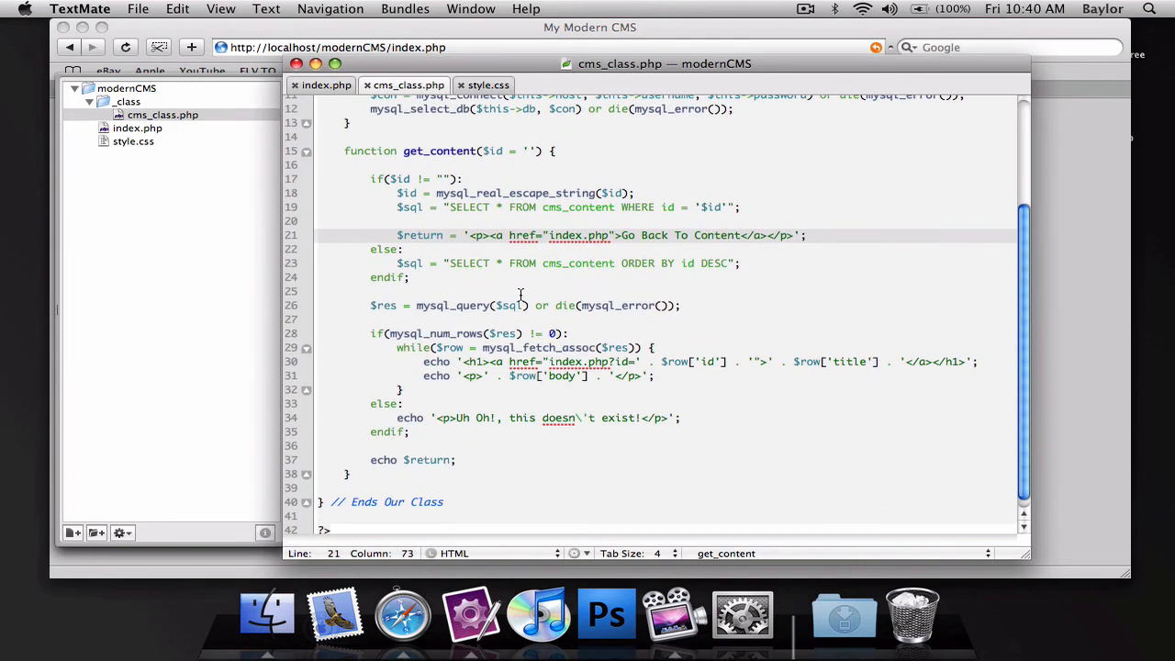